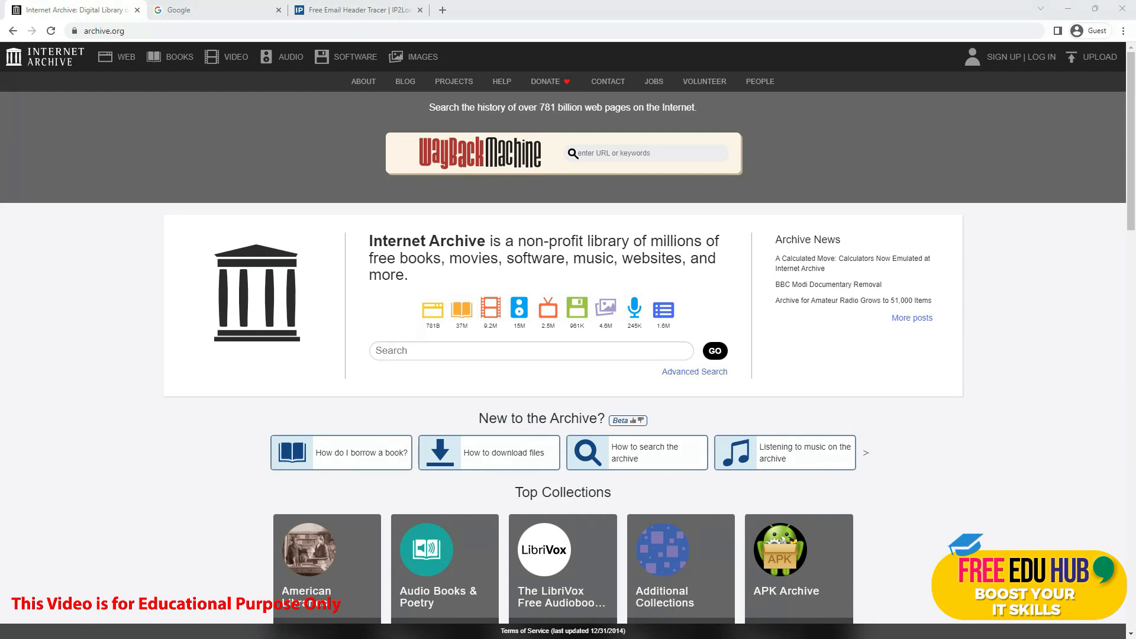
pyautogui.moveTo(80, 290)
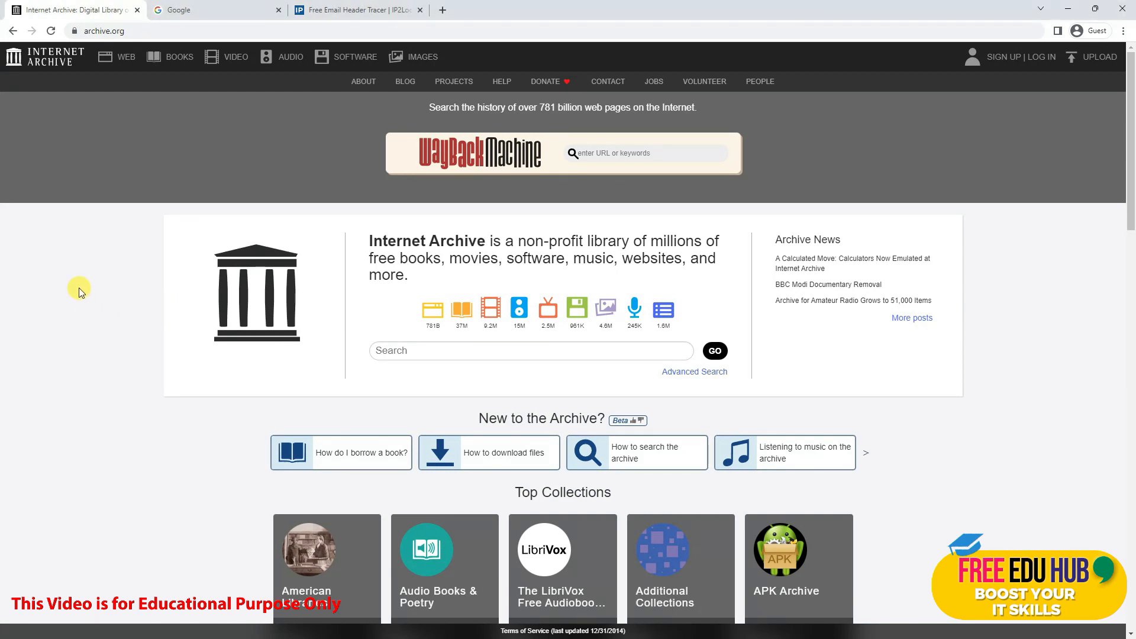
pyautogui.moveTo(131, 117)
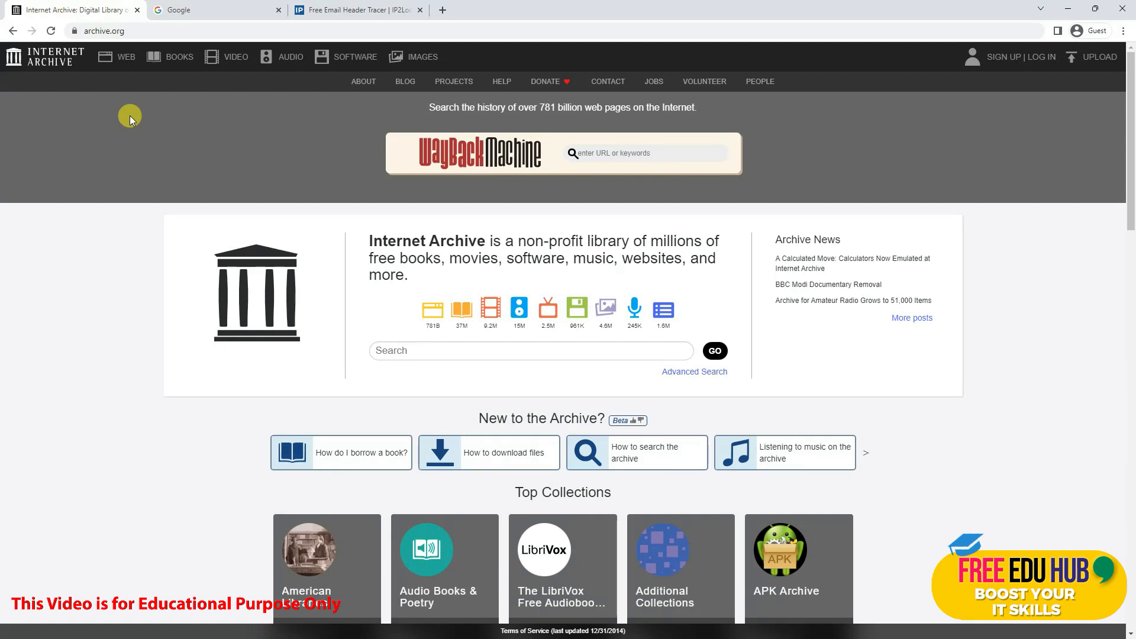
pyautogui.moveTo(616, 154)
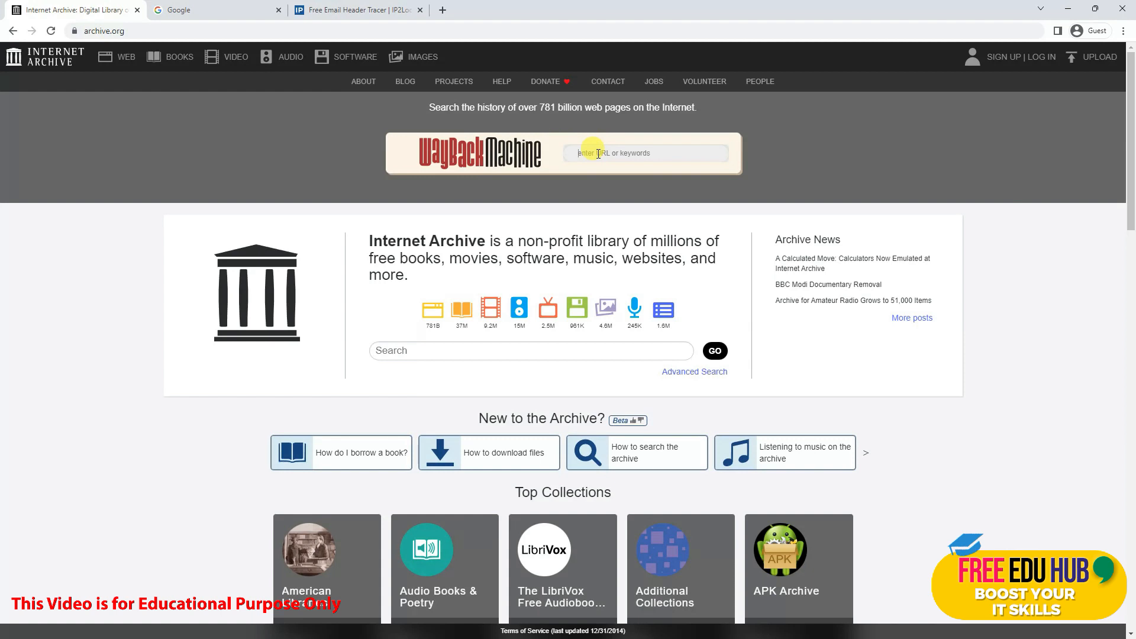
pyautogui.moveTo(94, 362)
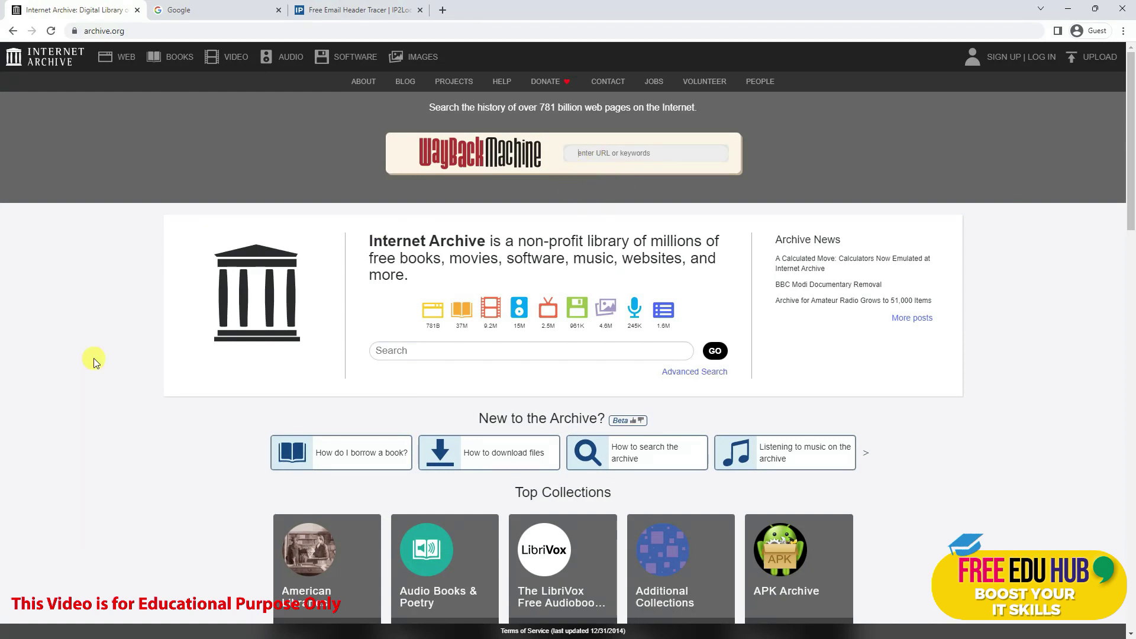
pyautogui.moveTo(329, 355)
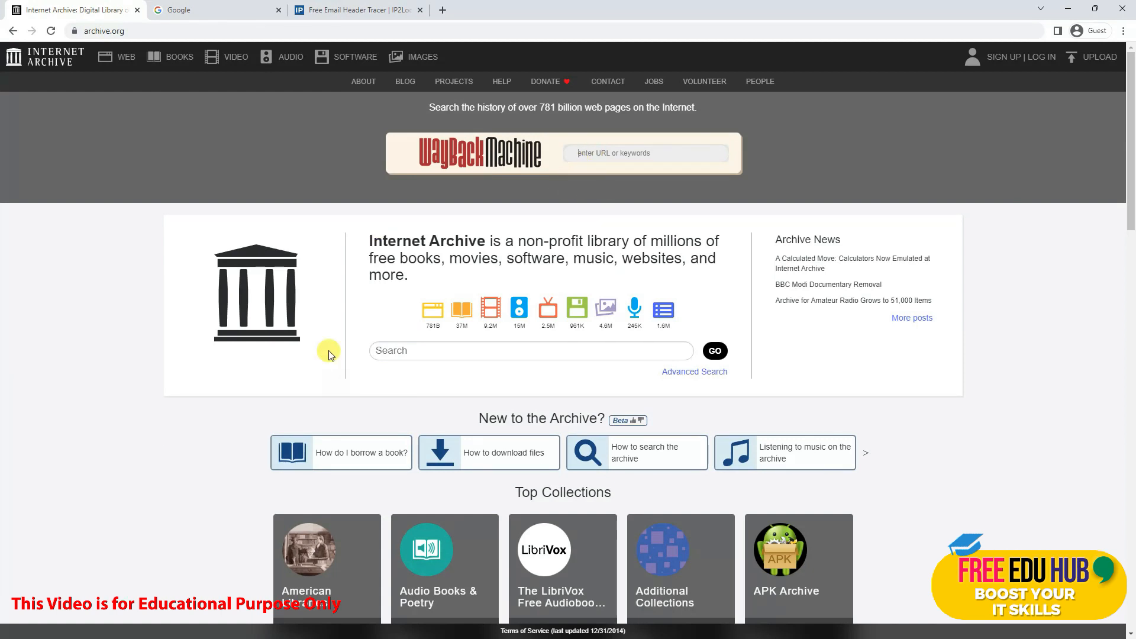
pyautogui.write('www.excite.com')
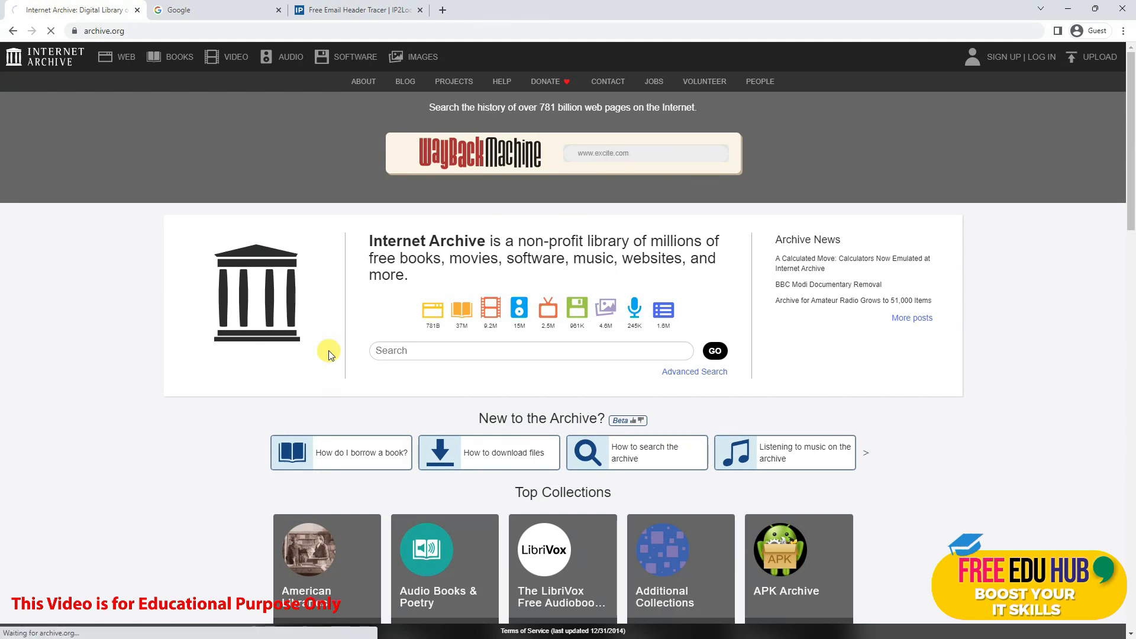
pyautogui.click(645, 153)
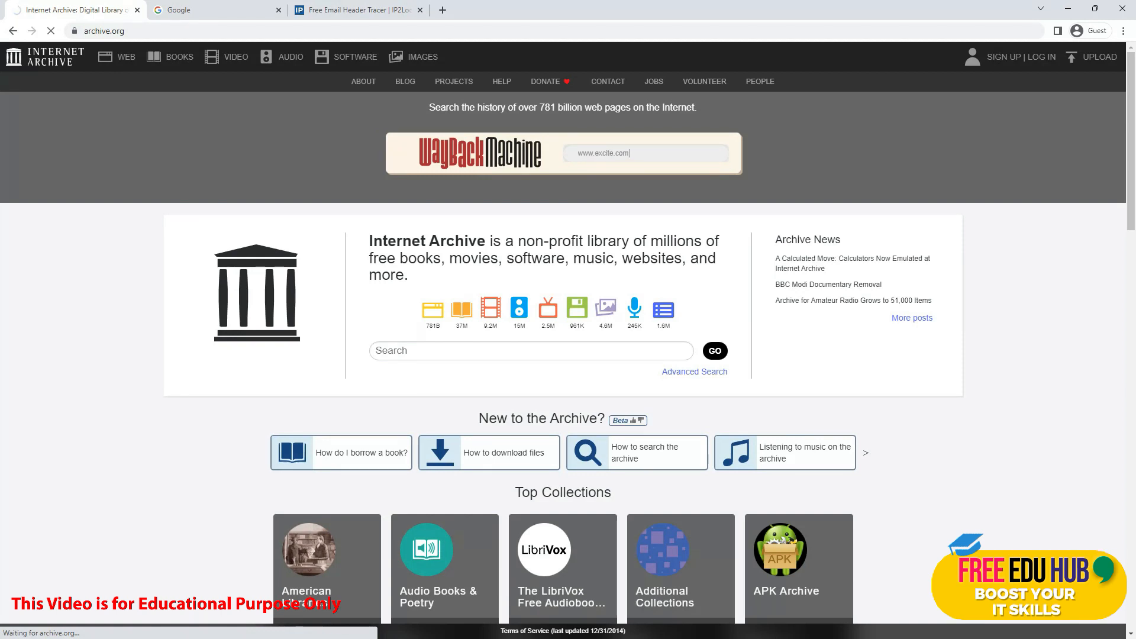
pyautogui.moveTo(672, 170)
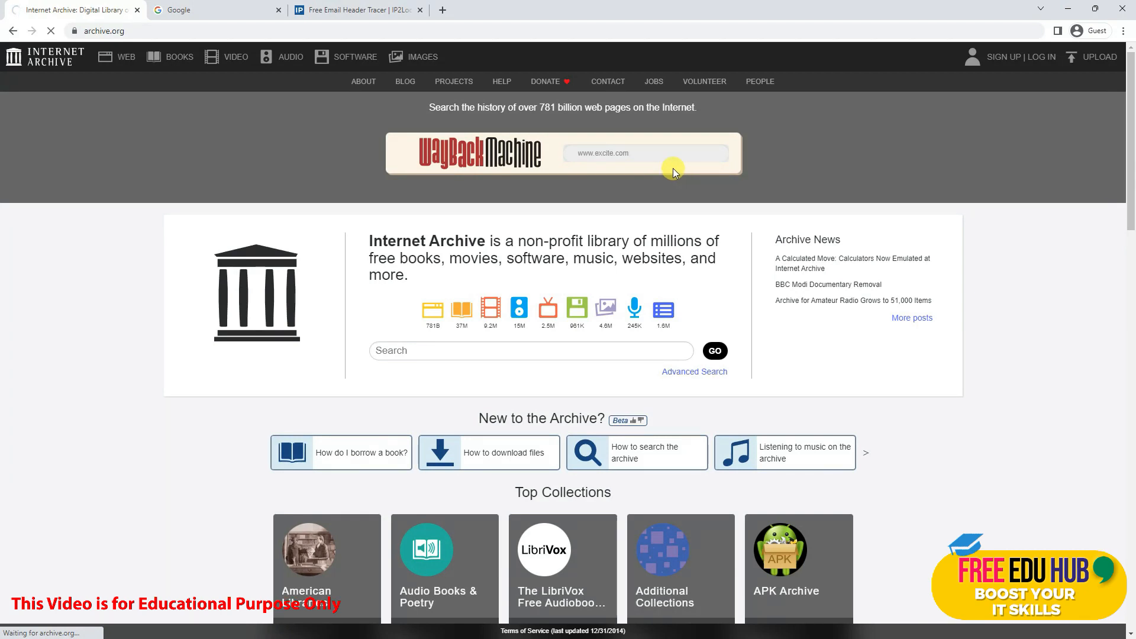
pyautogui.moveTo(671, 171)
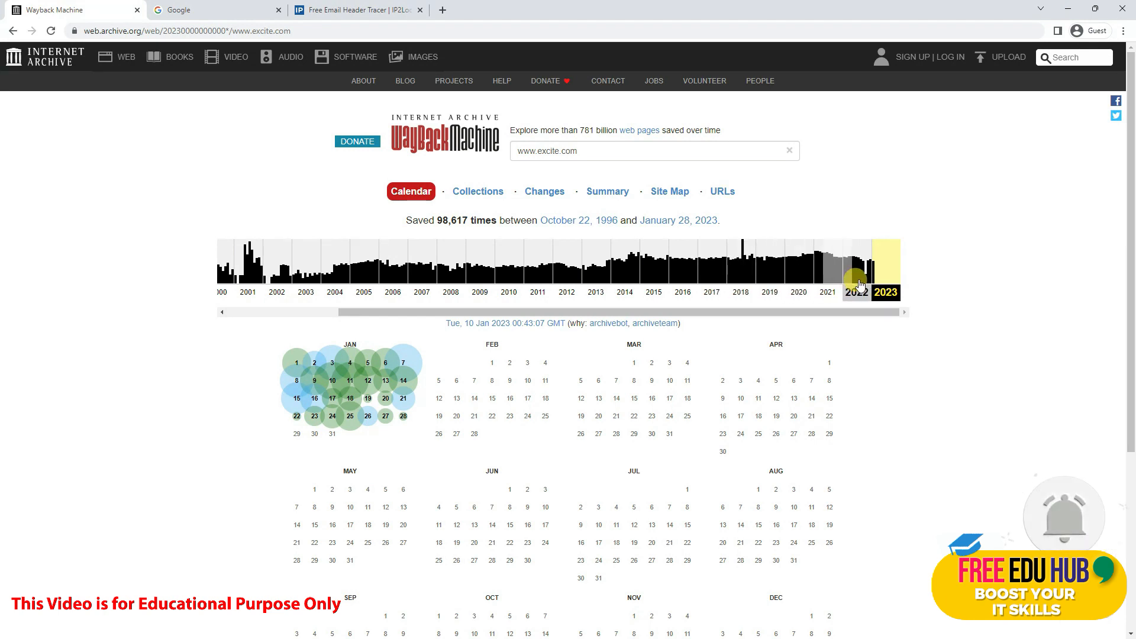
pyautogui.moveTo(471, 278)
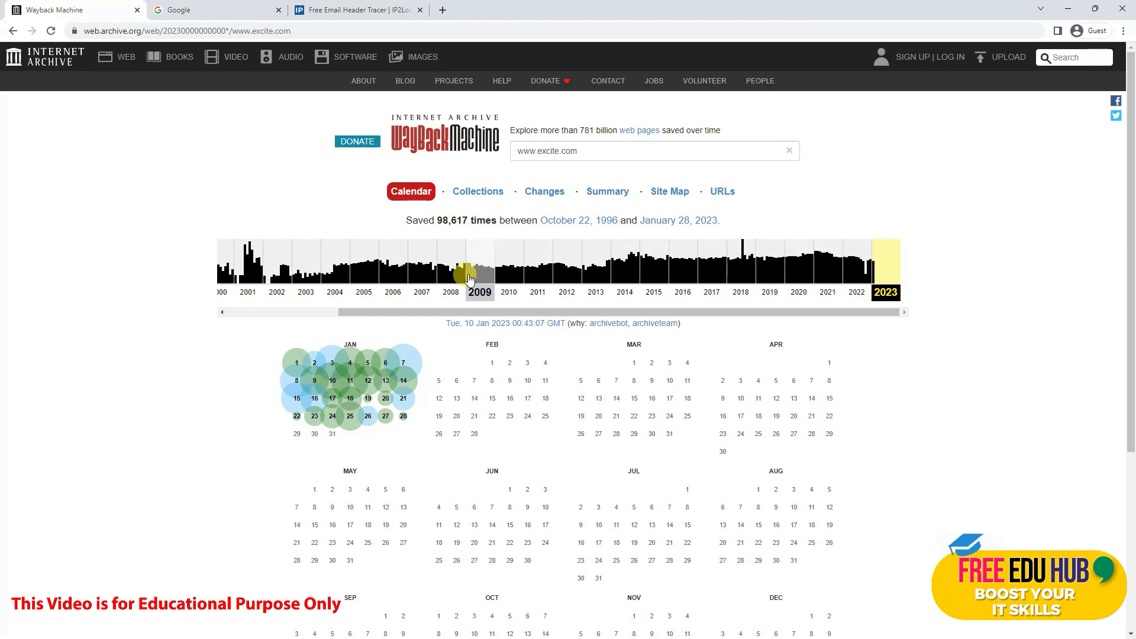
pyautogui.moveTo(656, 284)
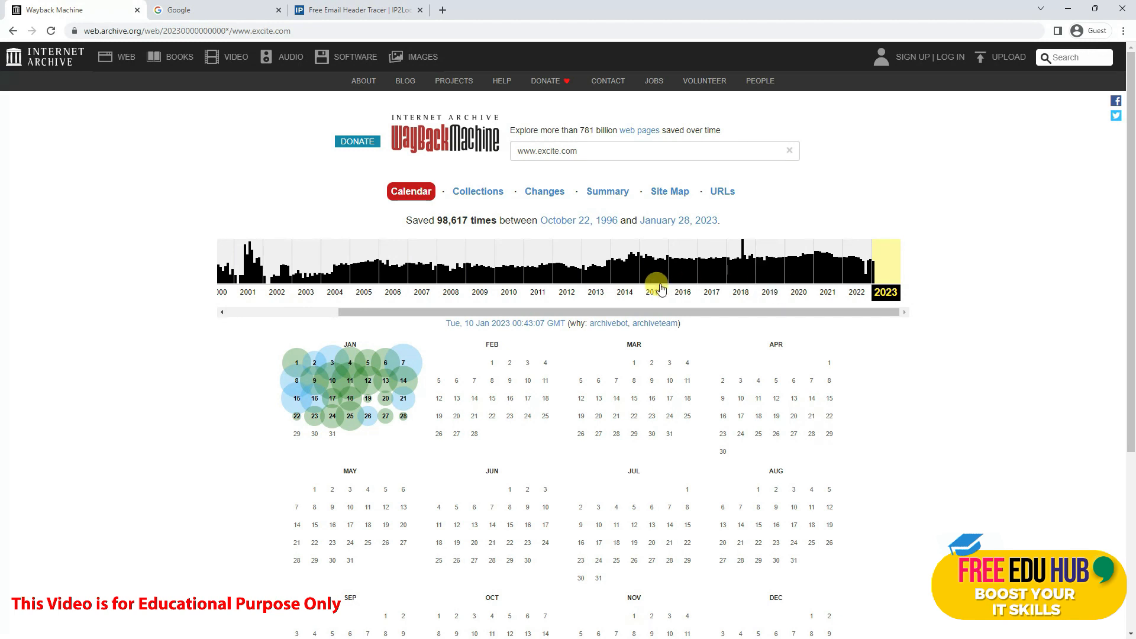
pyautogui.moveTo(279, 271)
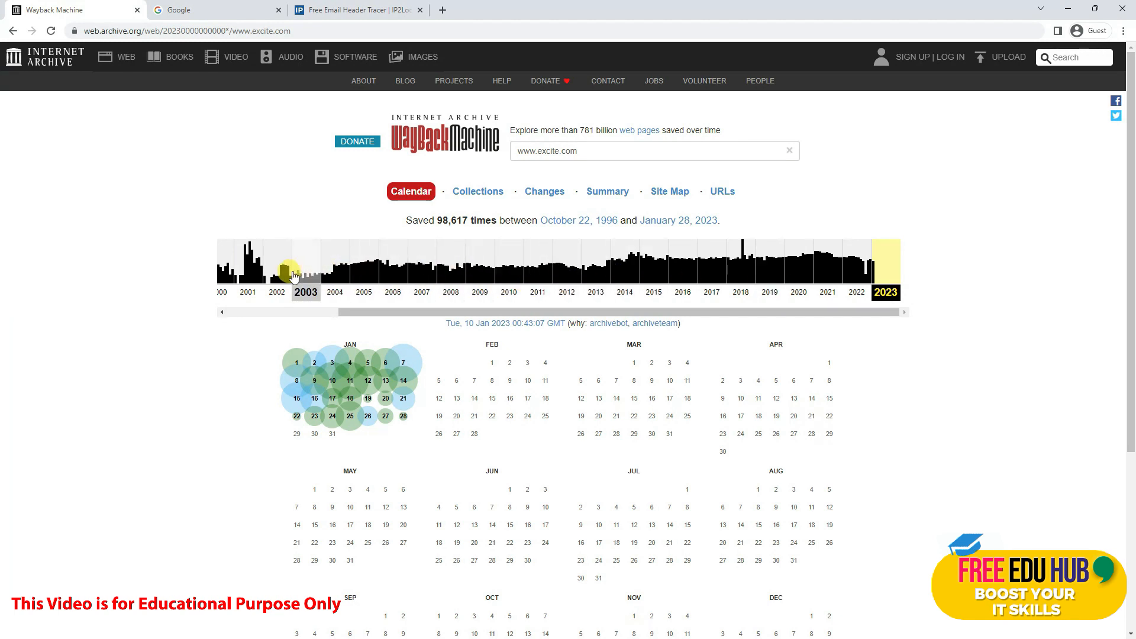
pyautogui.moveTo(248, 268)
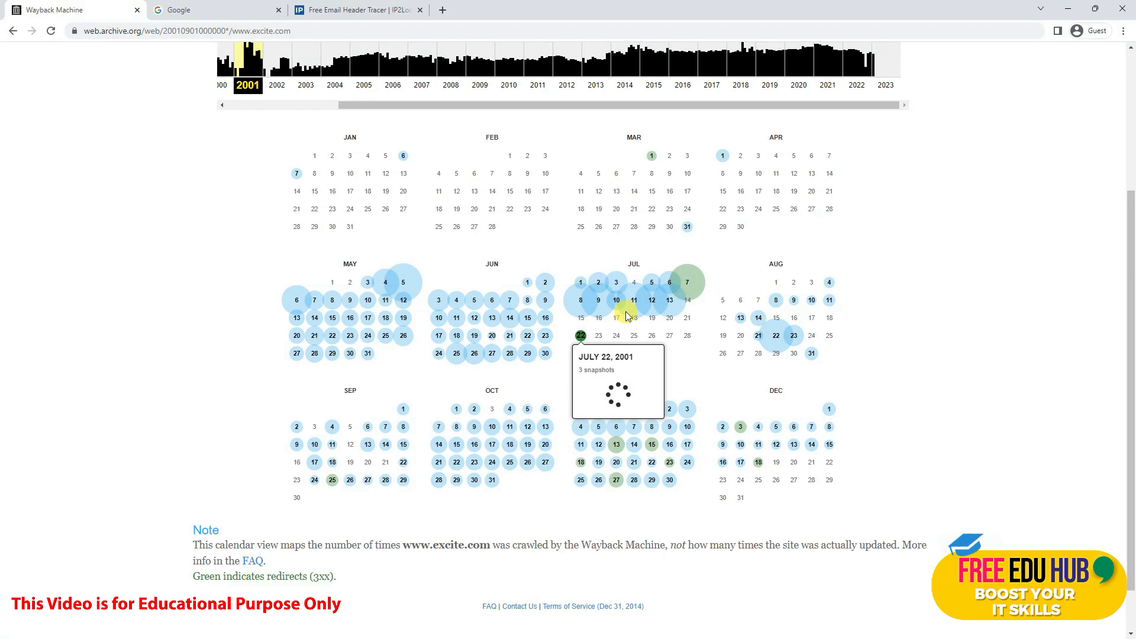
pyautogui.moveTo(510, 319)
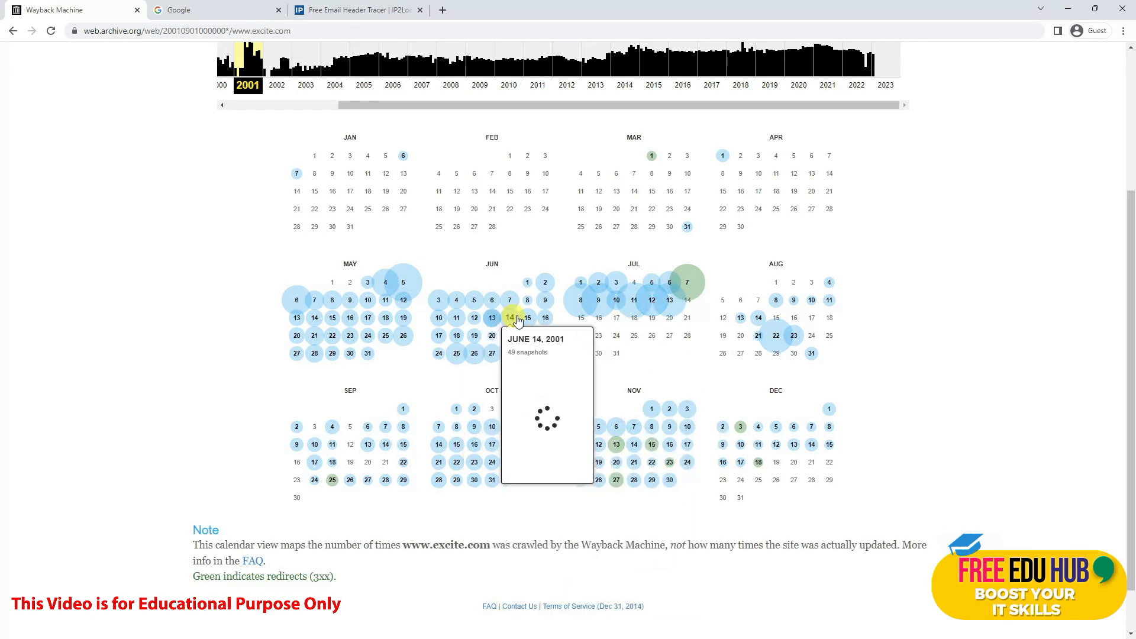
pyautogui.moveTo(669, 300)
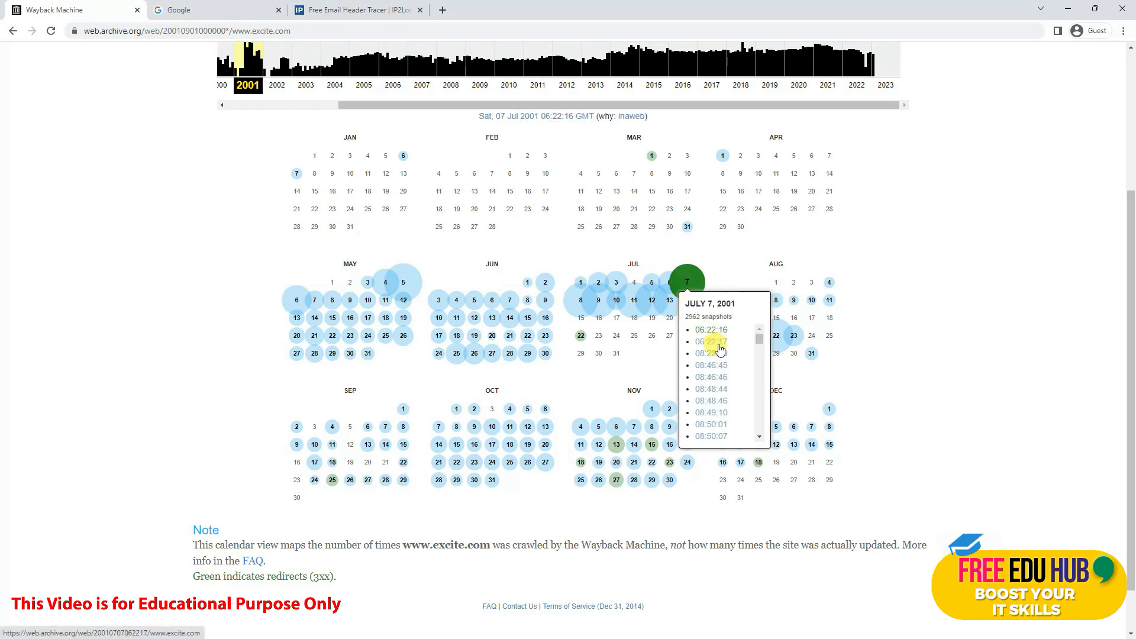
# Pick July 7, 2001 in the calendar and choose the 06:22:16 snapshot.
pyautogui.scroll(-3)
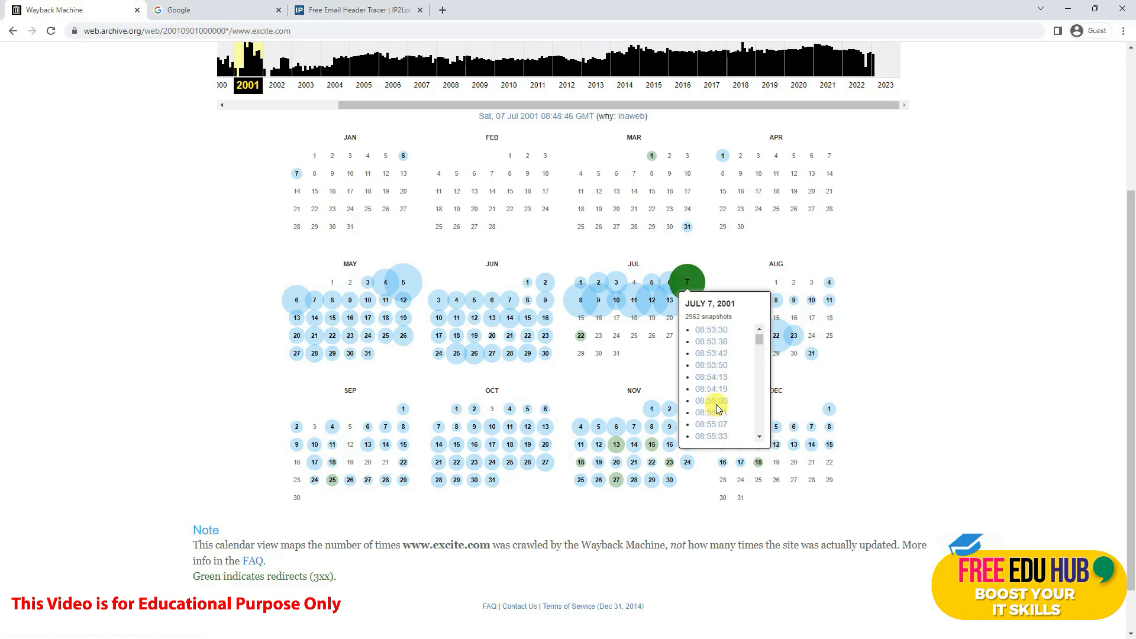
pyautogui.scroll(3)
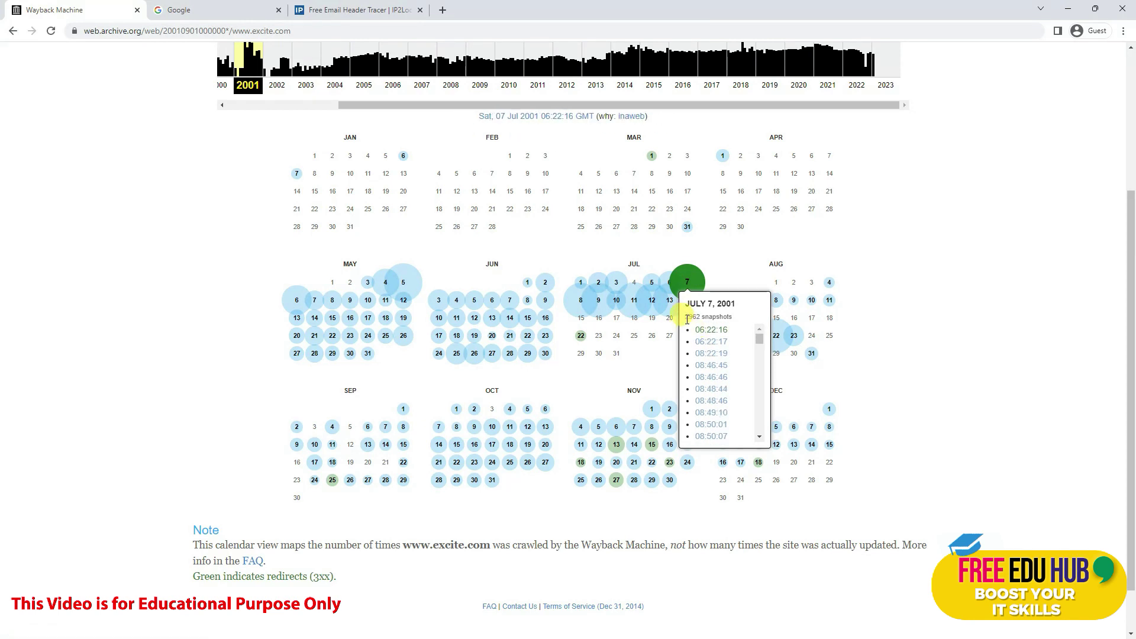
pyautogui.click(710, 354)
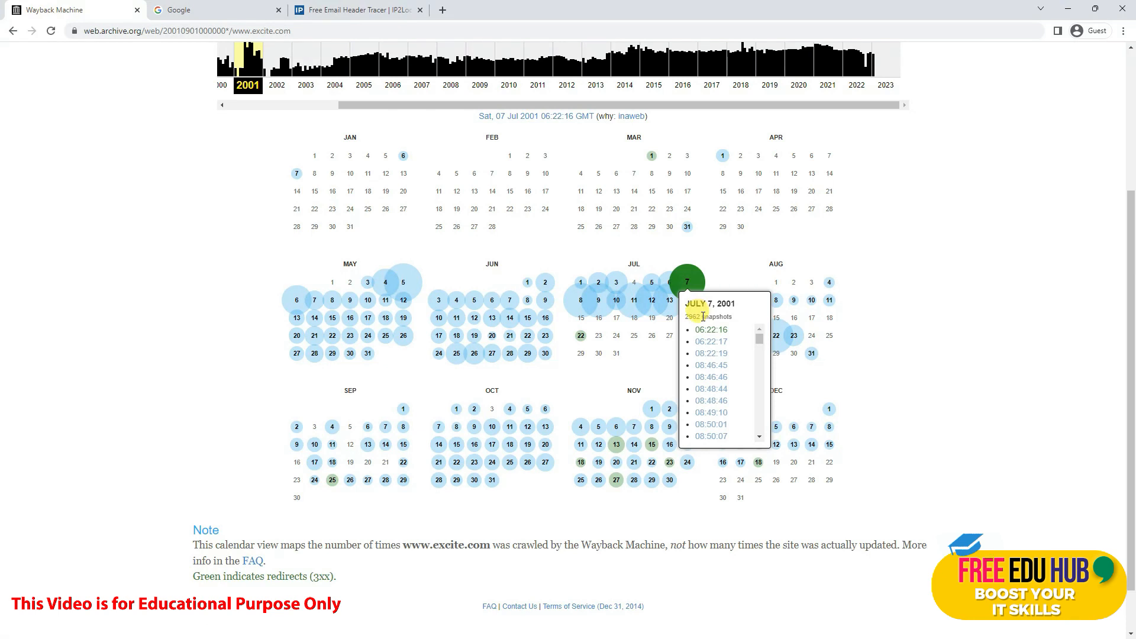
pyautogui.moveTo(711, 330)
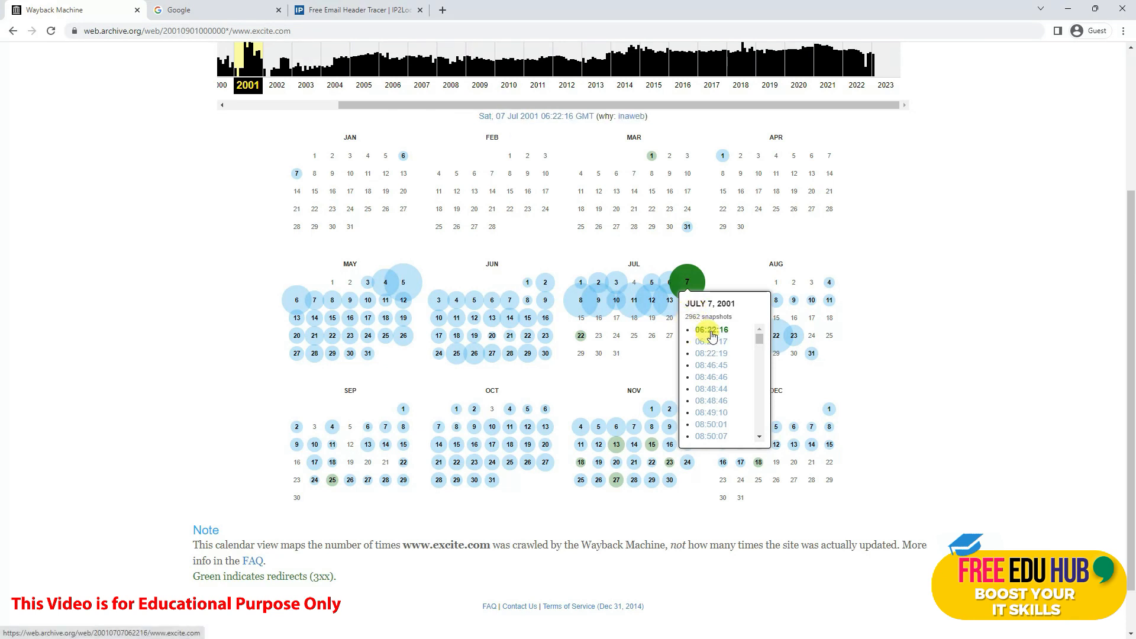
pyautogui.click(710, 329)
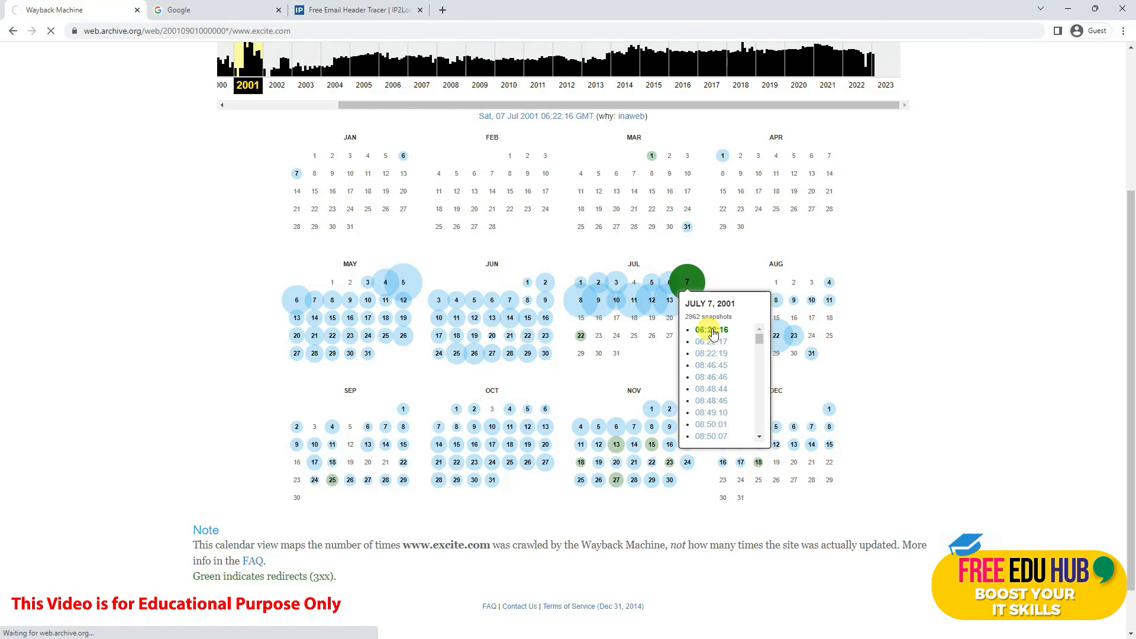
pyautogui.click(711, 330)
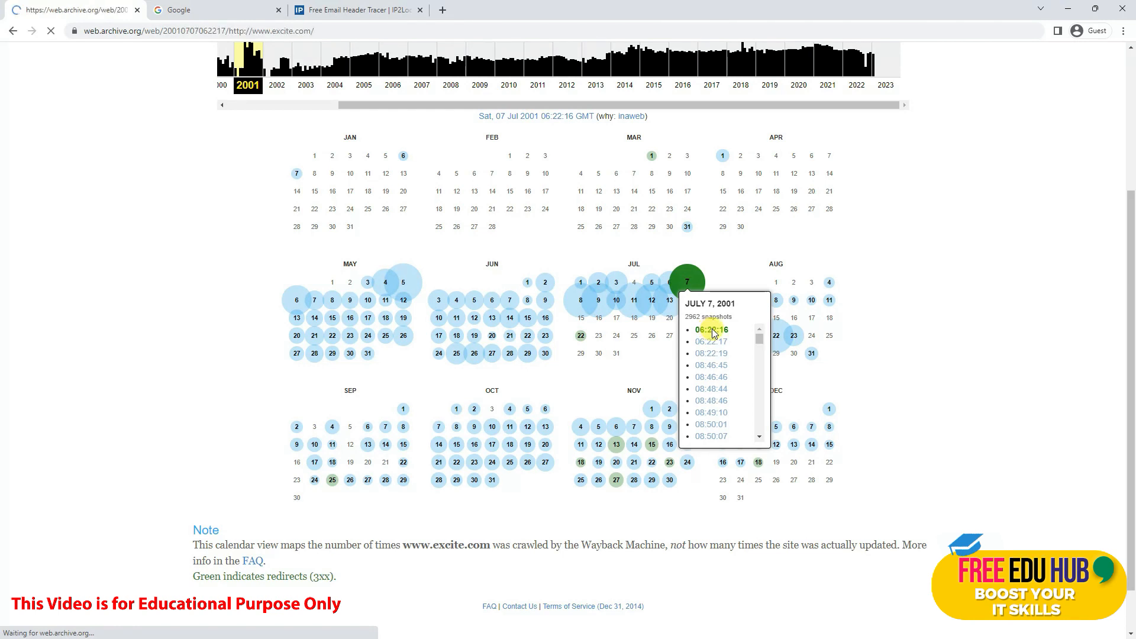
# Load the archived July 2001 Excite start page and scroll through its sections.
pyautogui.click(711, 330)
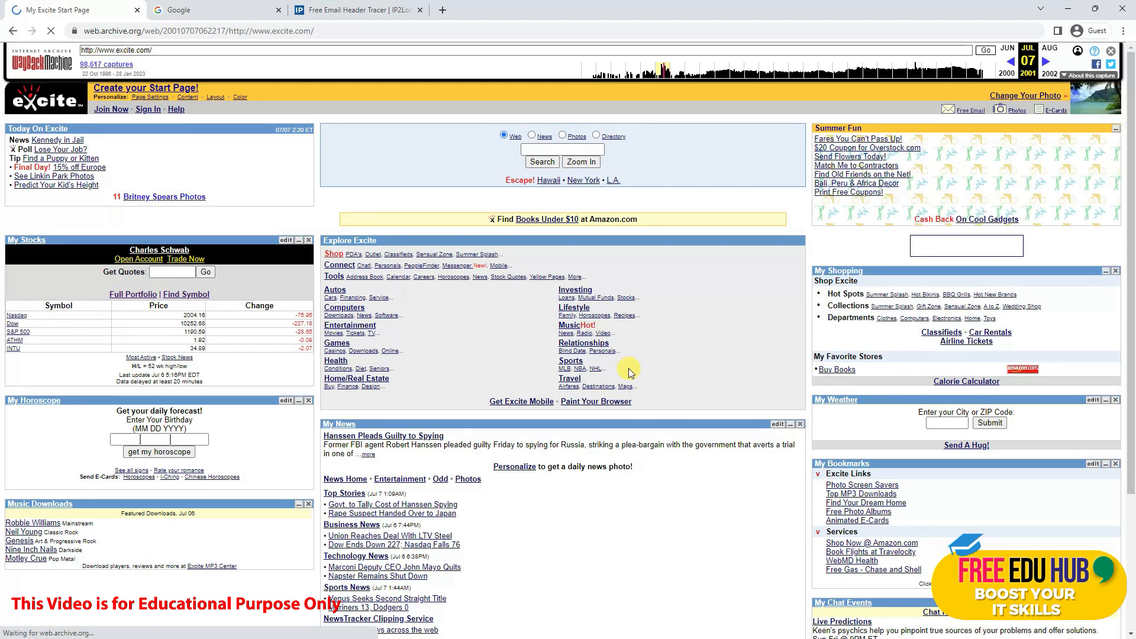
pyautogui.scroll(-3)
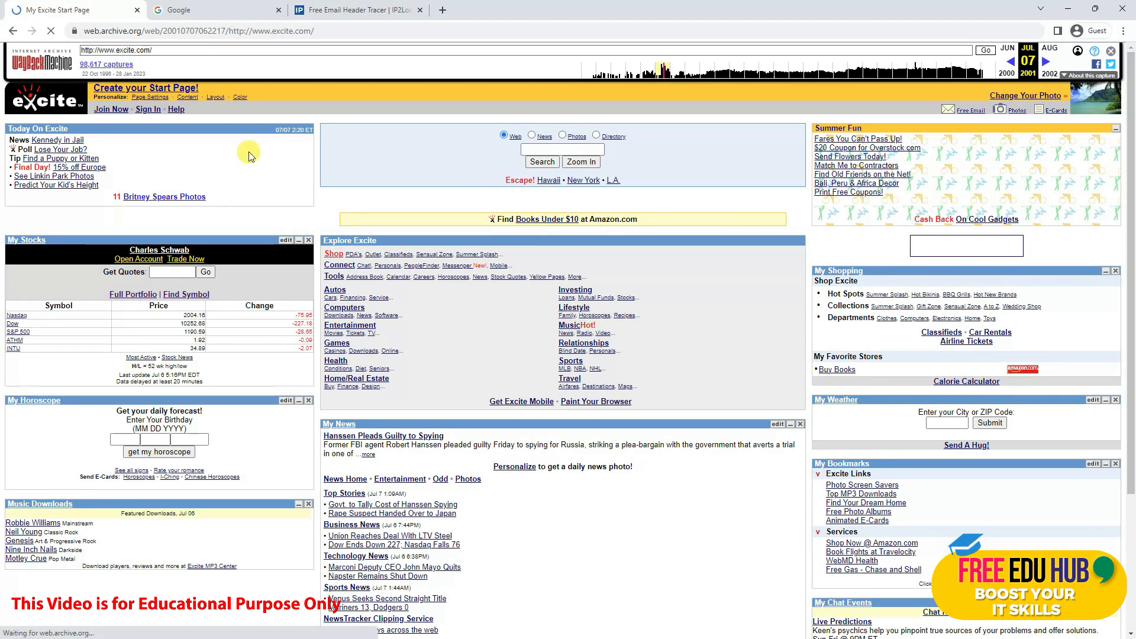
pyautogui.moveTo(259, 310)
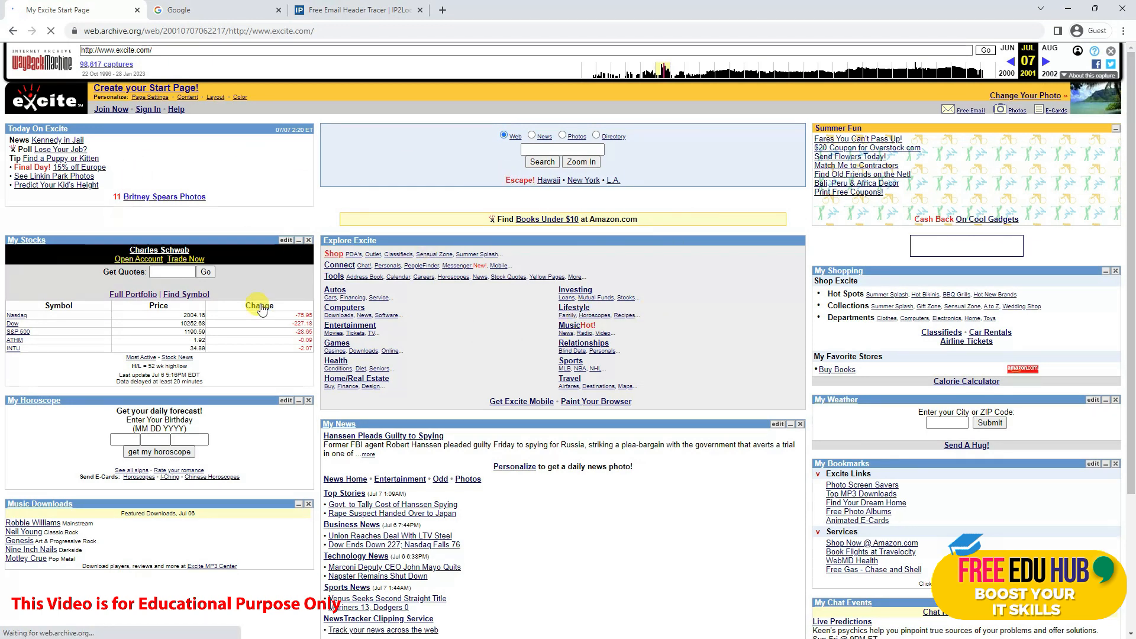
pyautogui.moveTo(735, 277)
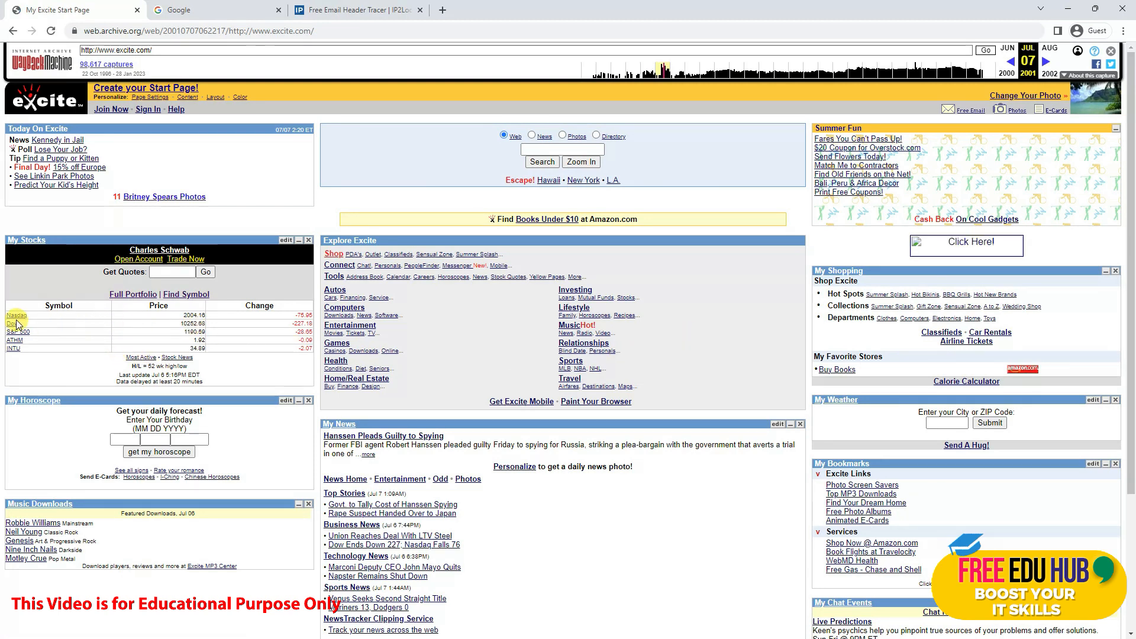
pyautogui.moveTo(133, 294)
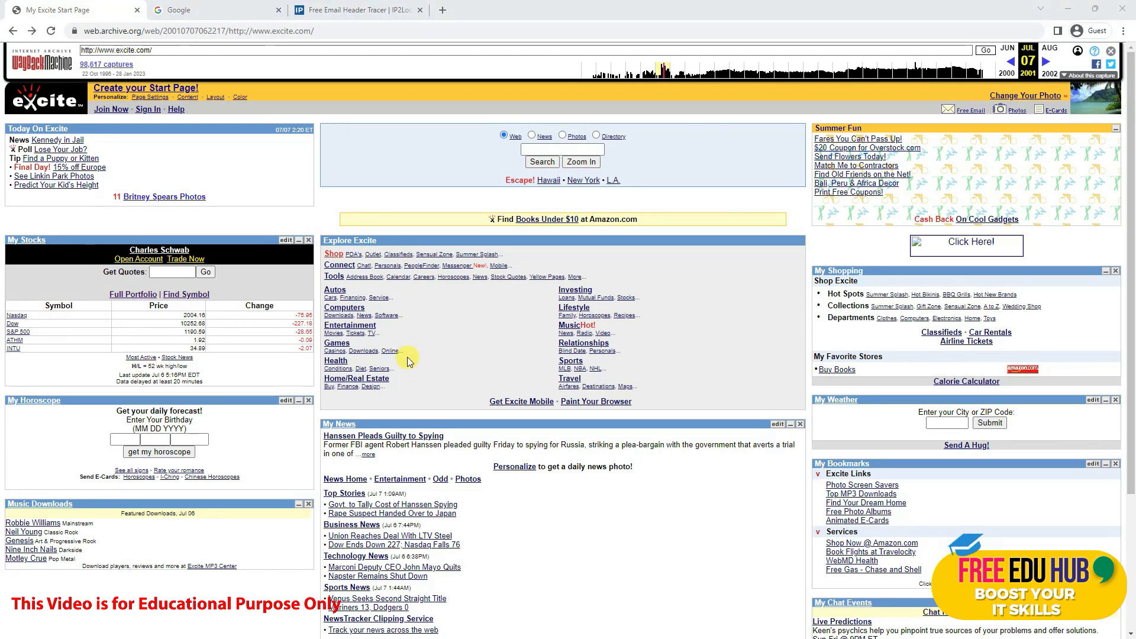
pyautogui.moveTo(845, 306)
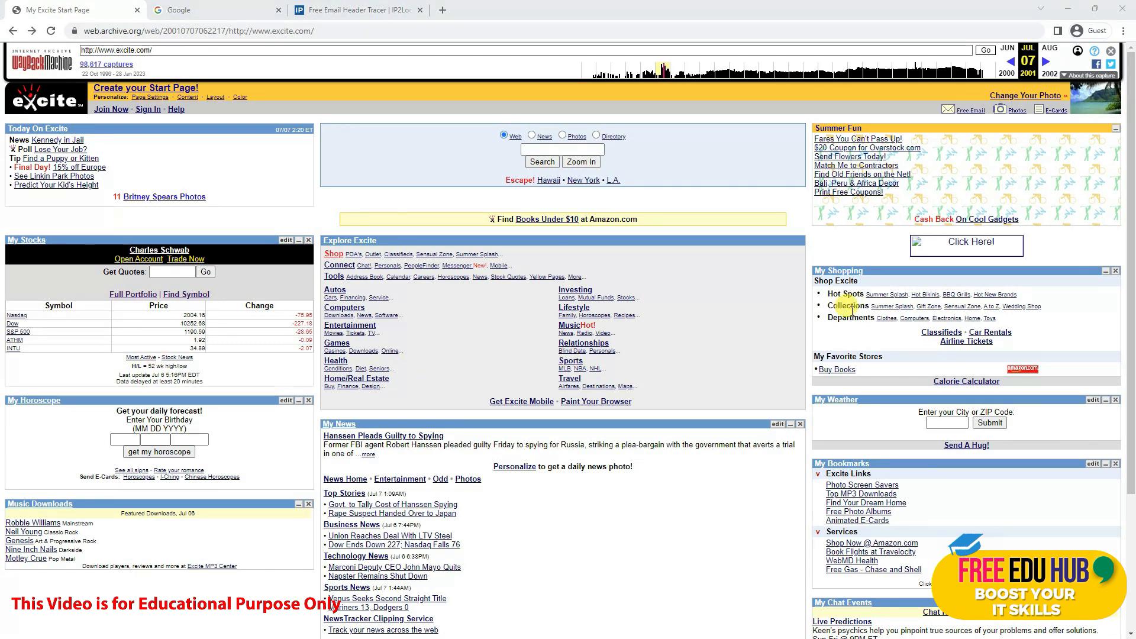
pyautogui.scroll(-3)
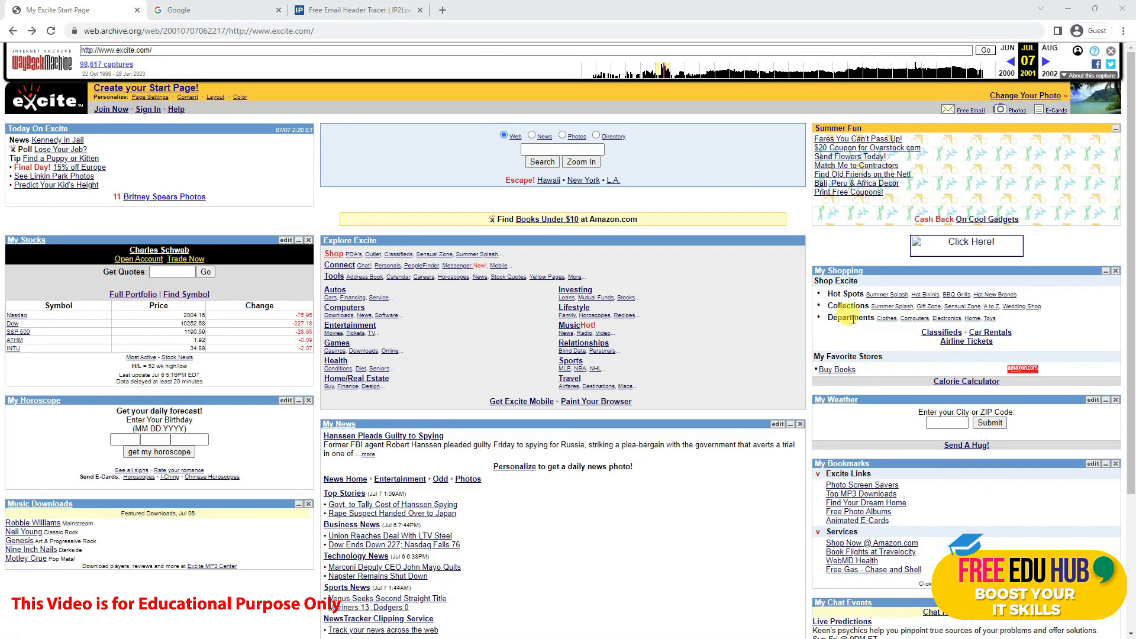
pyautogui.moveTo(794, 71)
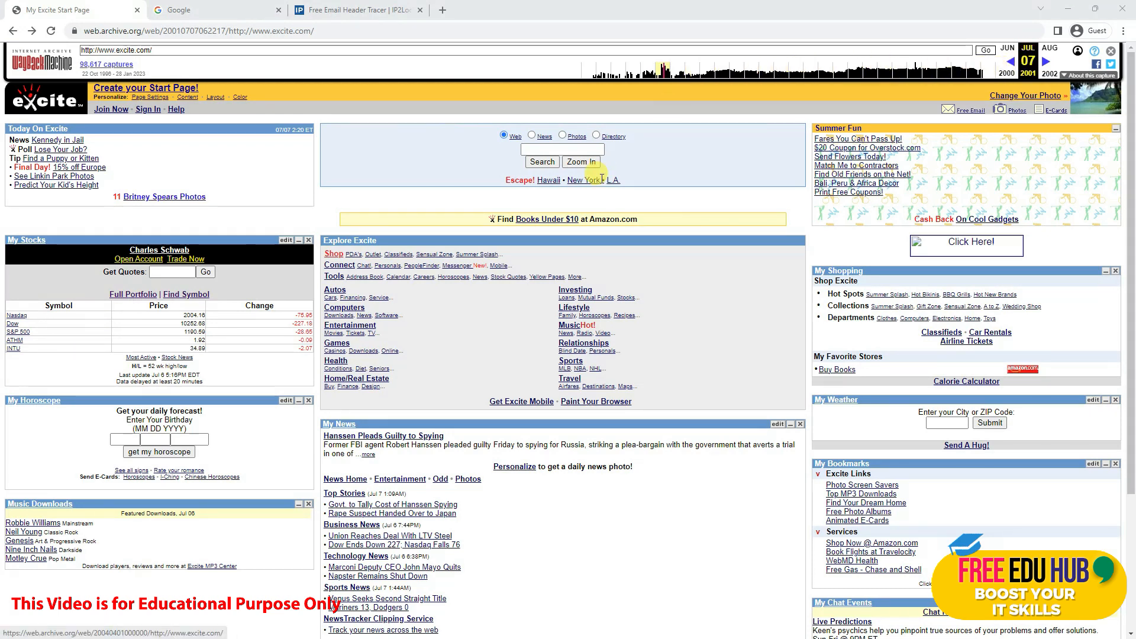
pyautogui.moveTo(728, 93)
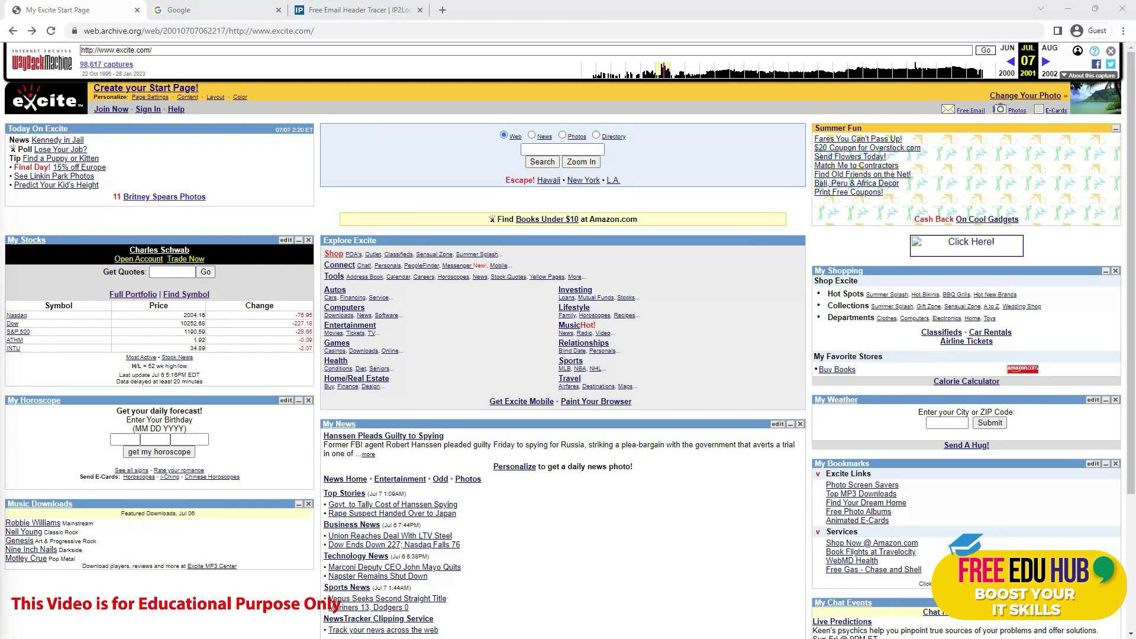
pyautogui.moveTo(23, 488)
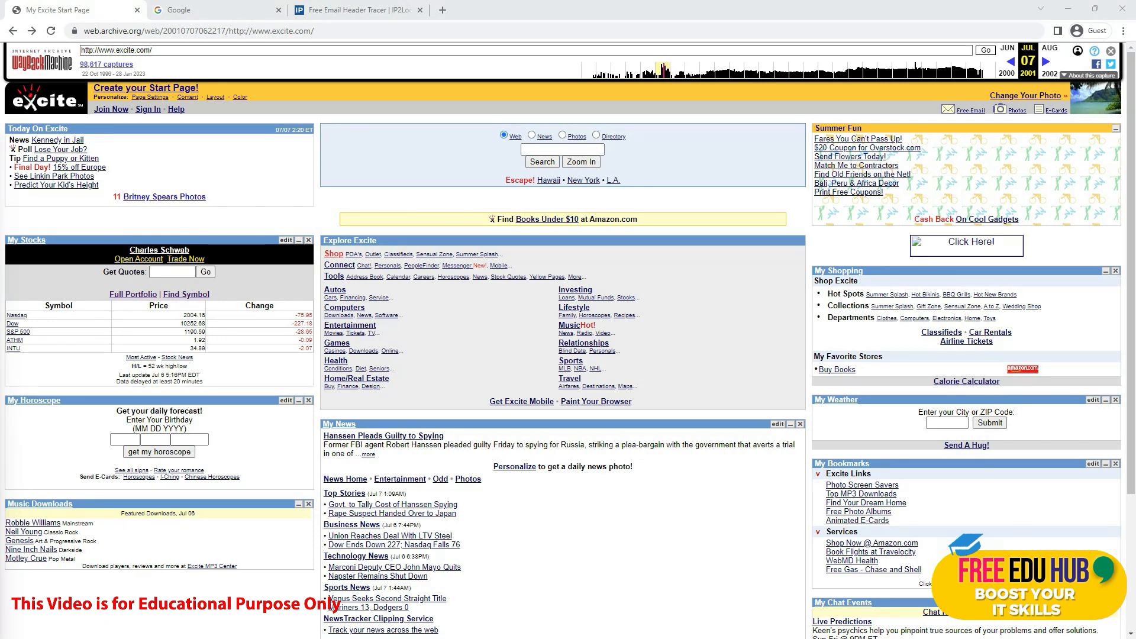
pyautogui.moveTo(491, 161)
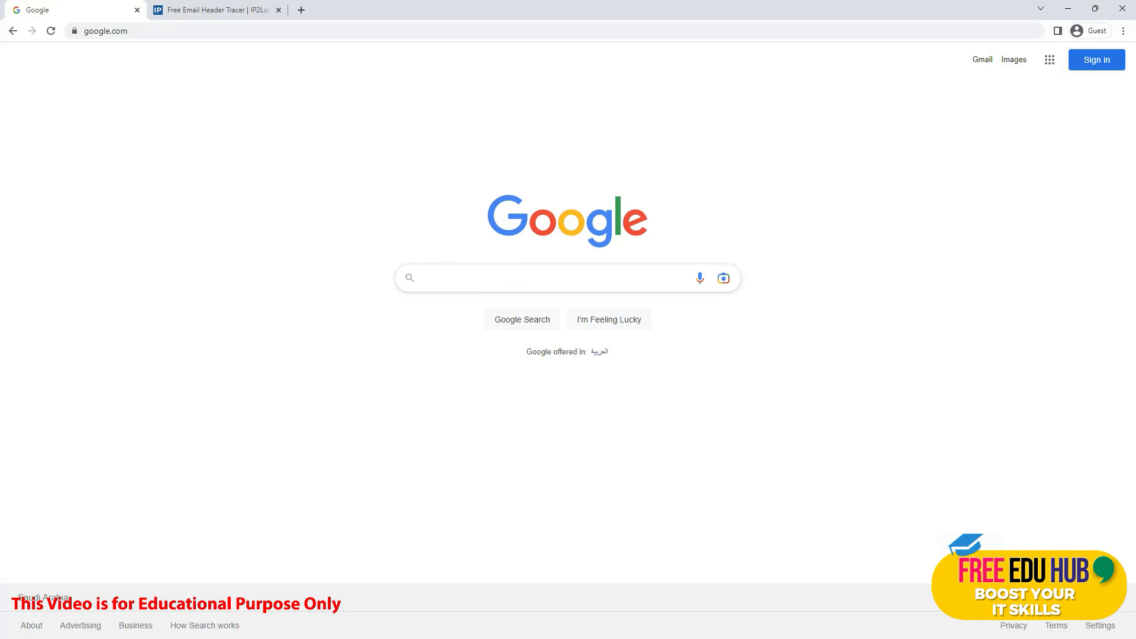
pyautogui.click(551, 278)
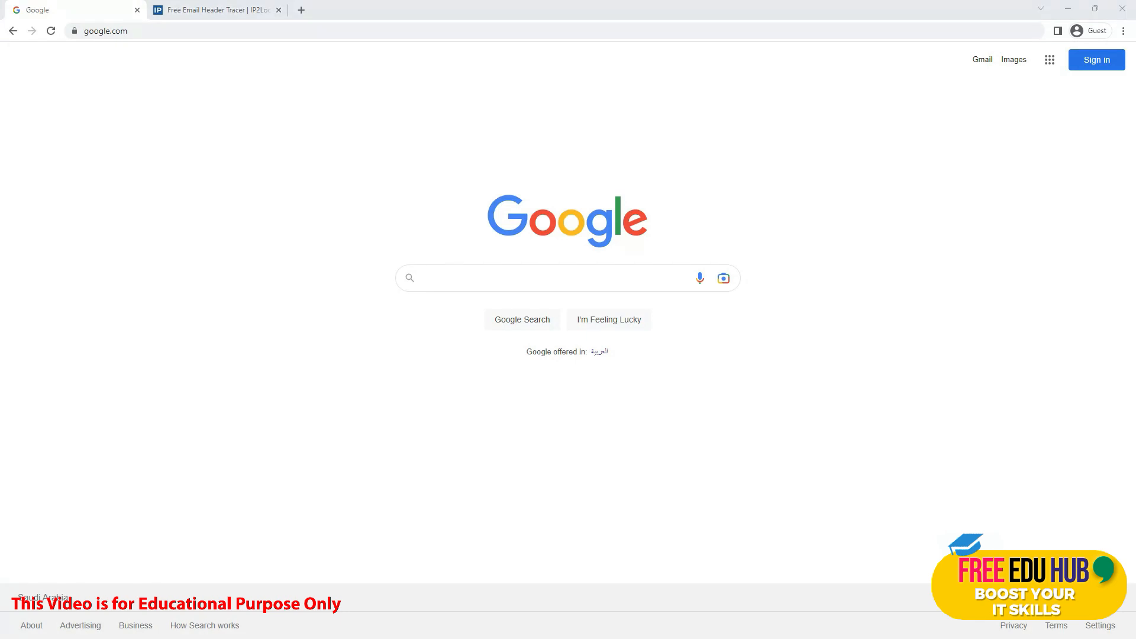
# Search Google for 'Intitle:Login site:google.com' and scroll through the roughly 3,020 results.
pyautogui.click(551, 278)
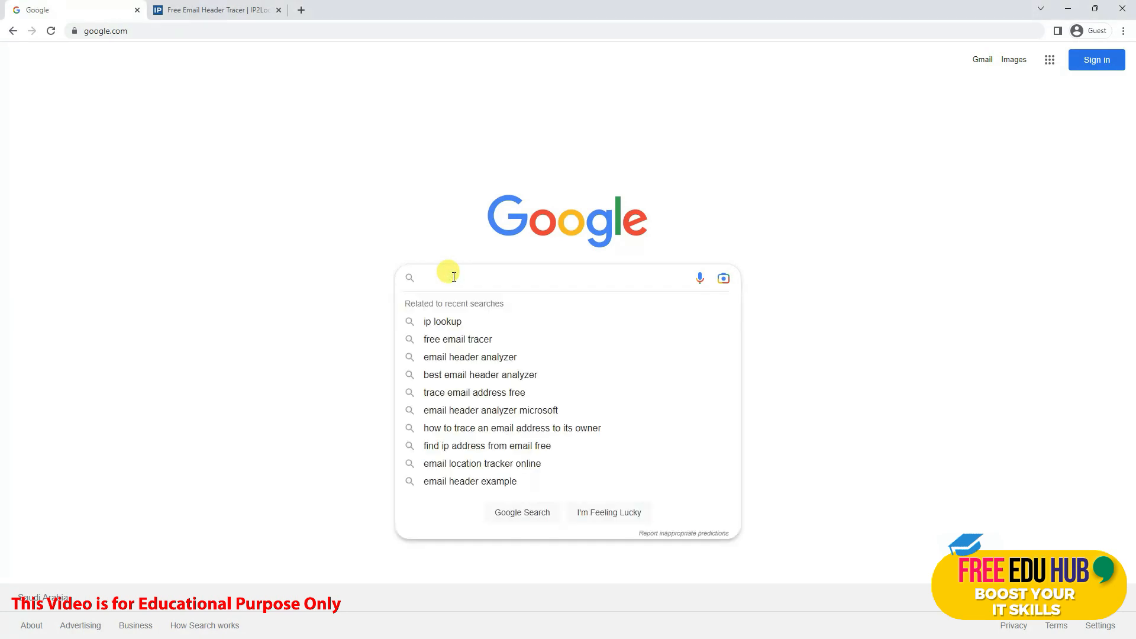
pyautogui.write('intl')
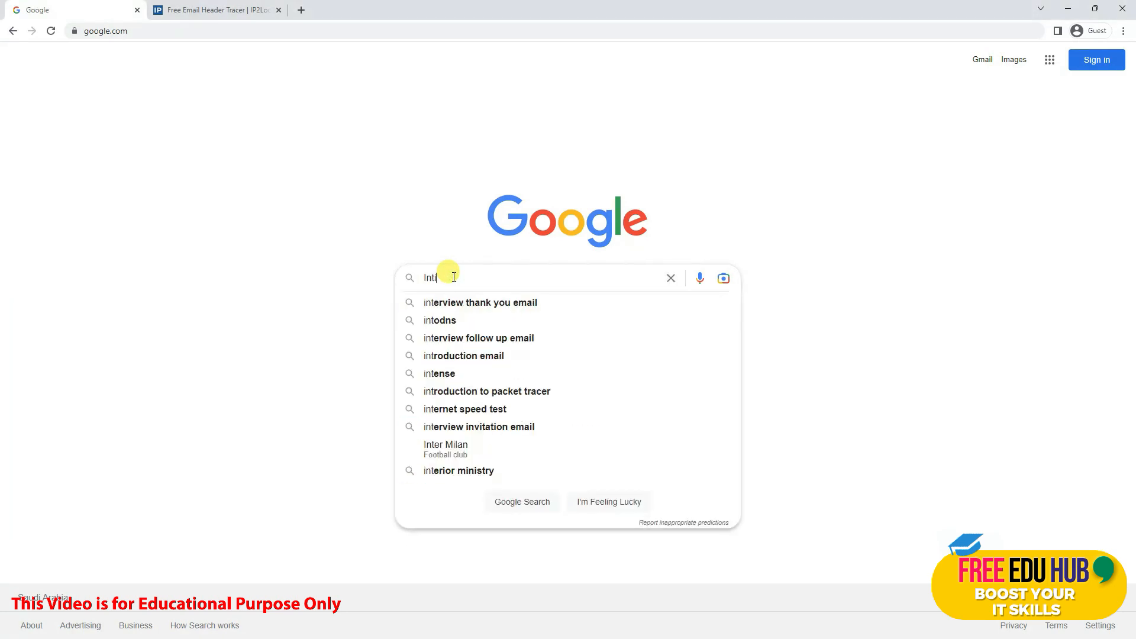
pyautogui.write('itle:login s')
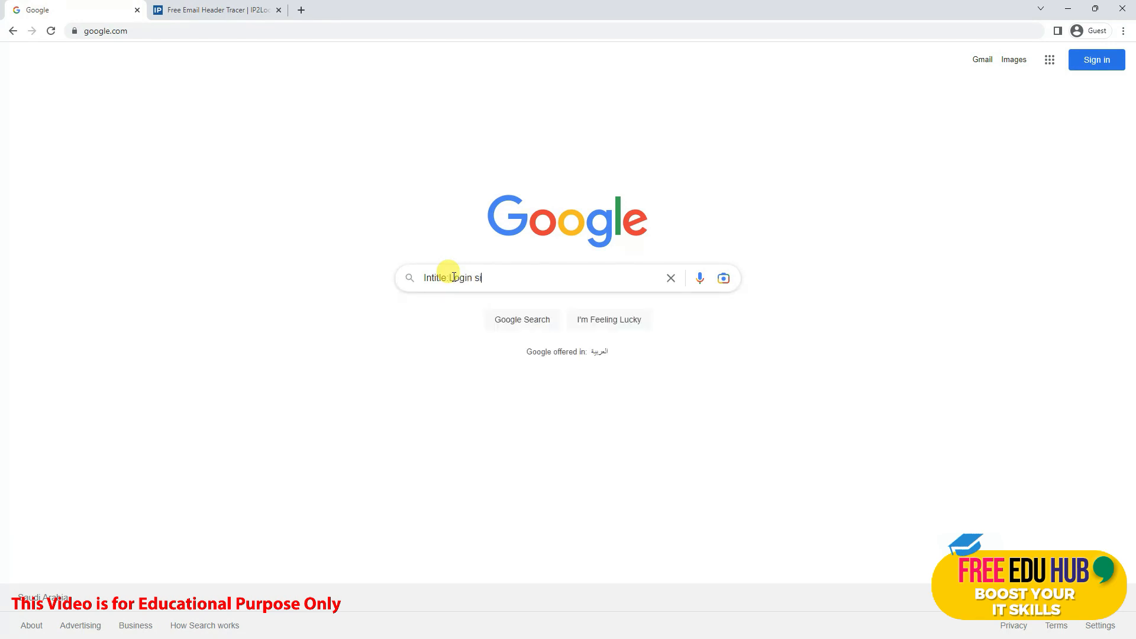
pyautogui.write('ite:go')
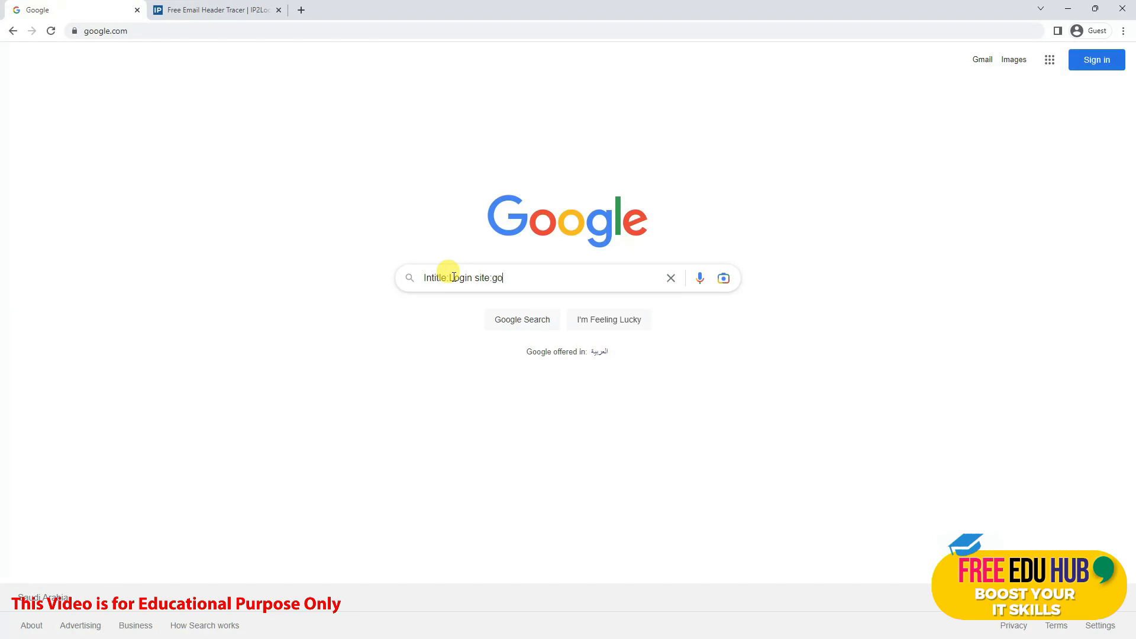
pyautogui.write('ogle.com')
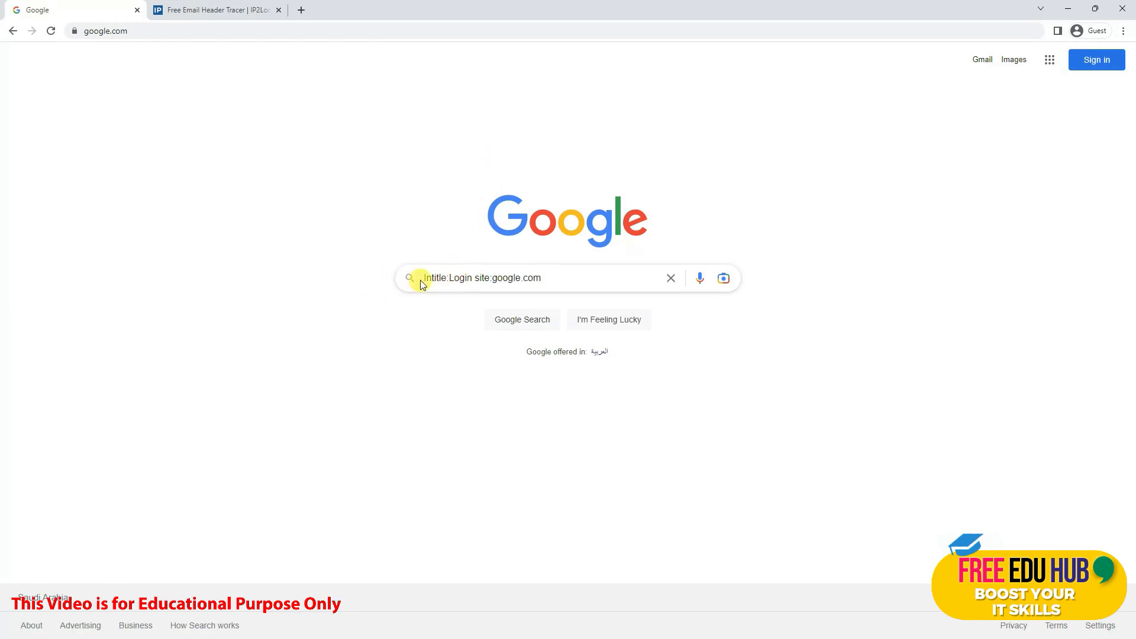
pyautogui.moveTo(100, 139)
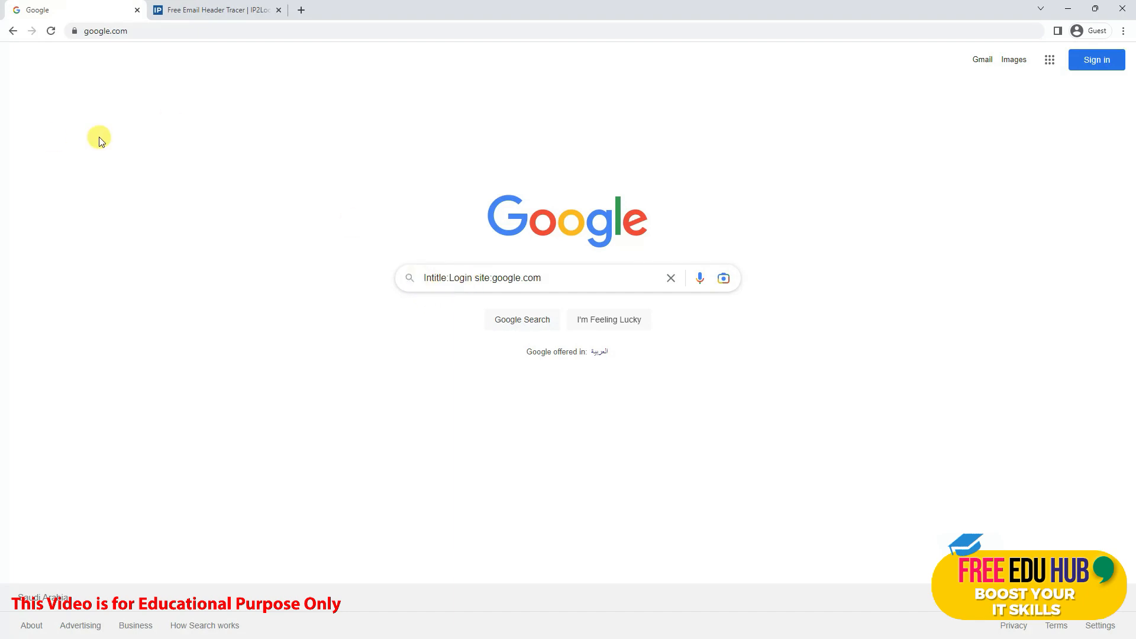
pyautogui.moveTo(549, 277)
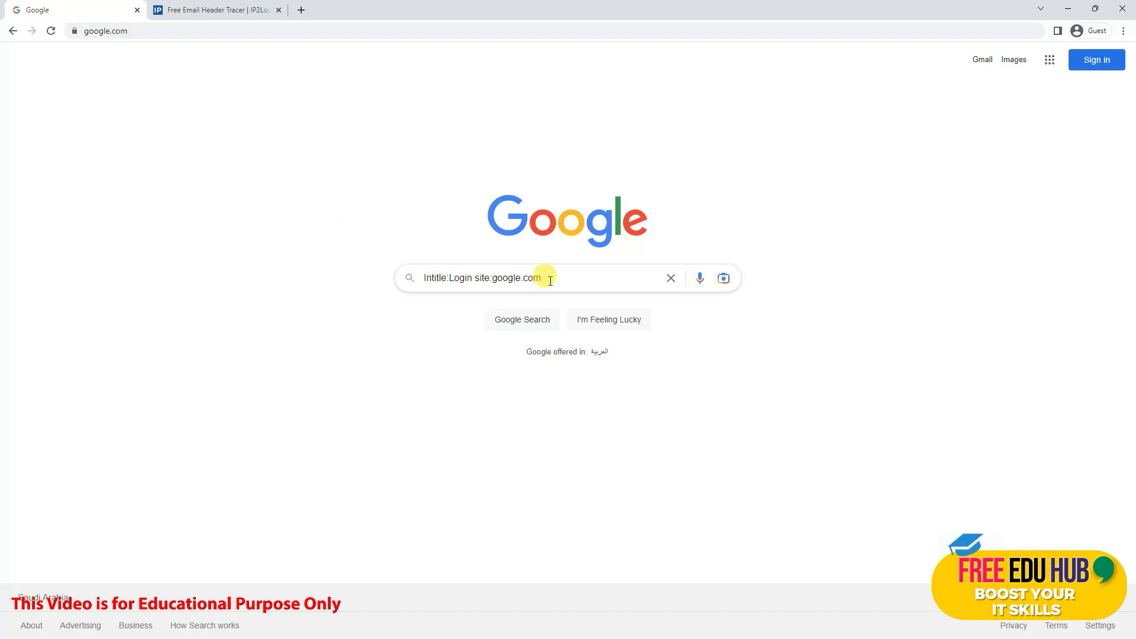
pyautogui.press('Return')
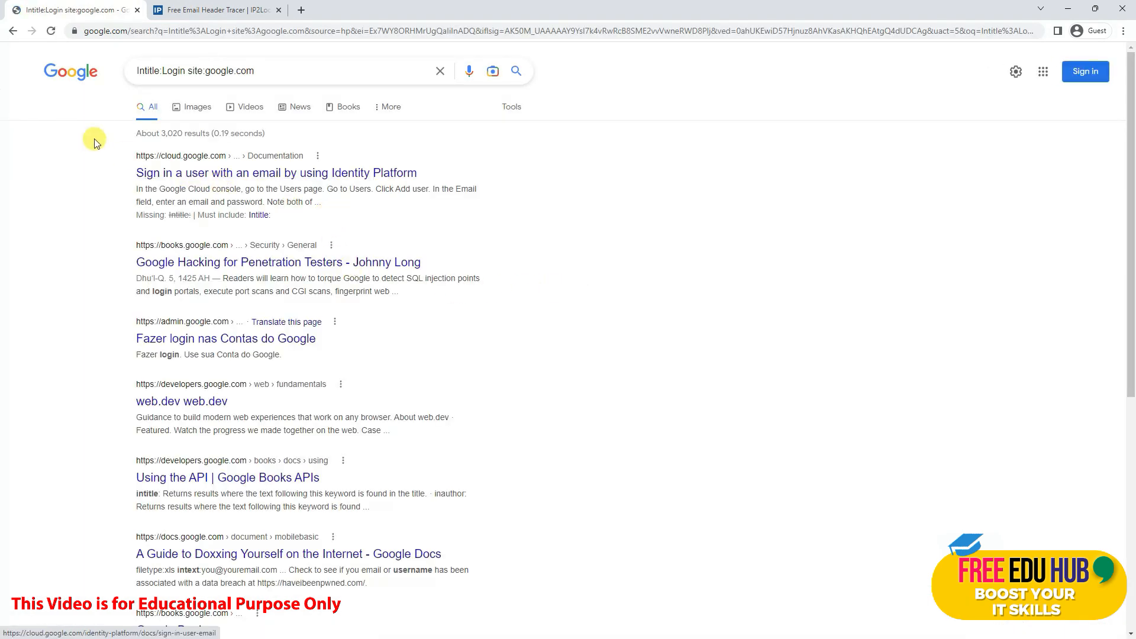
pyautogui.moveTo(203, 365)
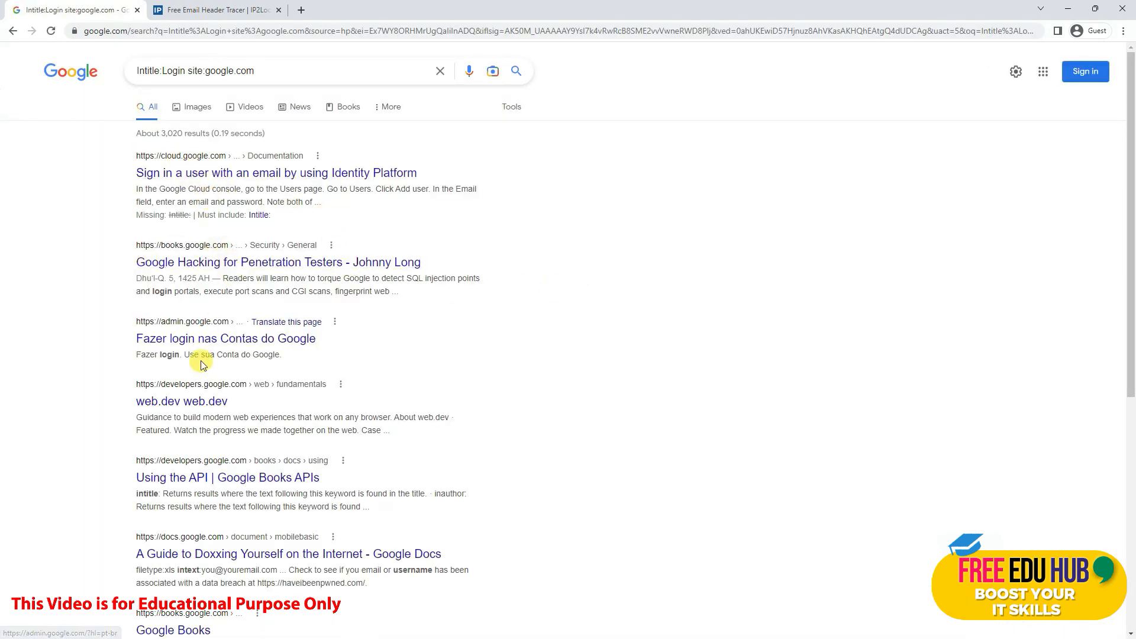
pyautogui.scroll(-3)
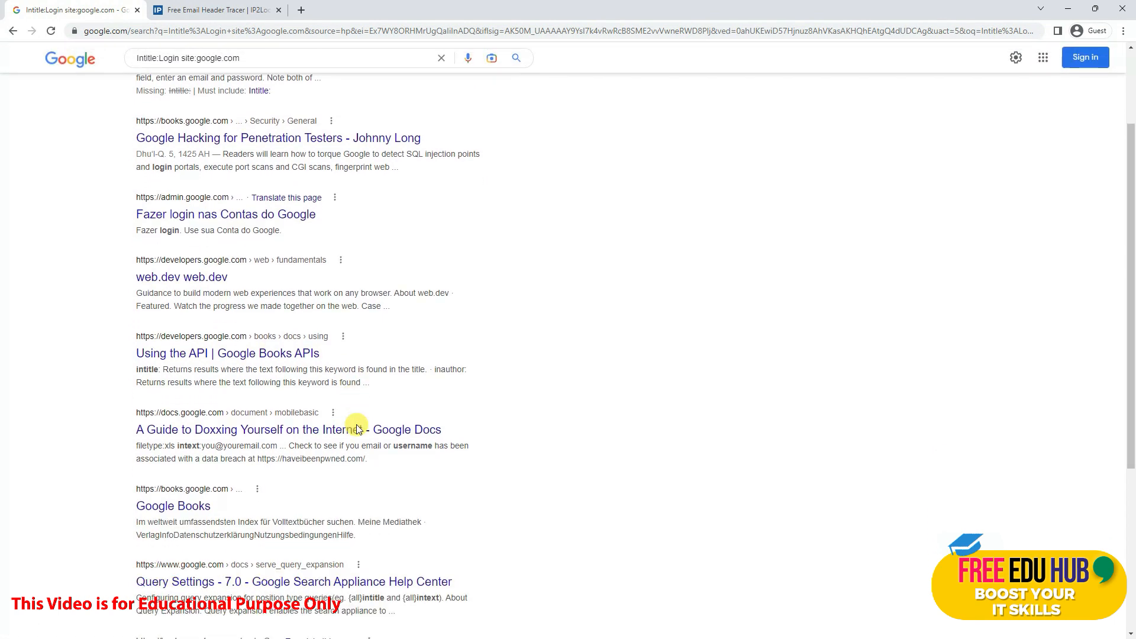
pyautogui.scroll(-3)
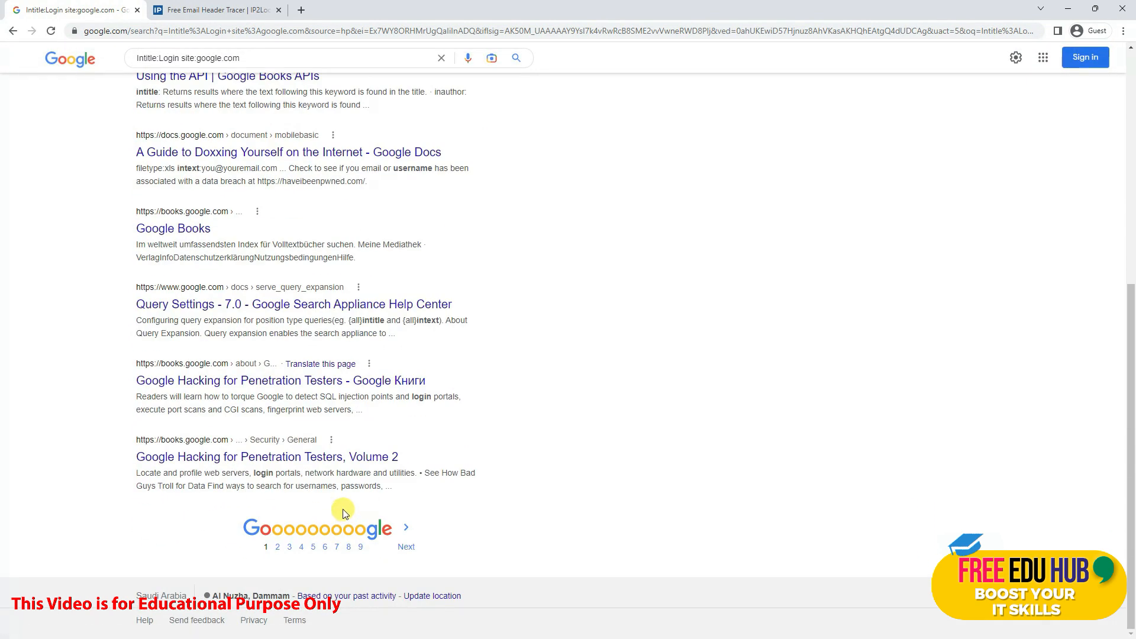
pyautogui.scroll(3)
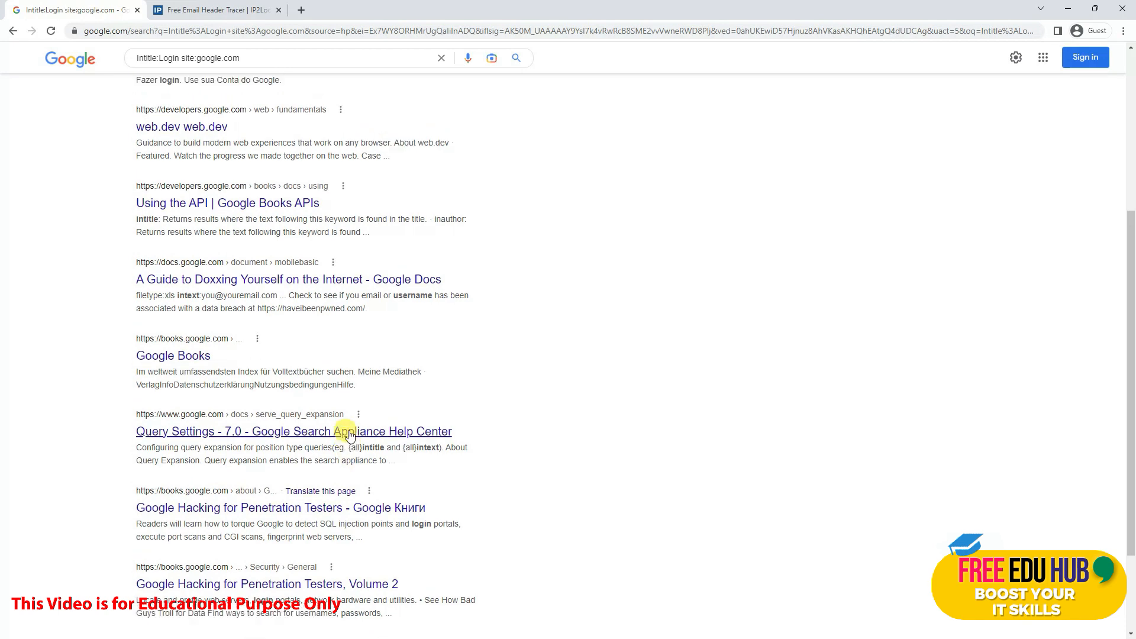
pyautogui.scroll(3)
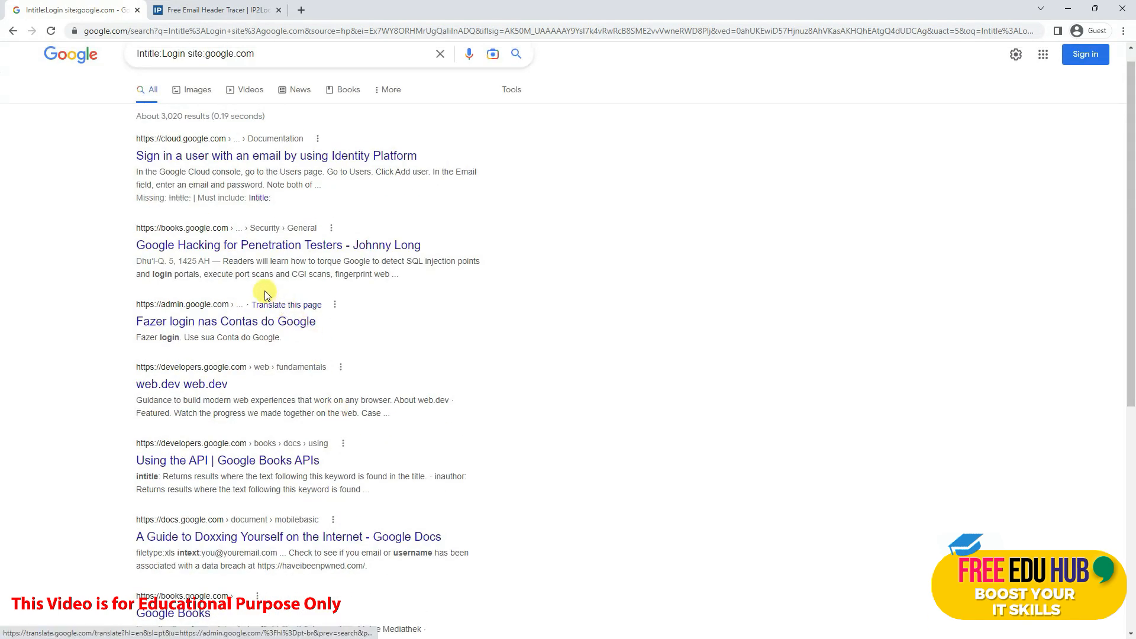
pyautogui.moveTo(317, 233)
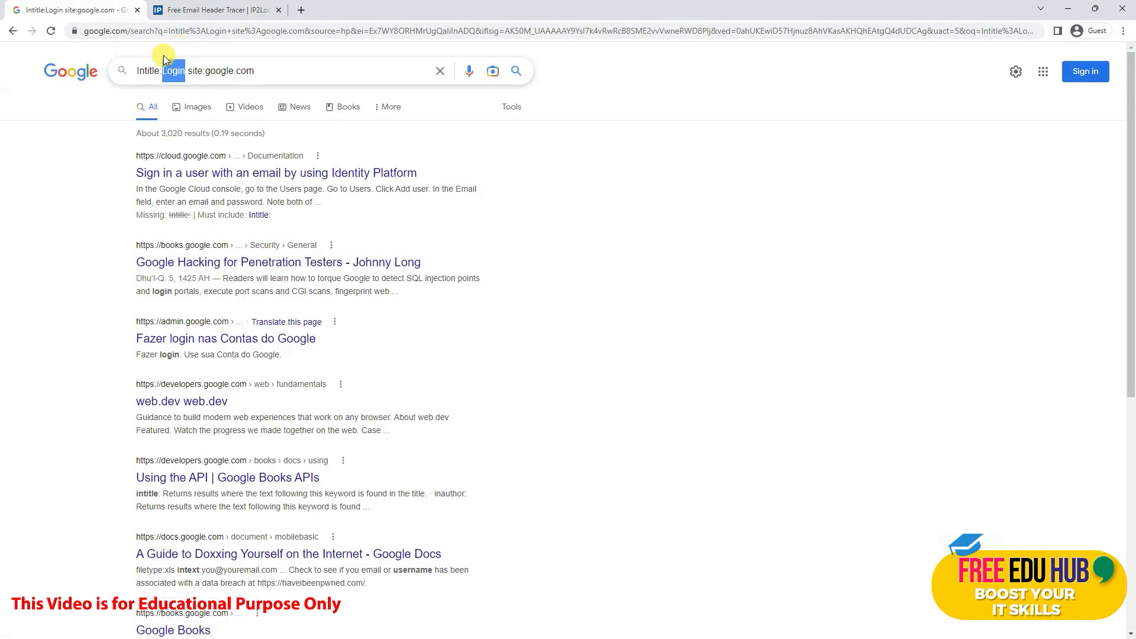
pyautogui.moveTo(523, 306)
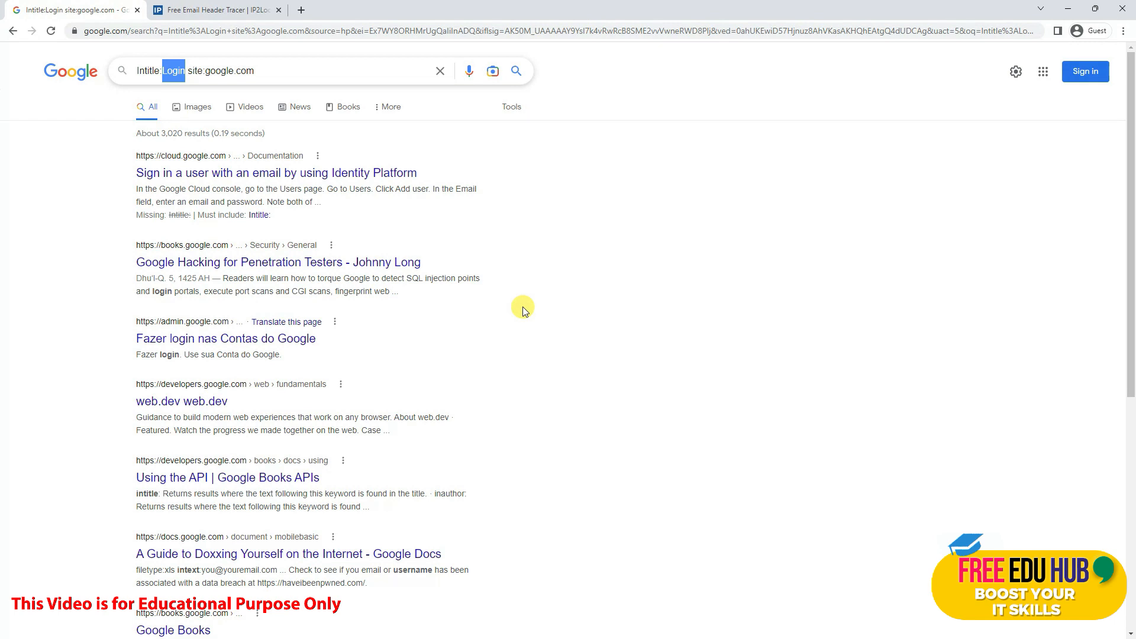
pyautogui.moveTo(229, 207)
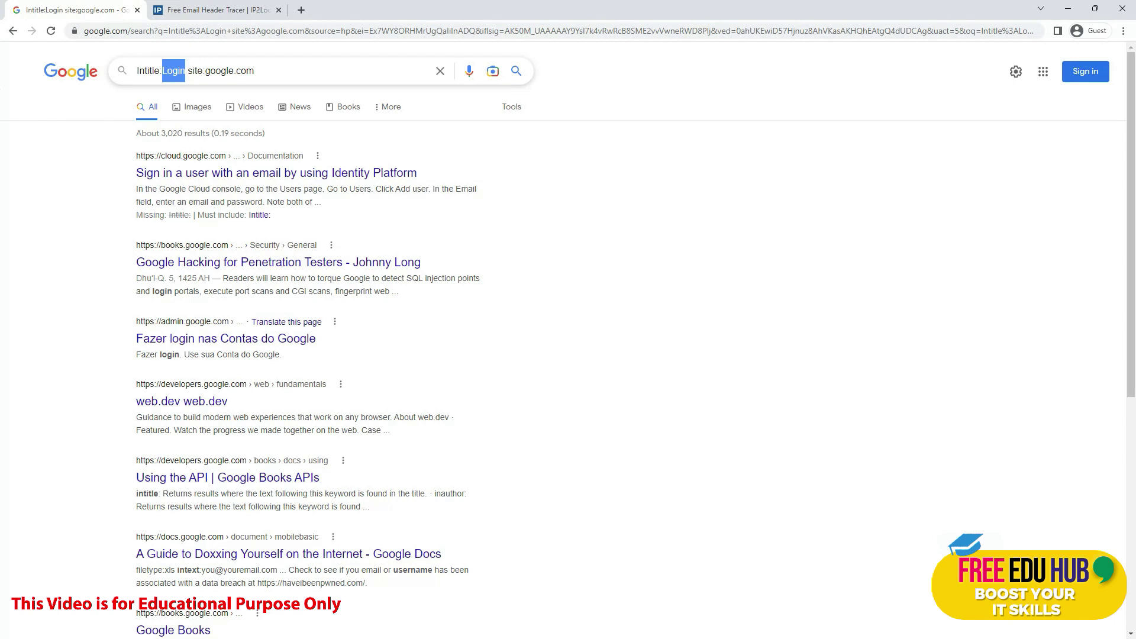
pyautogui.moveTo(259, 177)
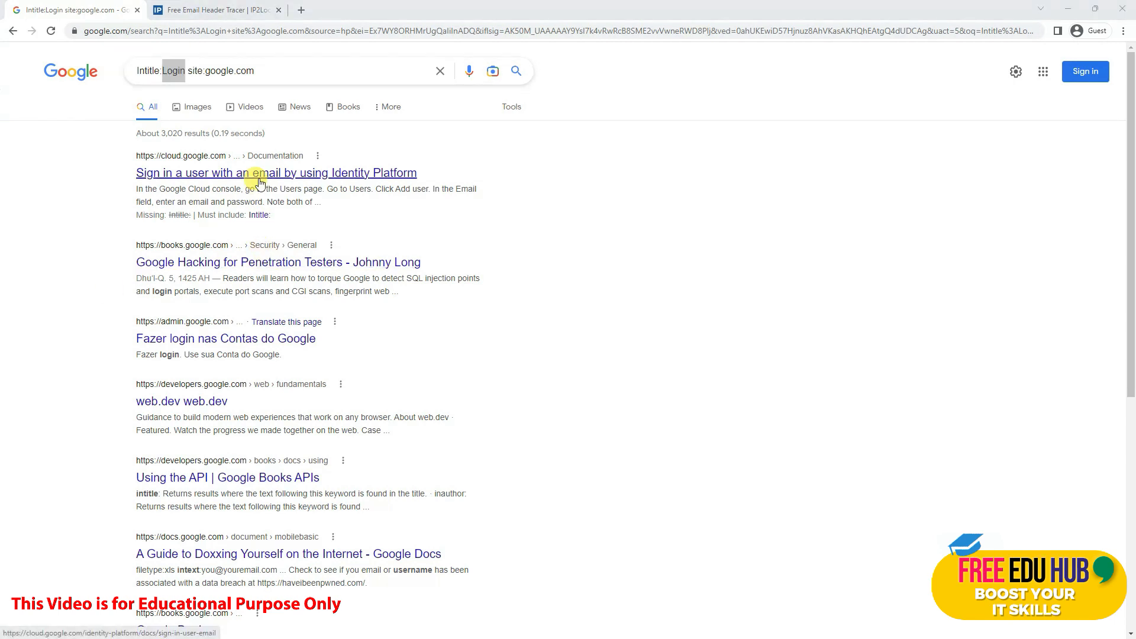
pyautogui.moveTo(270, 71)
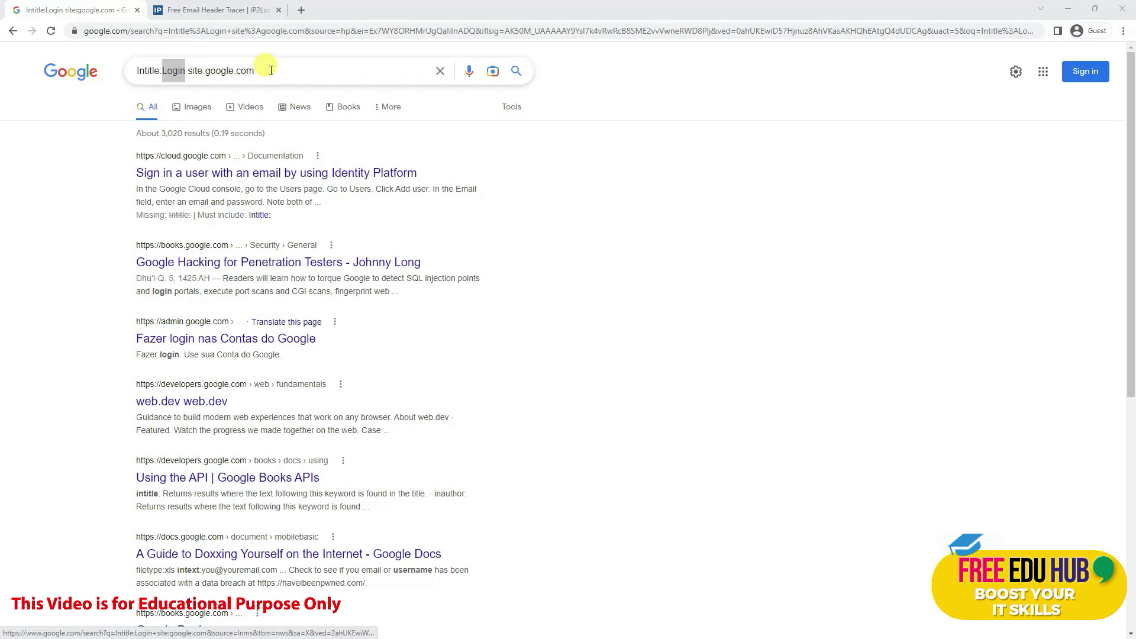
pyautogui.tripleClick(217, 71)
pyautogui.write('e')
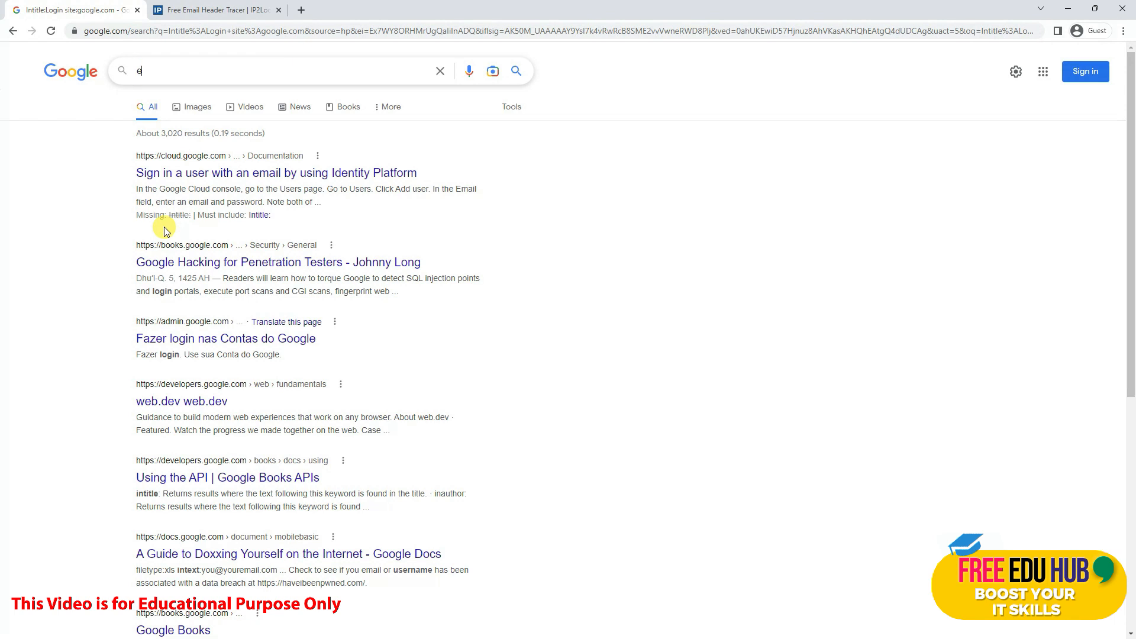
pyautogui.write('xcite')
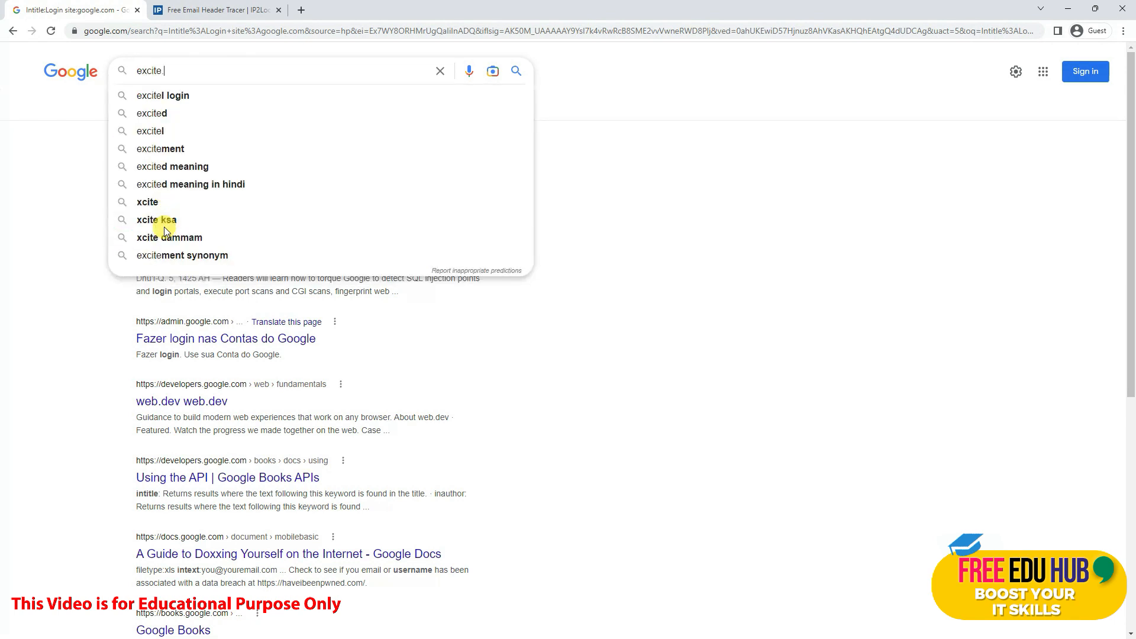
pyautogui.write('com')
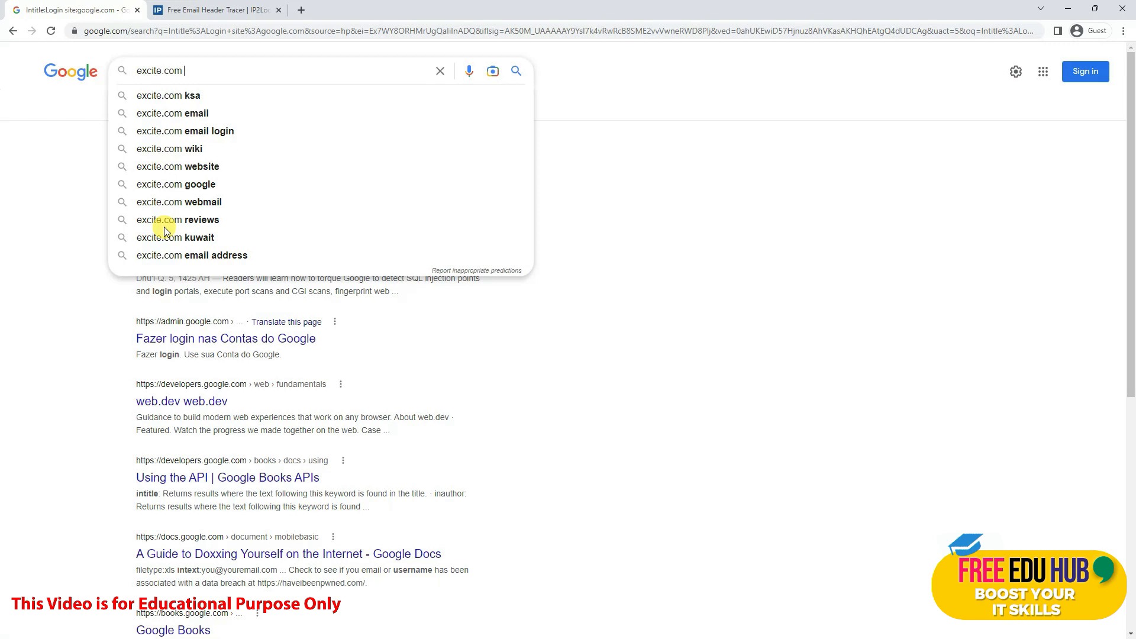
pyautogui.write('filety')
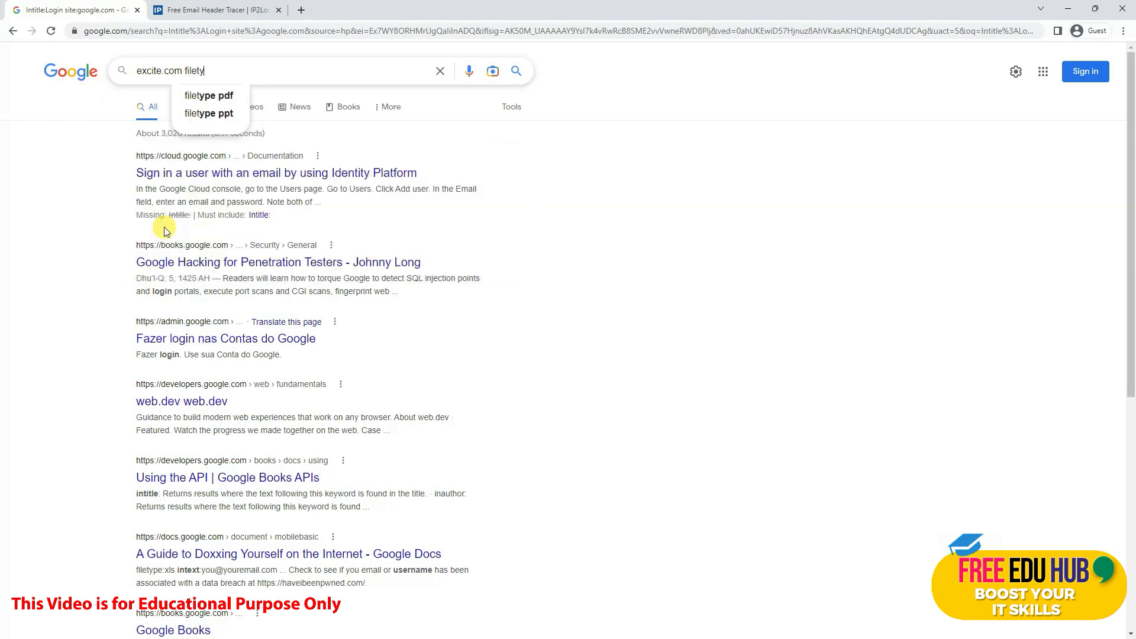
pyautogui.write('pe:pd')
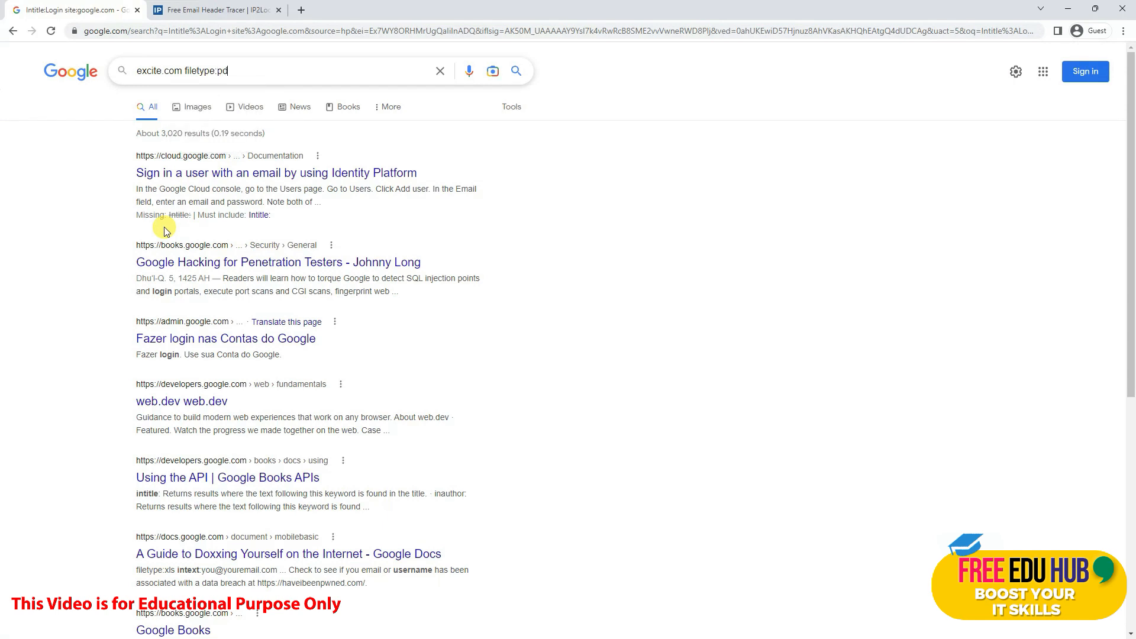
pyautogui.write('f')
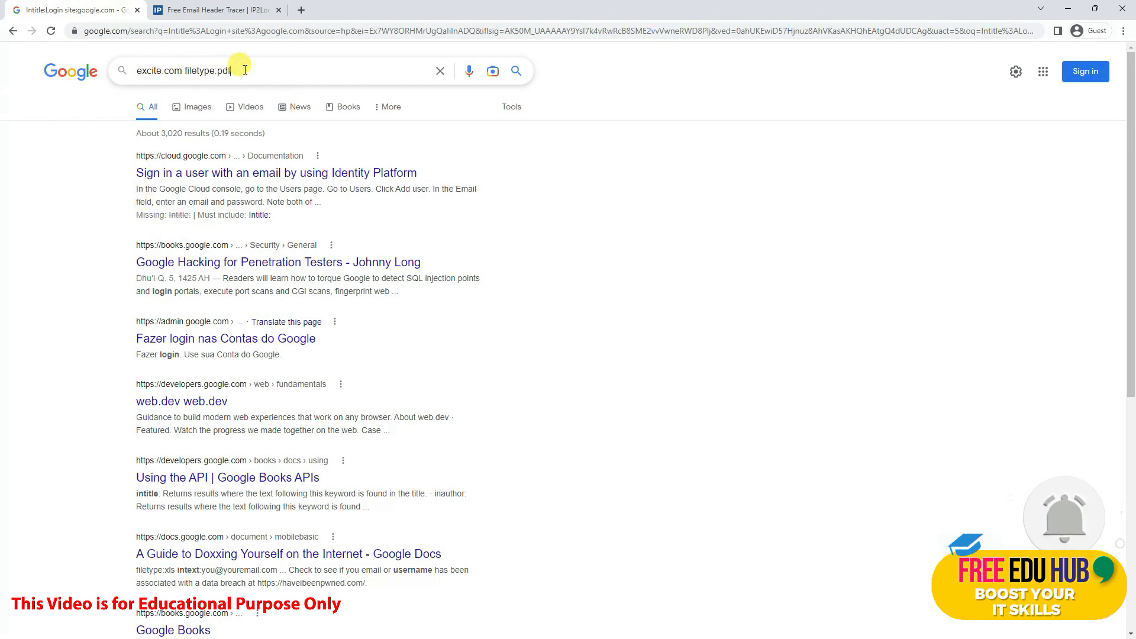
pyautogui.press('Return')
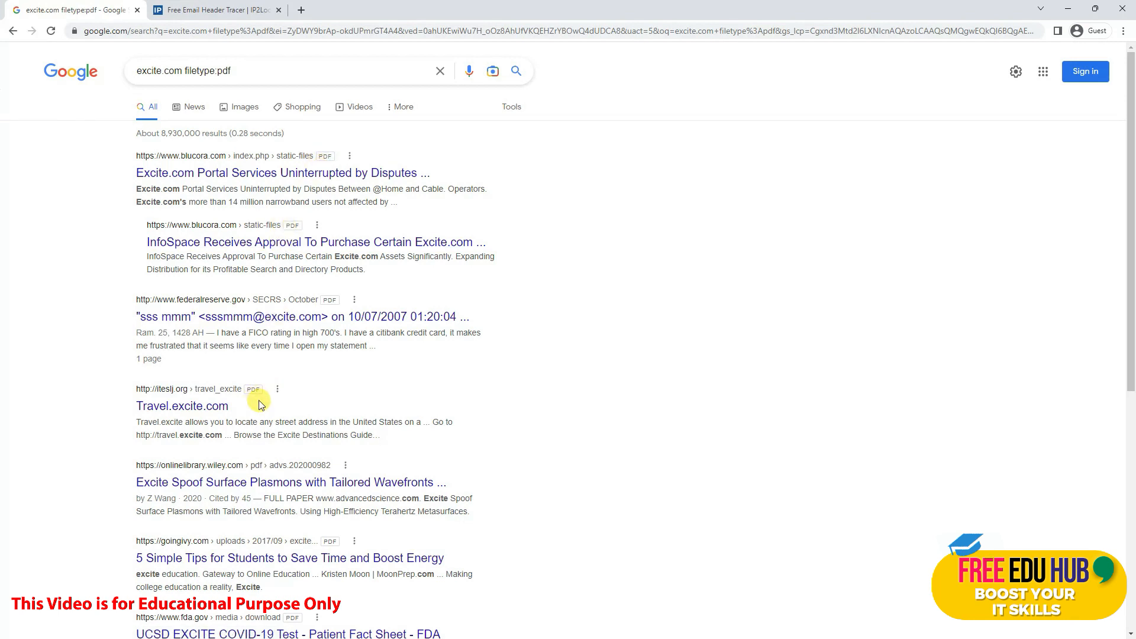
pyautogui.scroll(-3)
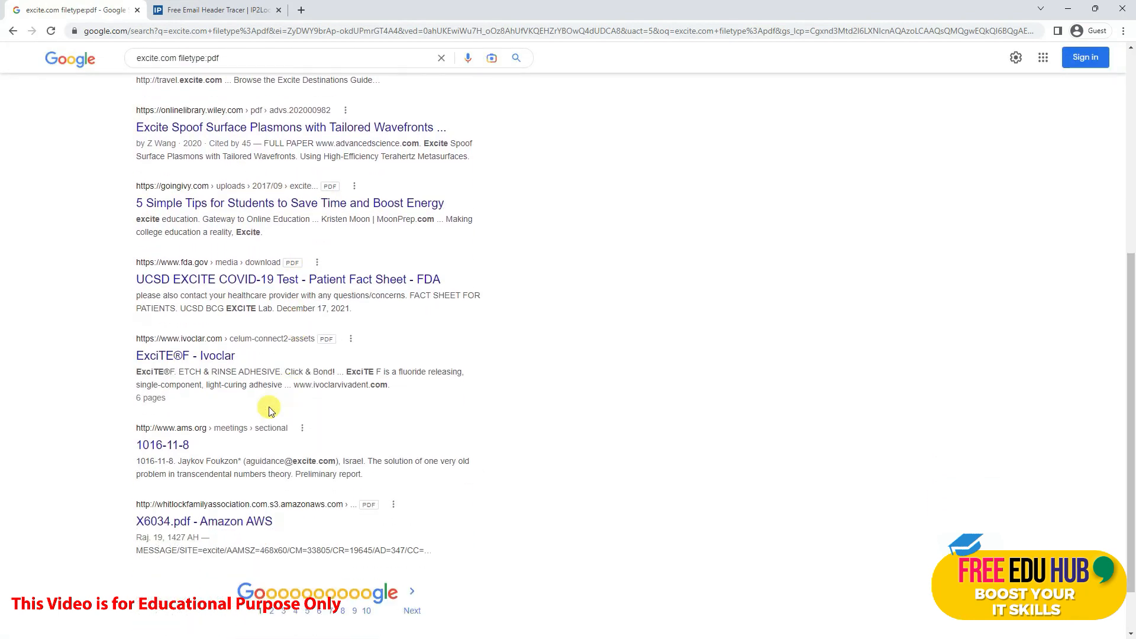
pyautogui.scroll(3)
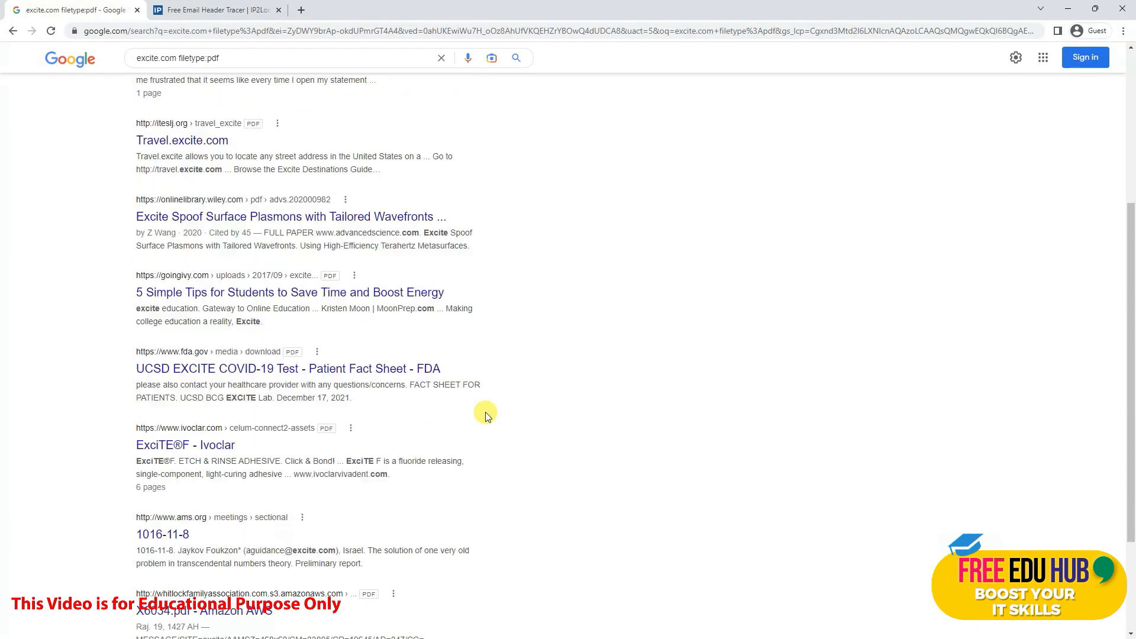
pyautogui.scroll(3)
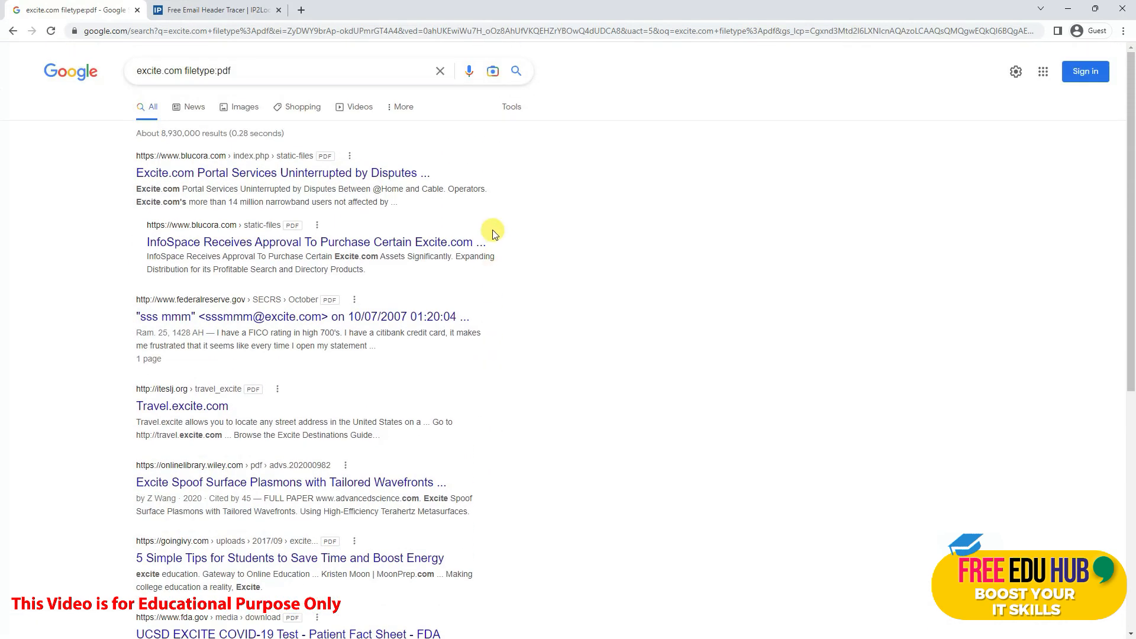
pyautogui.moveTo(483, 227)
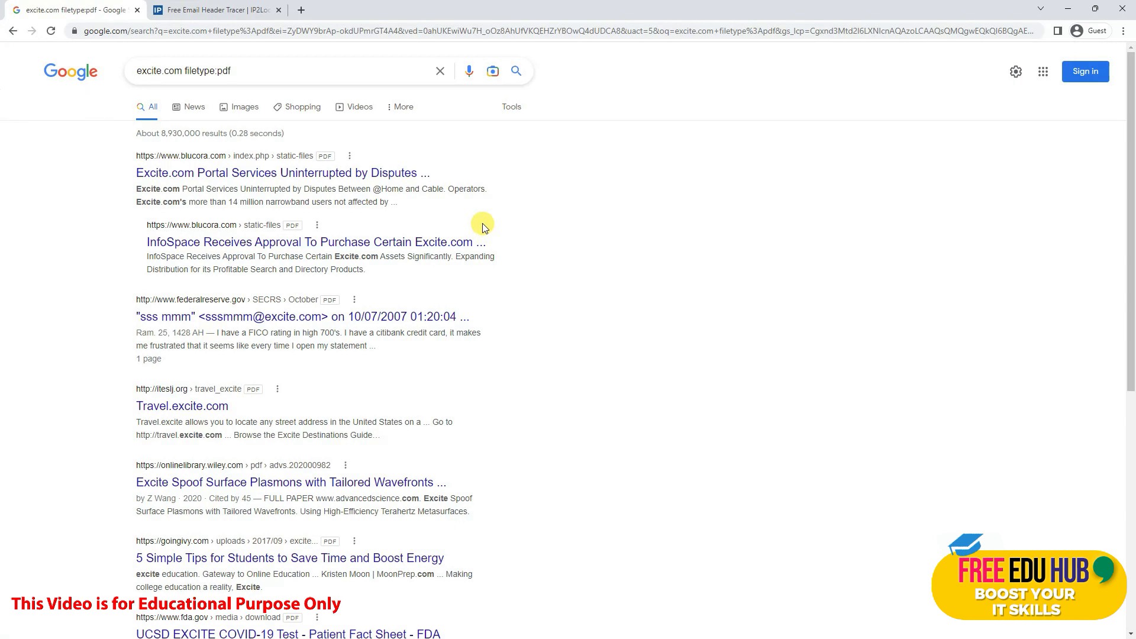
pyautogui.moveTo(483, 226)
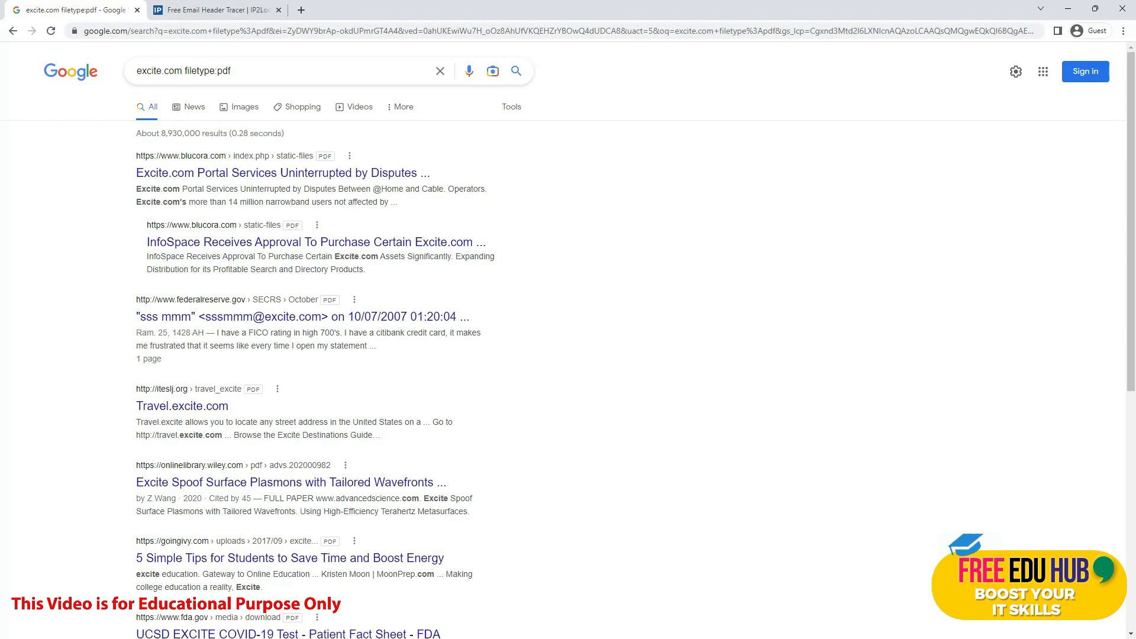
pyautogui.moveTo(235, 124)
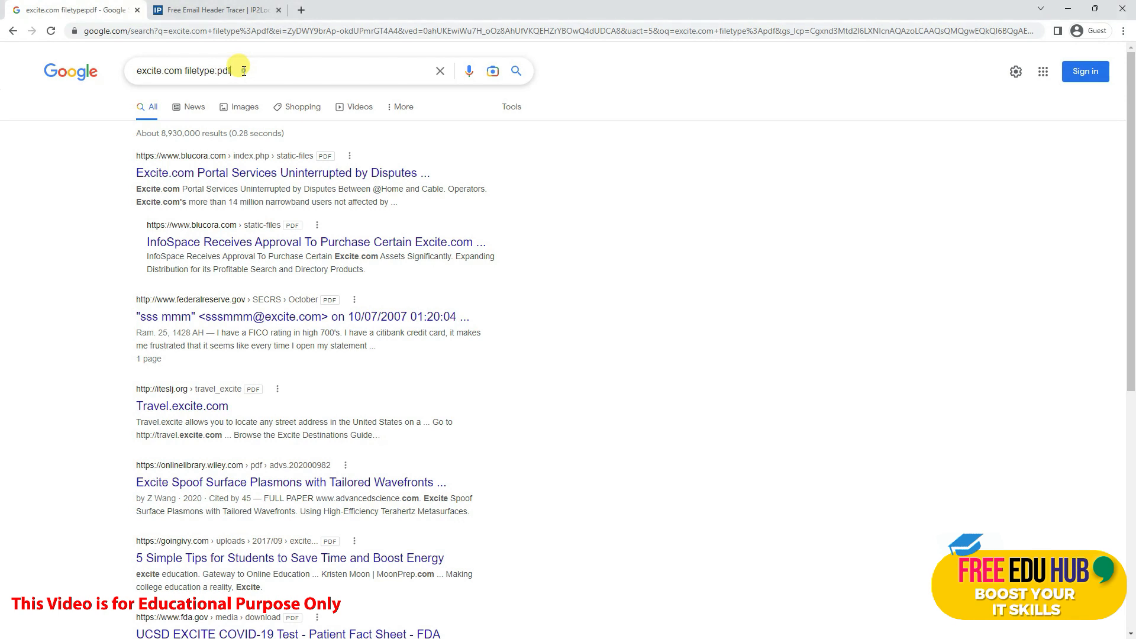
pyautogui.tripleClick(183, 70)
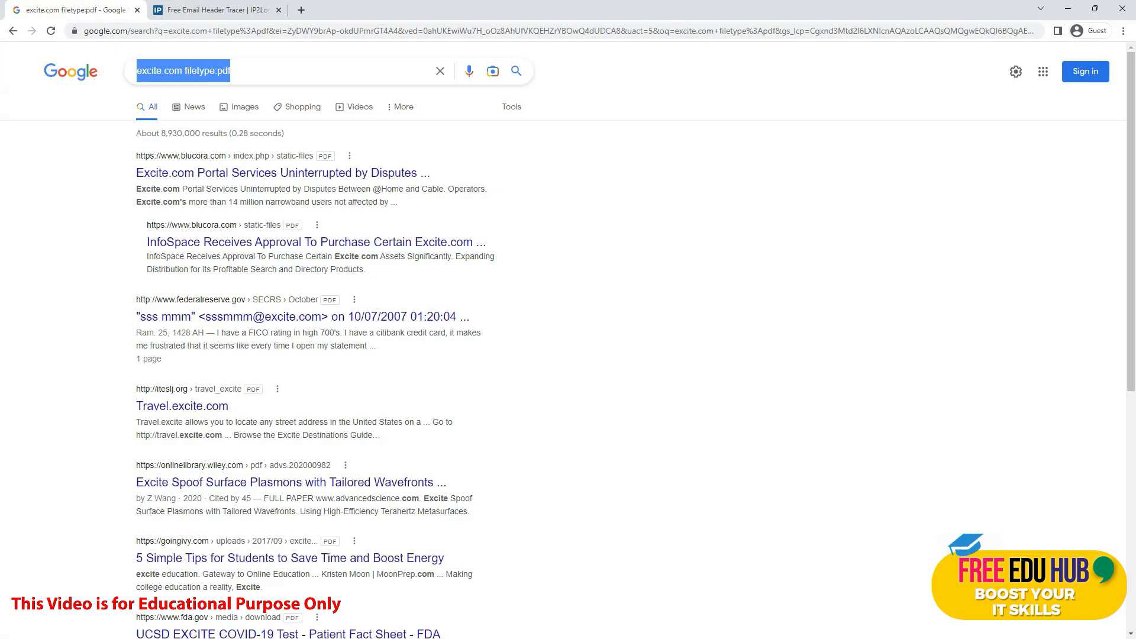
pyautogui.write('cach')
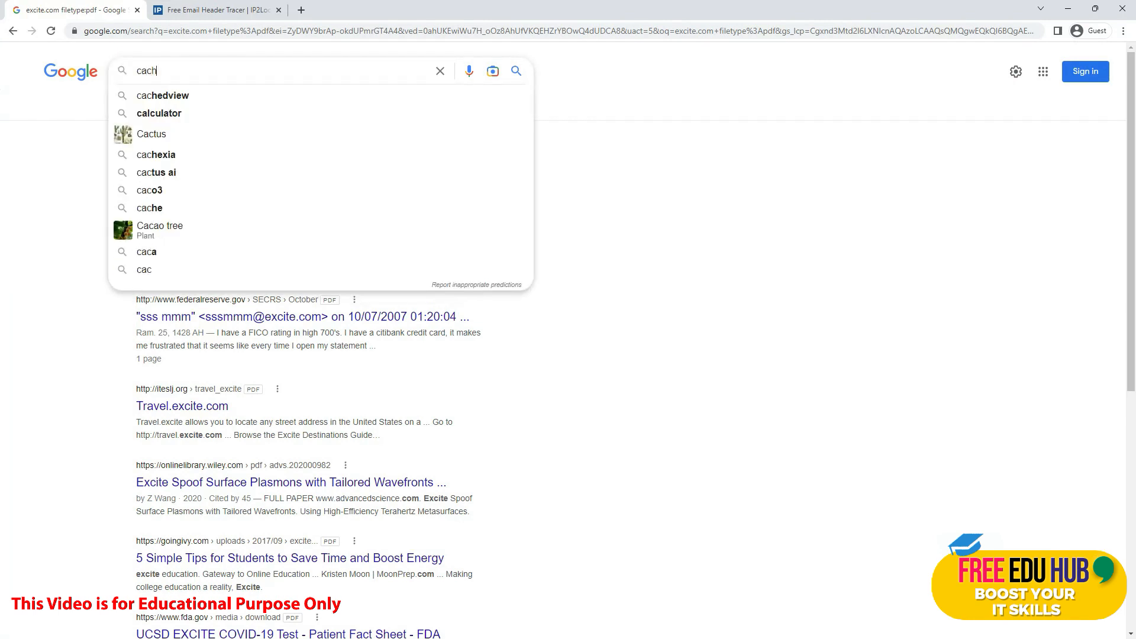
pyautogui.write('e')
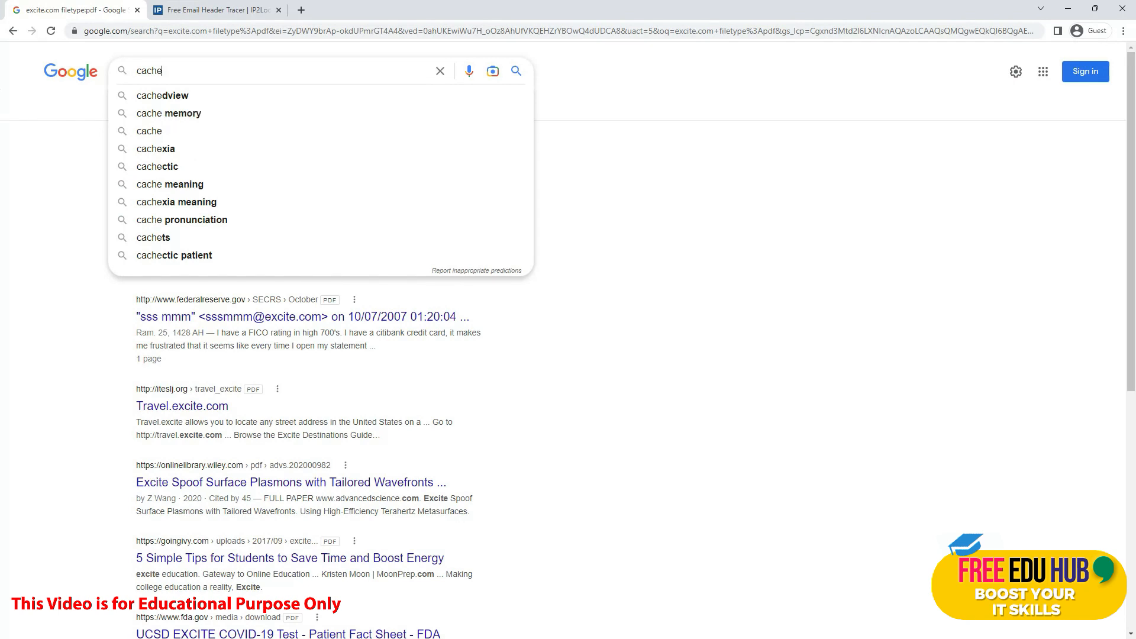
pyautogui.write(':')
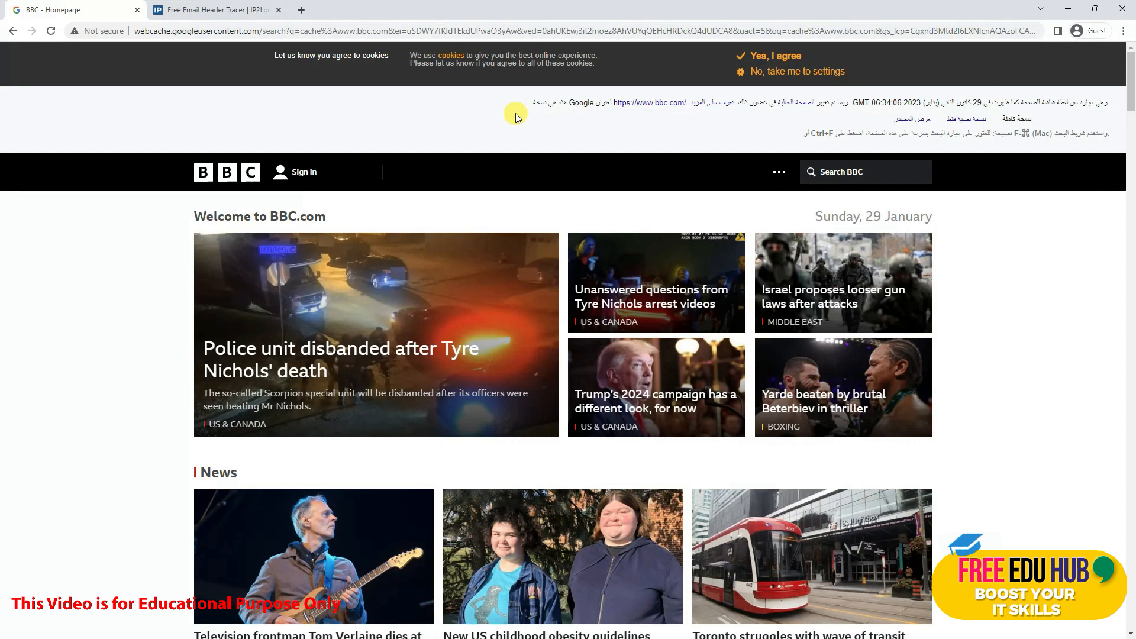
pyautogui.moveTo(315, 5)
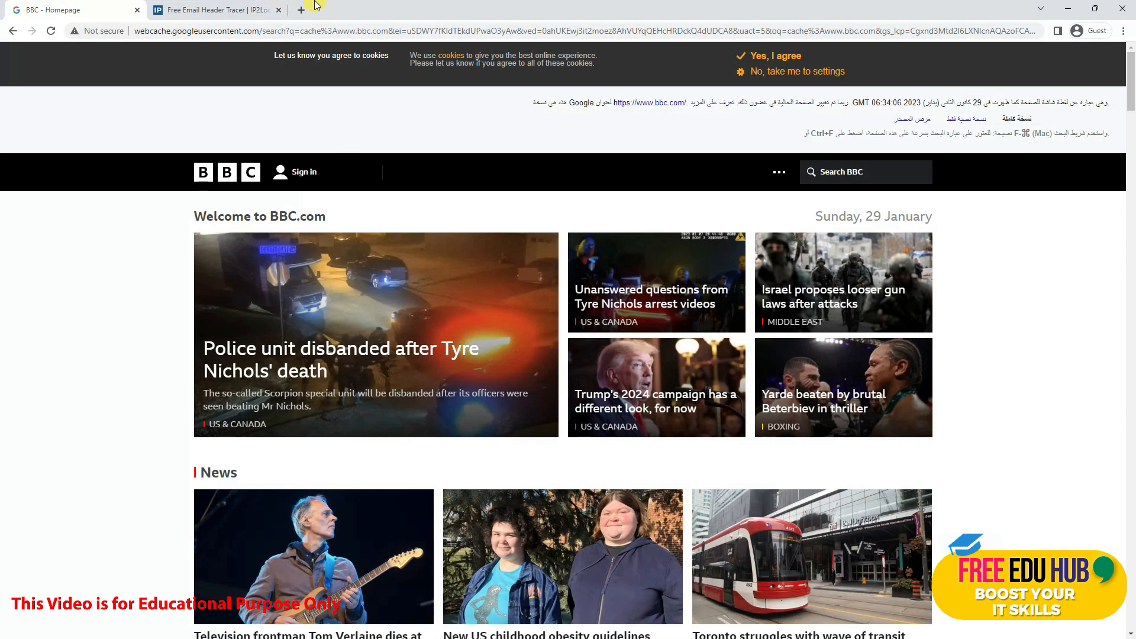
pyautogui.click(13, 30)
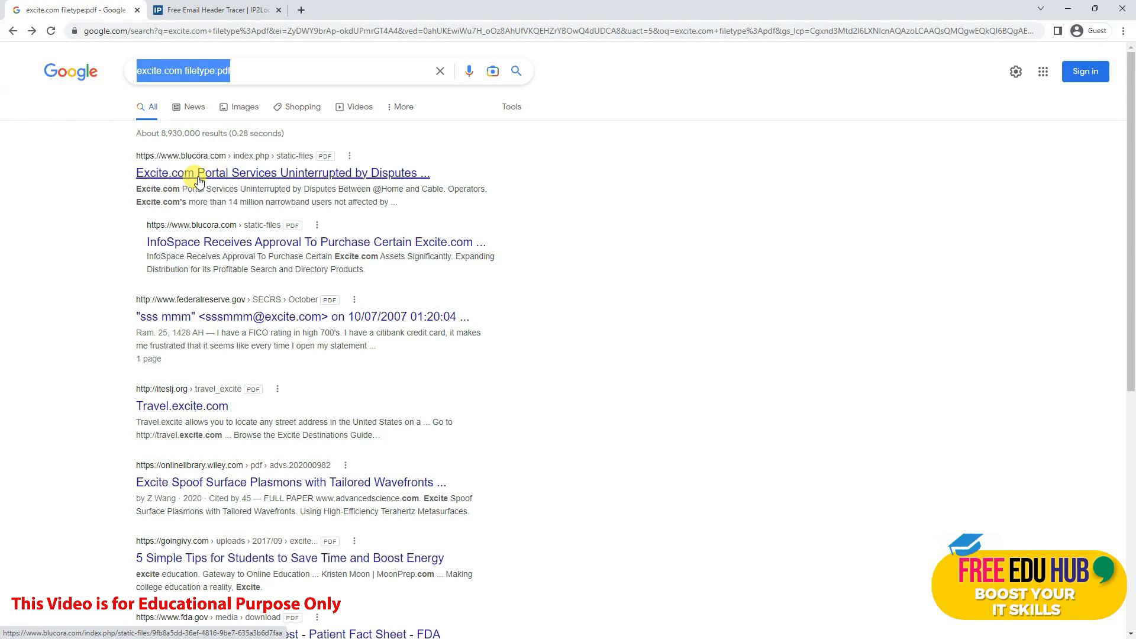
# Search 'allinurl:cnn gulf' and scroll through the roughly 3,150 CNN results.
pyautogui.write('allin')
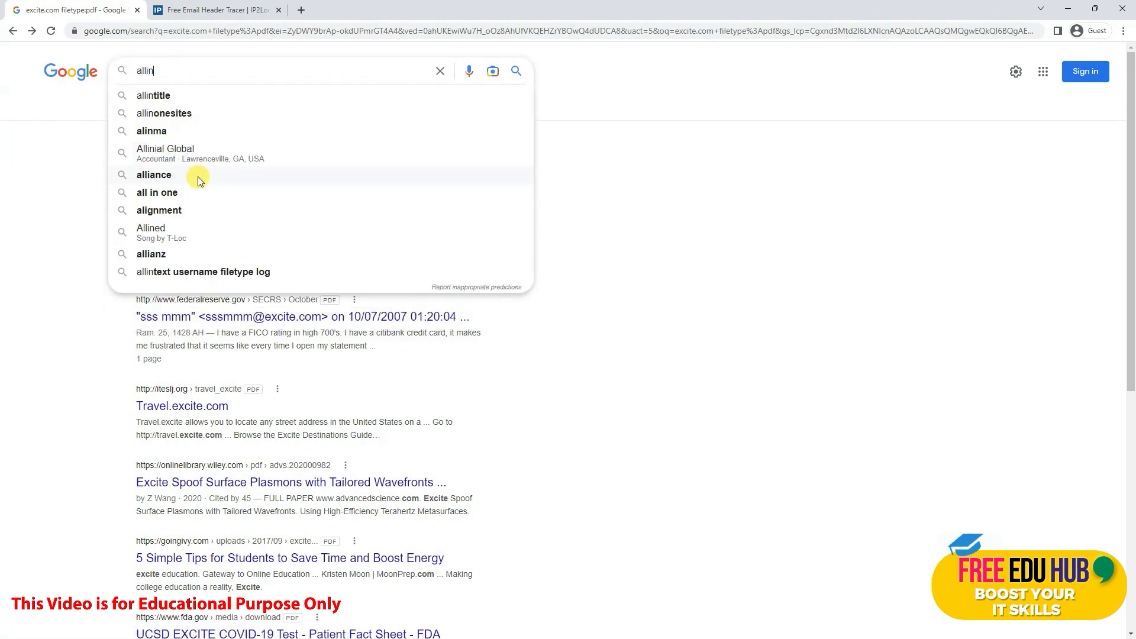
pyautogui.write('url:cnn')
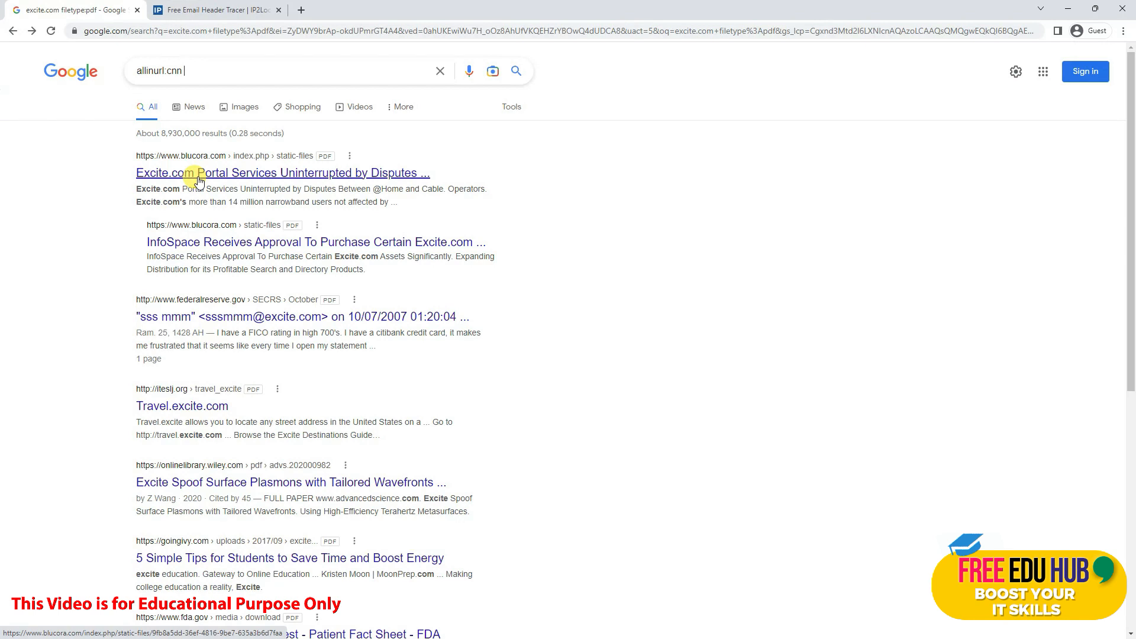
pyautogui.write('gulf')
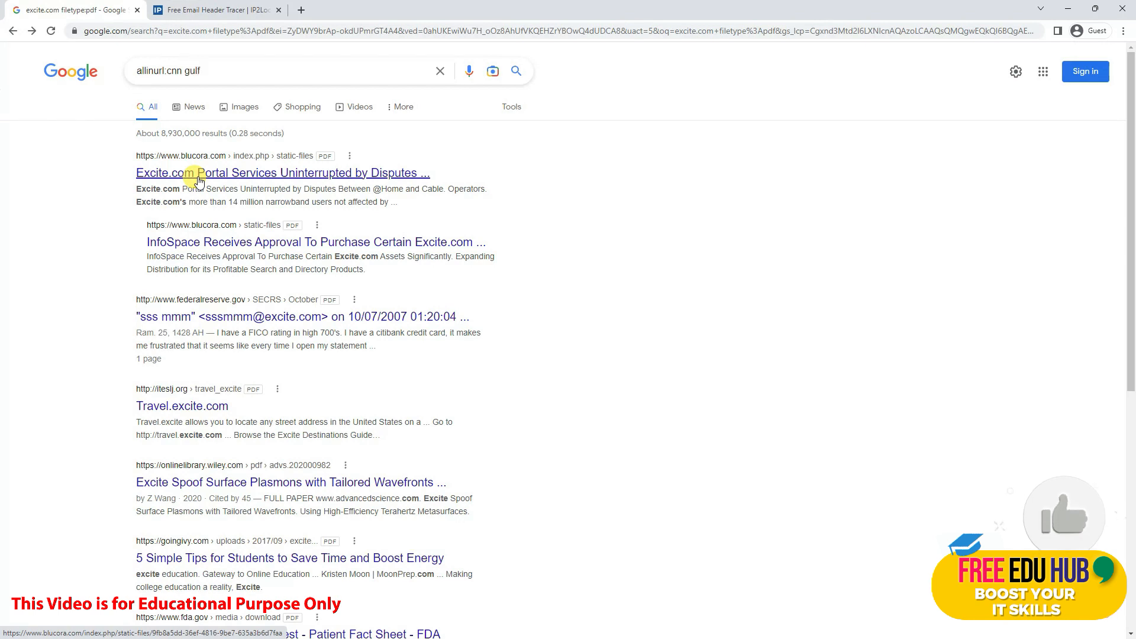
pyautogui.click(516, 70)
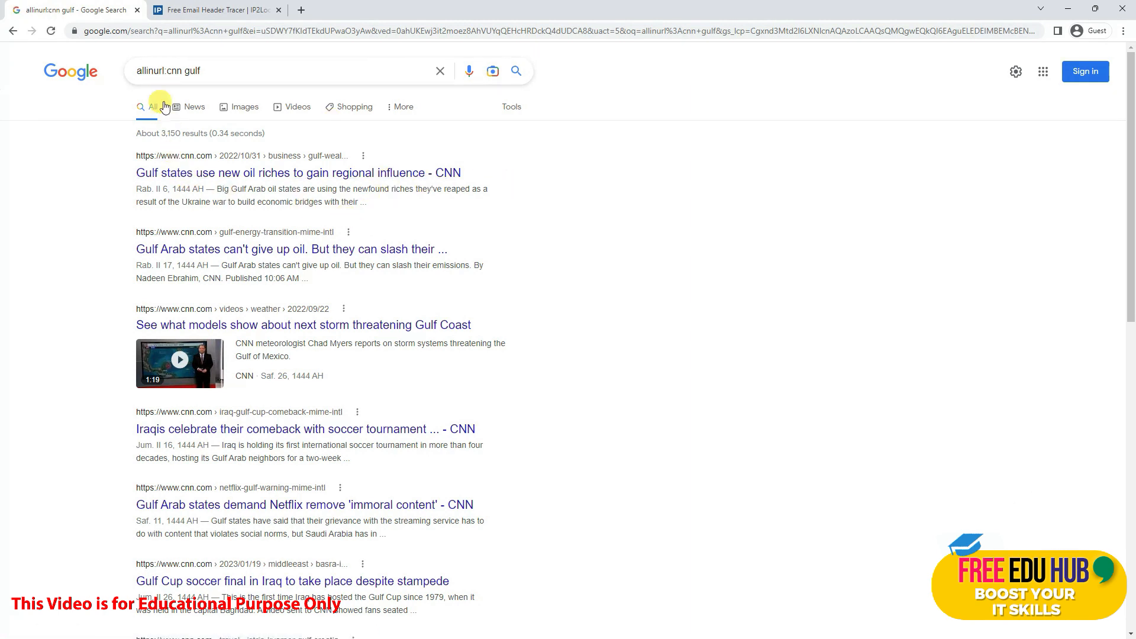
pyautogui.moveTo(333, 254)
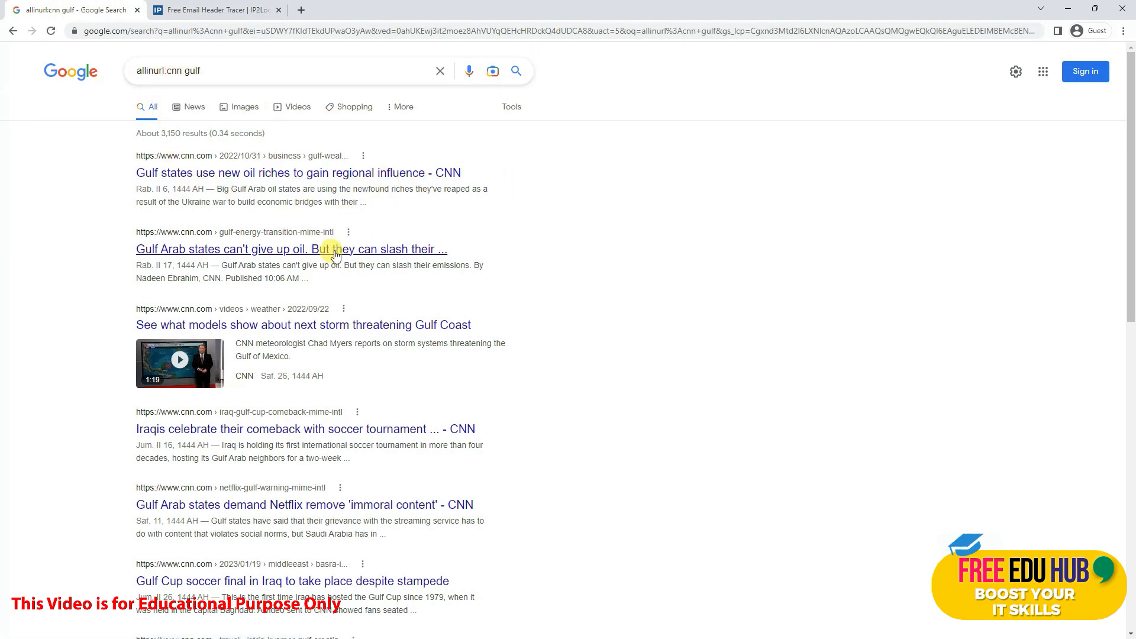
pyautogui.scroll(-3)
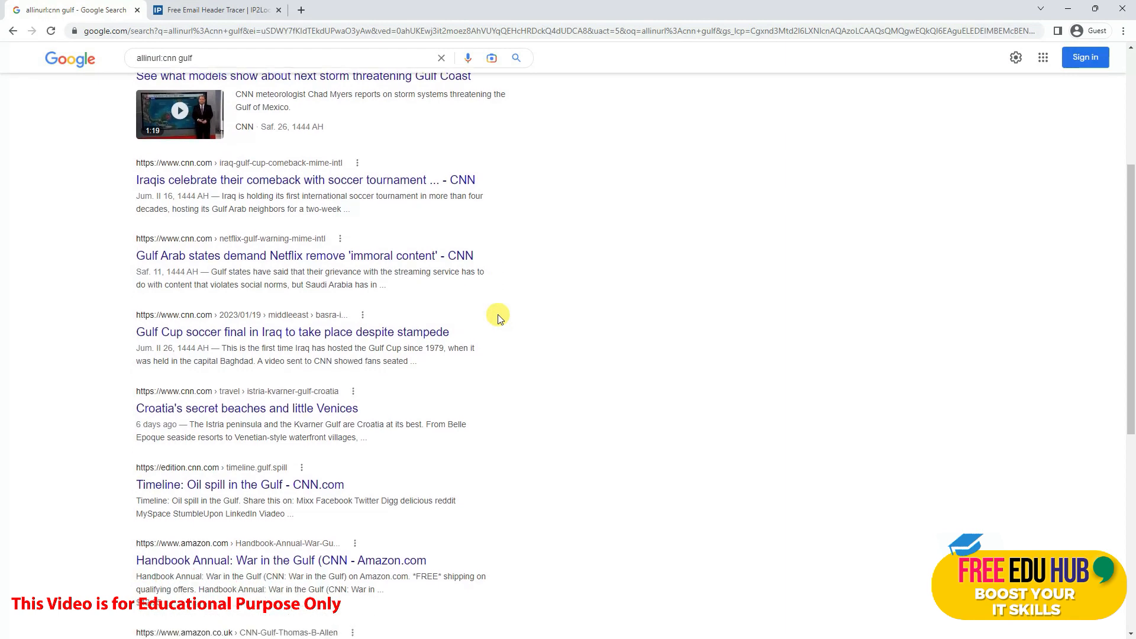
pyautogui.scroll(-3)
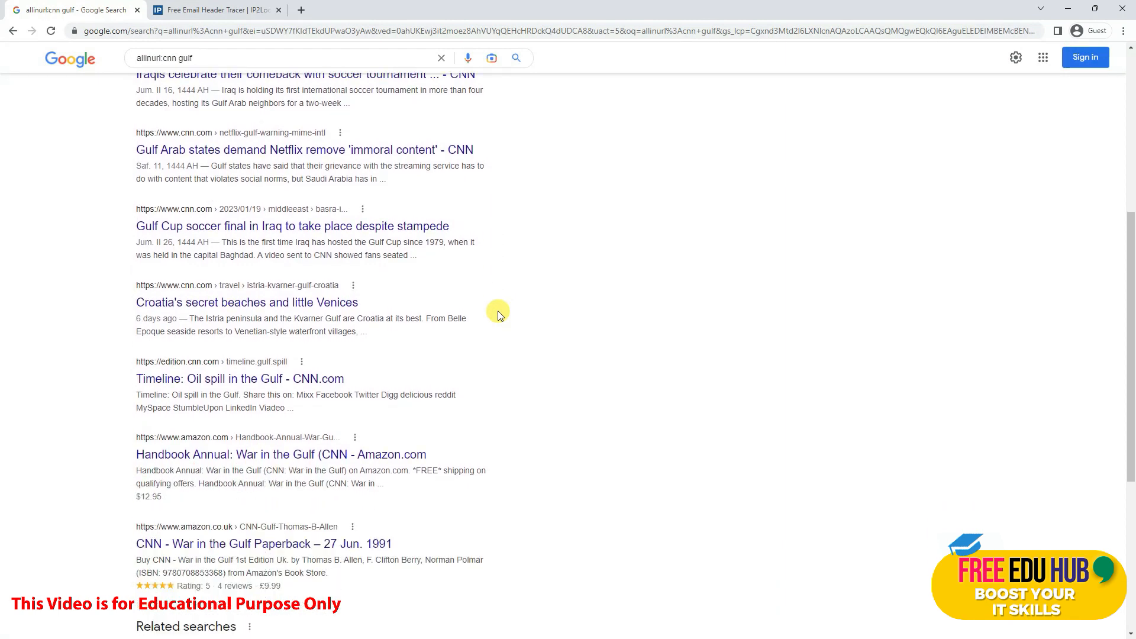
pyautogui.moveTo(510, 313)
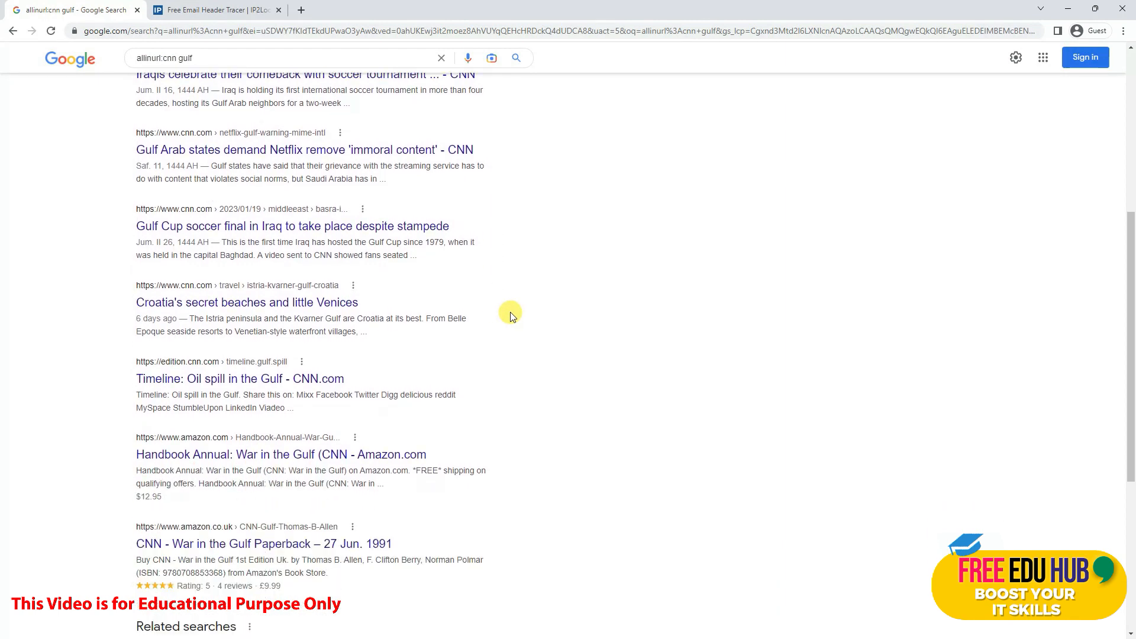
pyautogui.moveTo(551, 312)
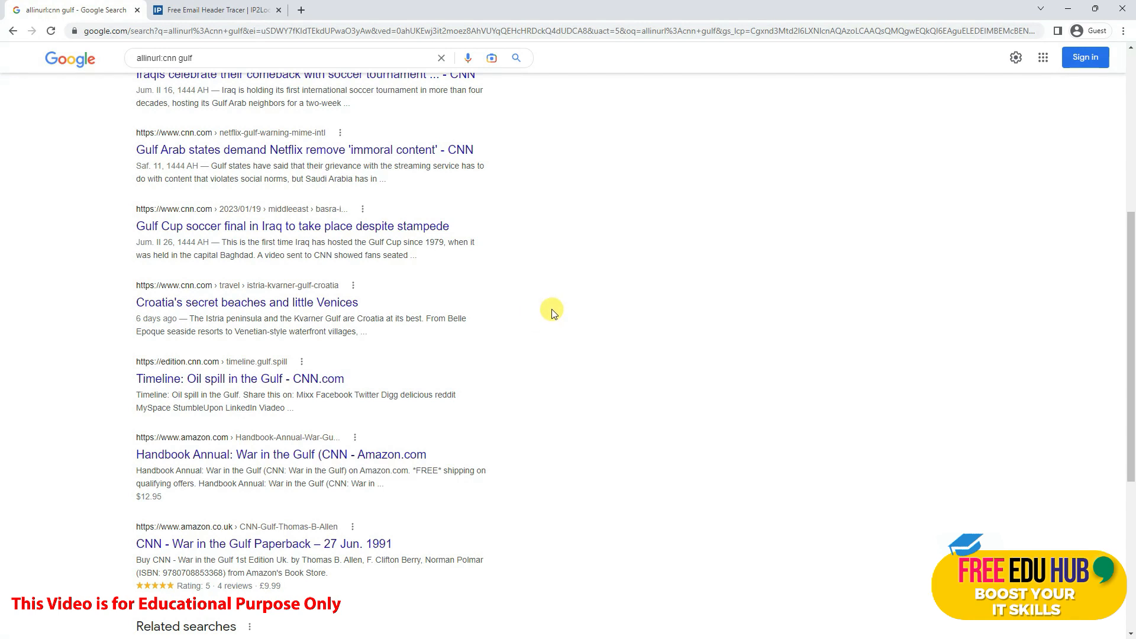
pyautogui.scroll(3)
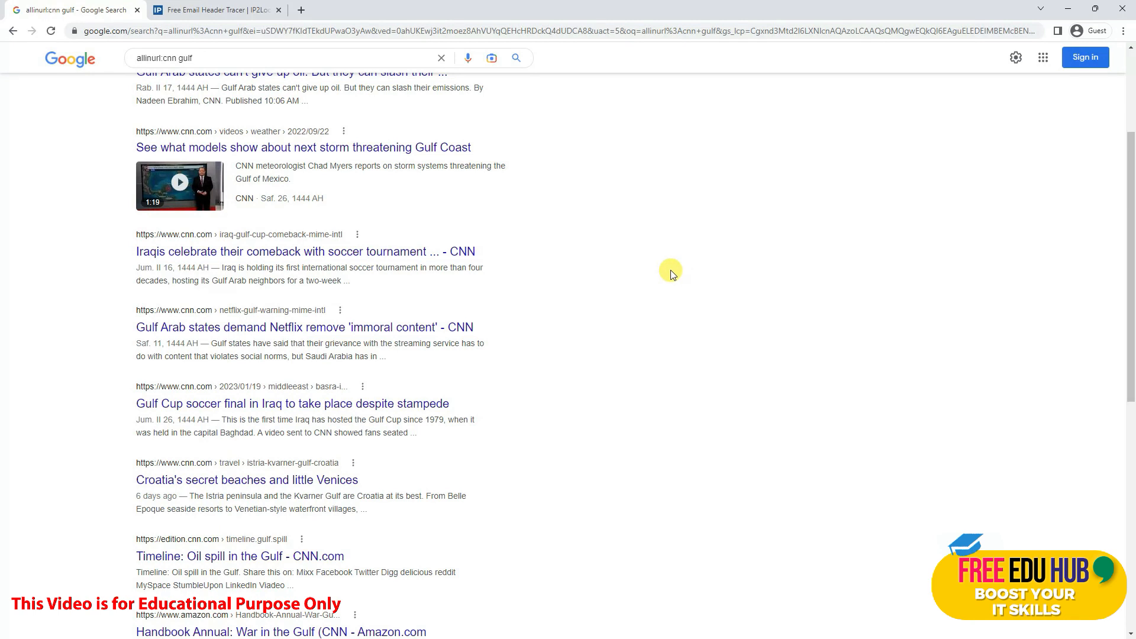
pyautogui.moveTo(661, 275)
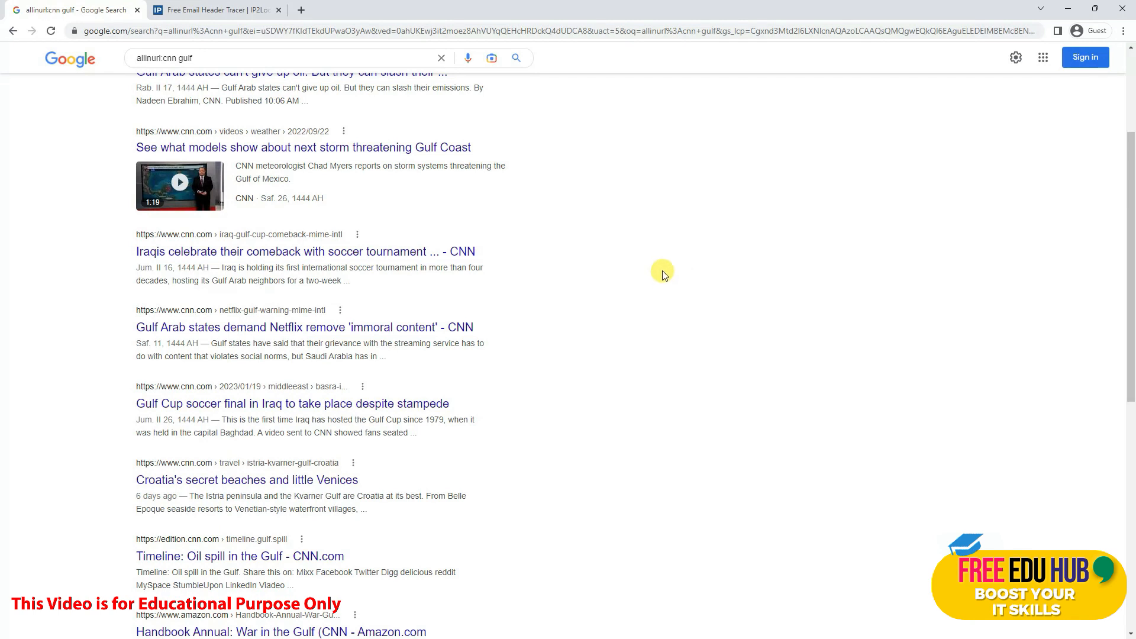
pyautogui.scroll(3)
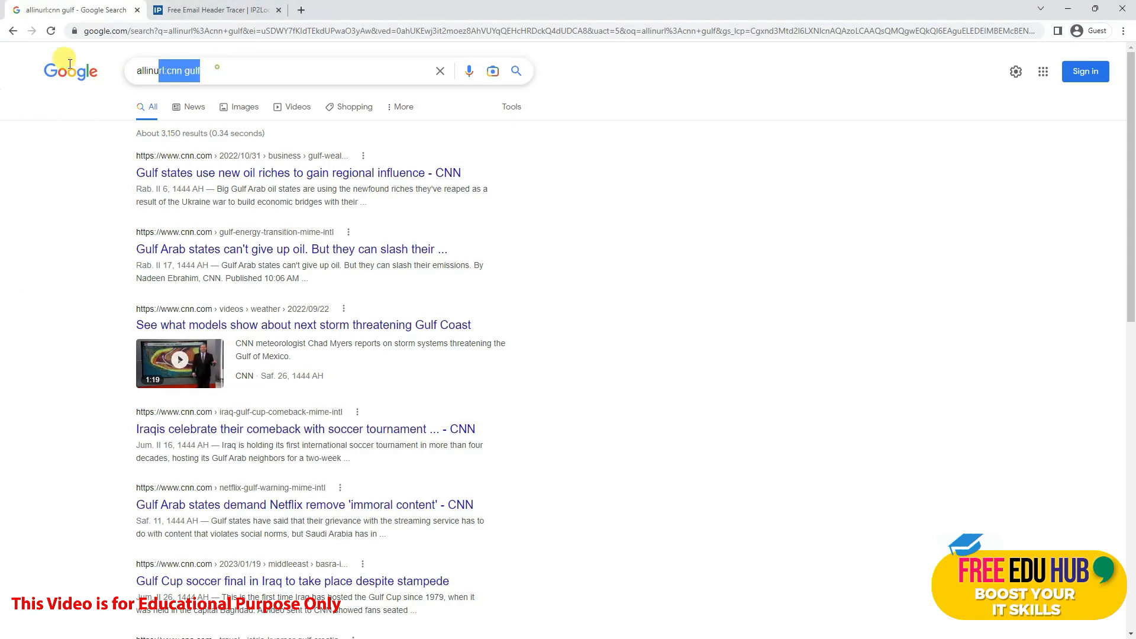
pyautogui.write('link')
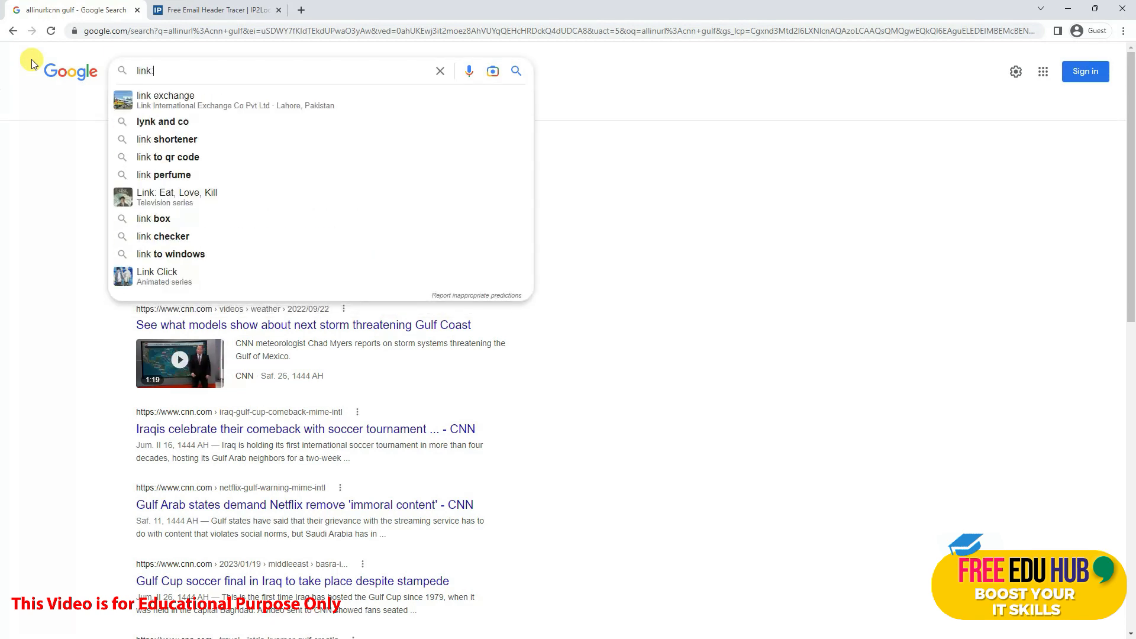
pyautogui.write(':www.arbnews.')
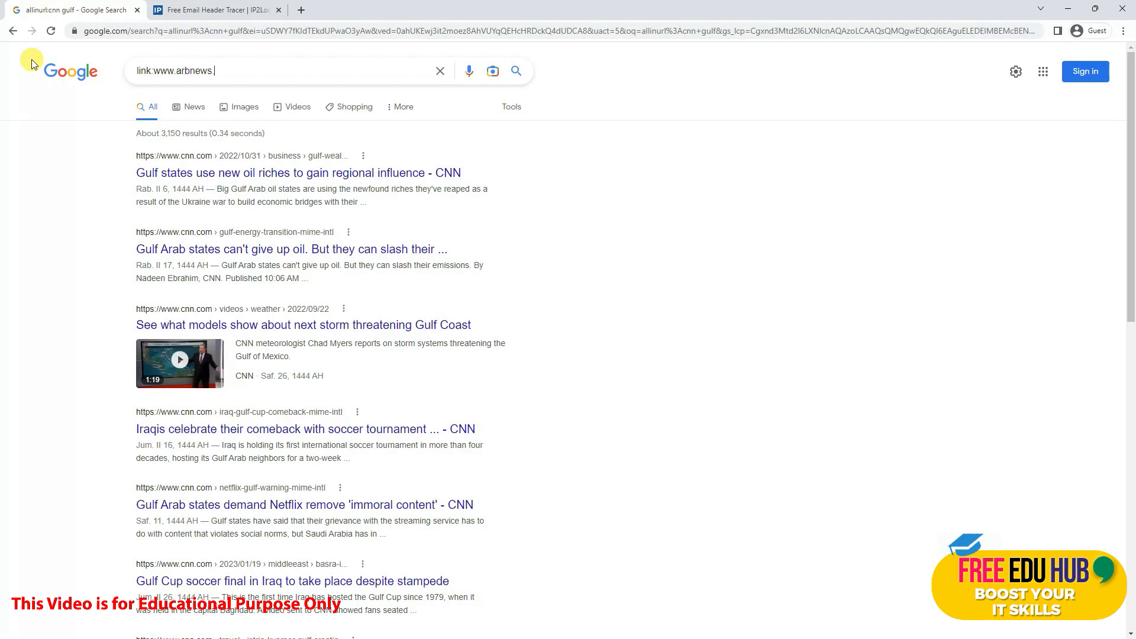
pyautogui.press('Return')
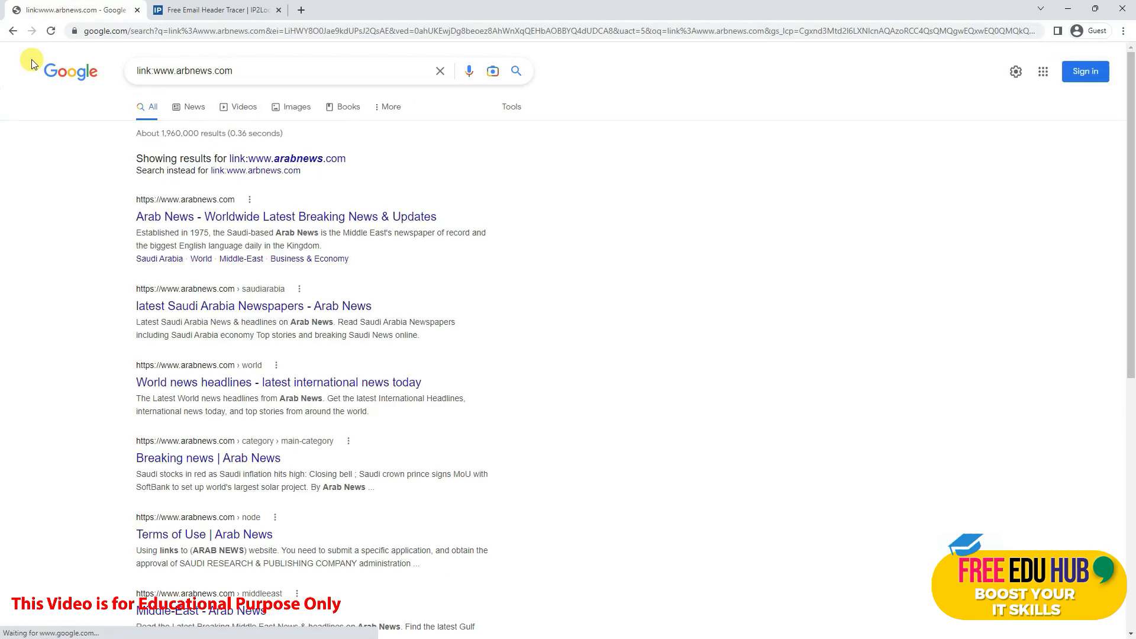
pyautogui.moveTo(394, 247)
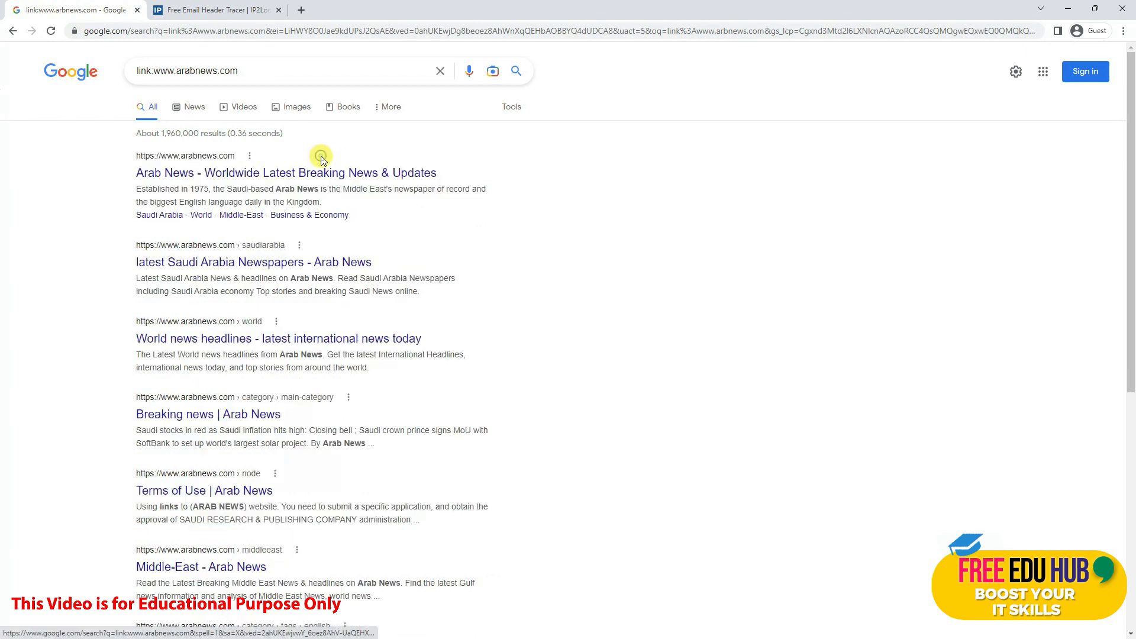
pyautogui.moveTo(262, 121)
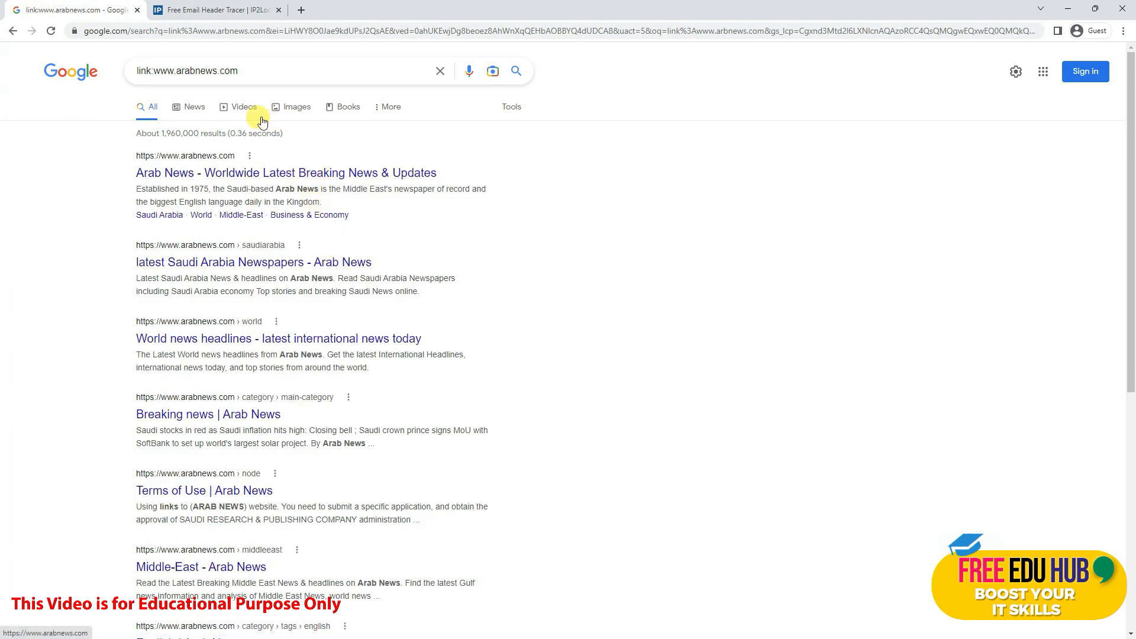
pyautogui.moveTo(300, 352)
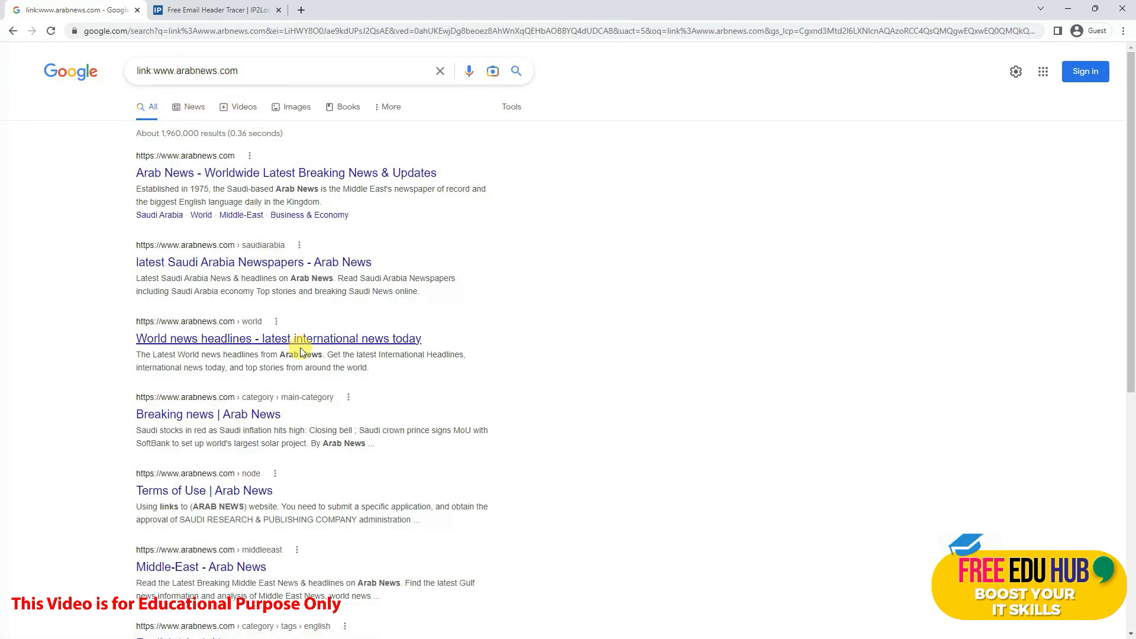
pyautogui.scroll(-3)
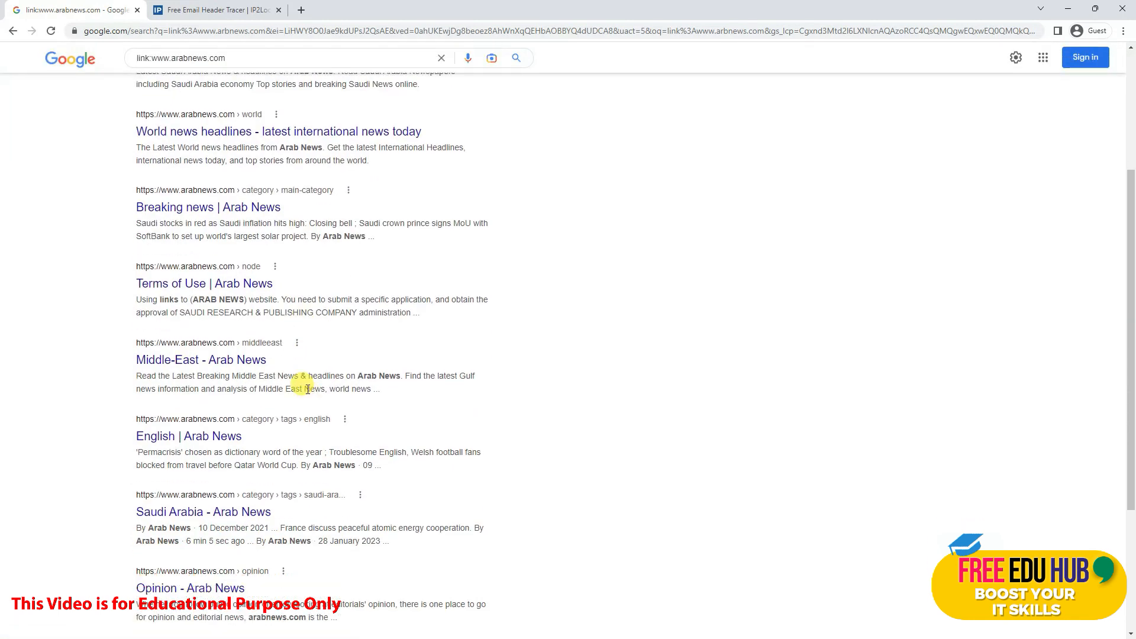
pyautogui.scroll(-3)
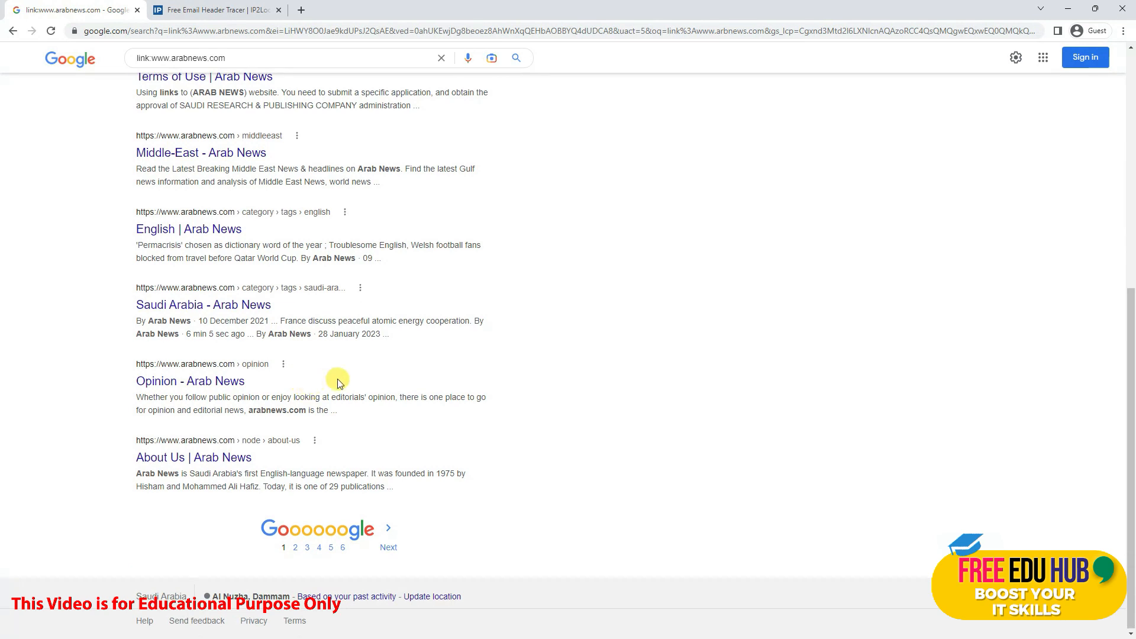
pyautogui.scroll(3)
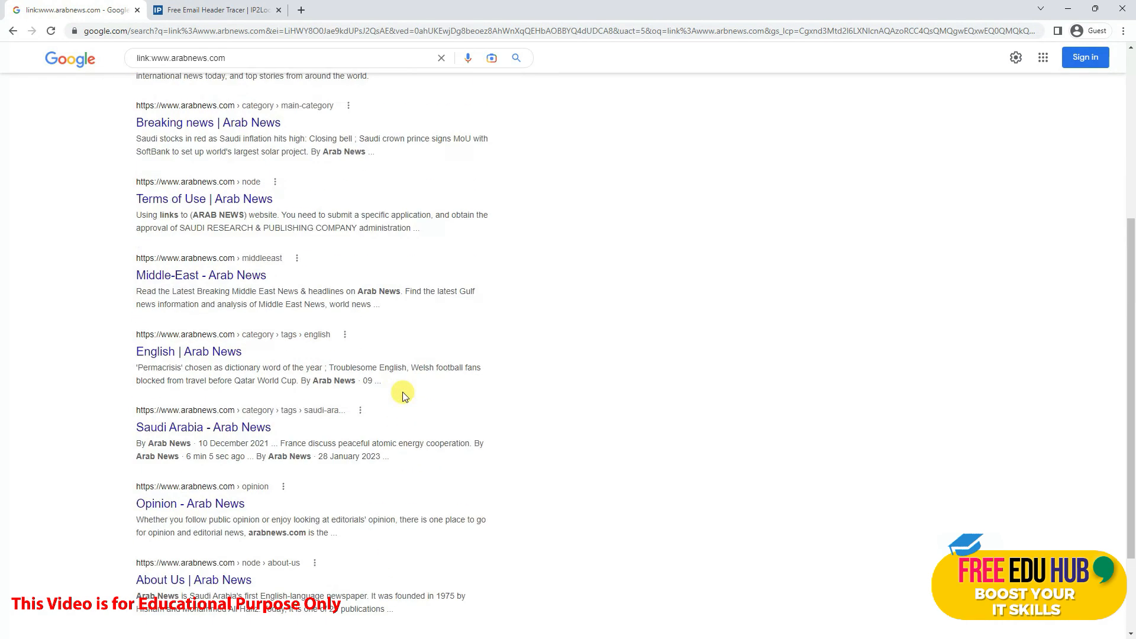
pyautogui.scroll(3)
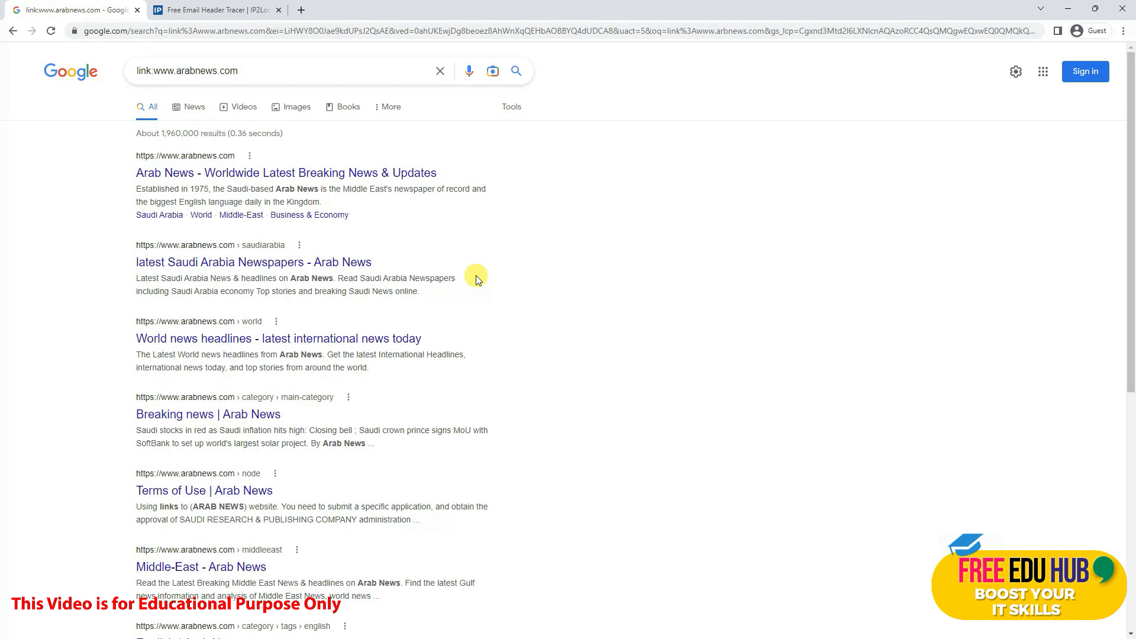
pyautogui.moveTo(475, 275)
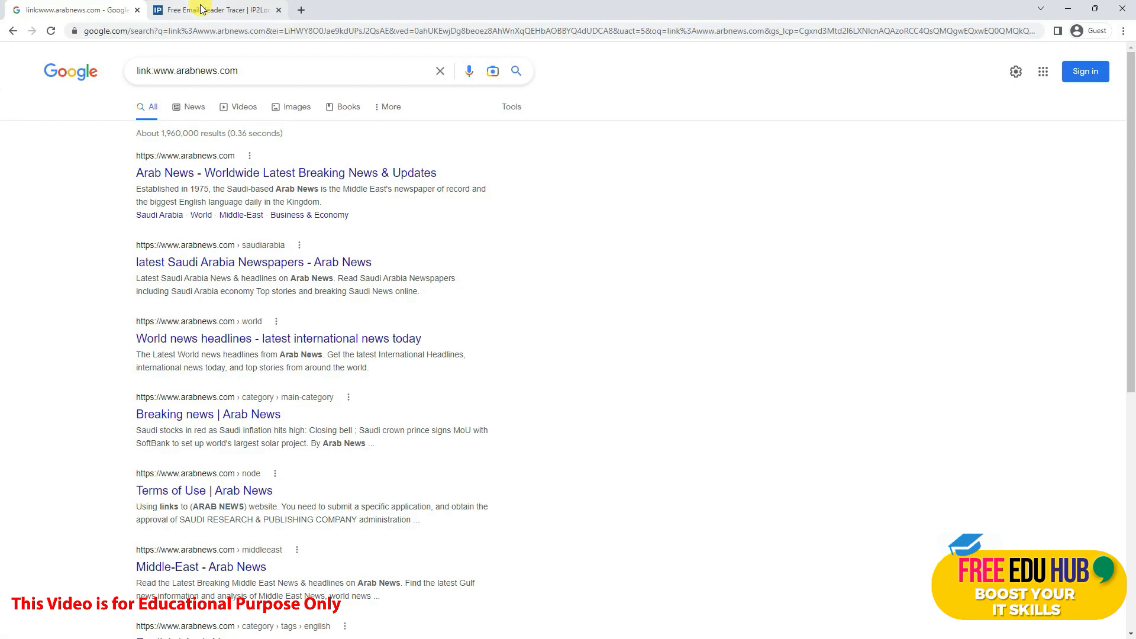
# Switch to the 'Free Email Header Tracer | IP2Location' tab.
pyautogui.click(210, 10)
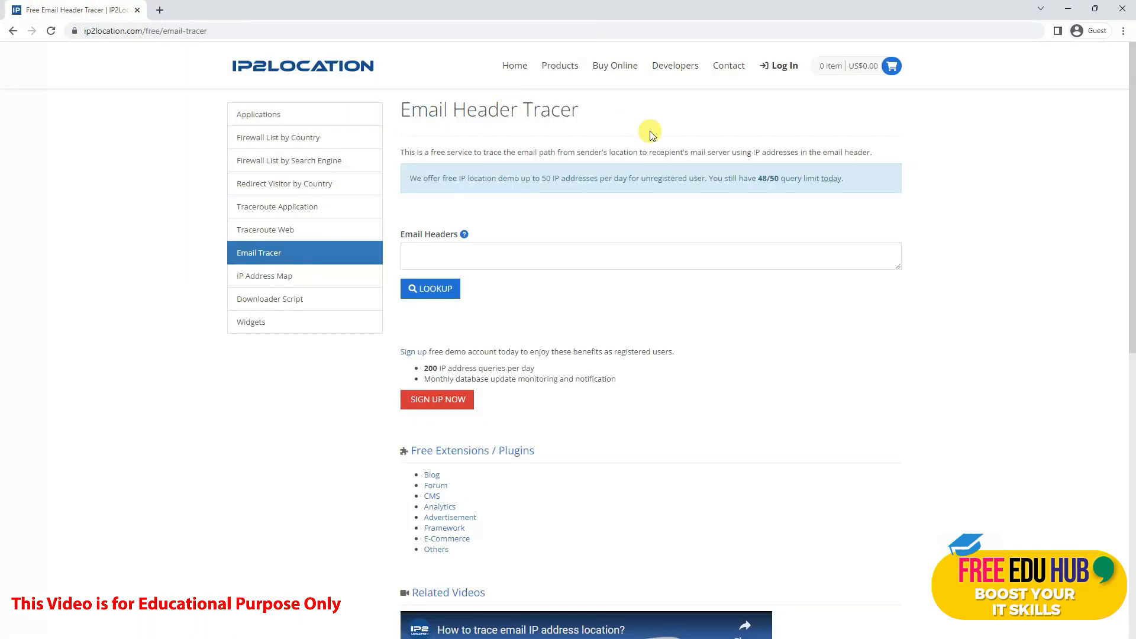
pyautogui.moveTo(498, 163)
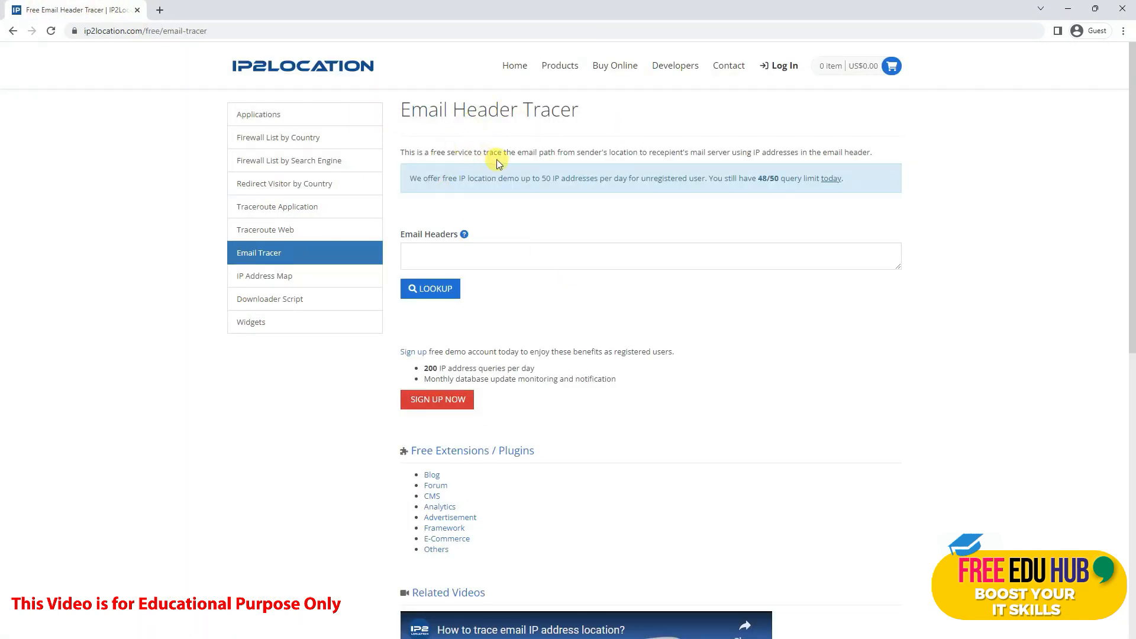
pyautogui.moveTo(517, 256)
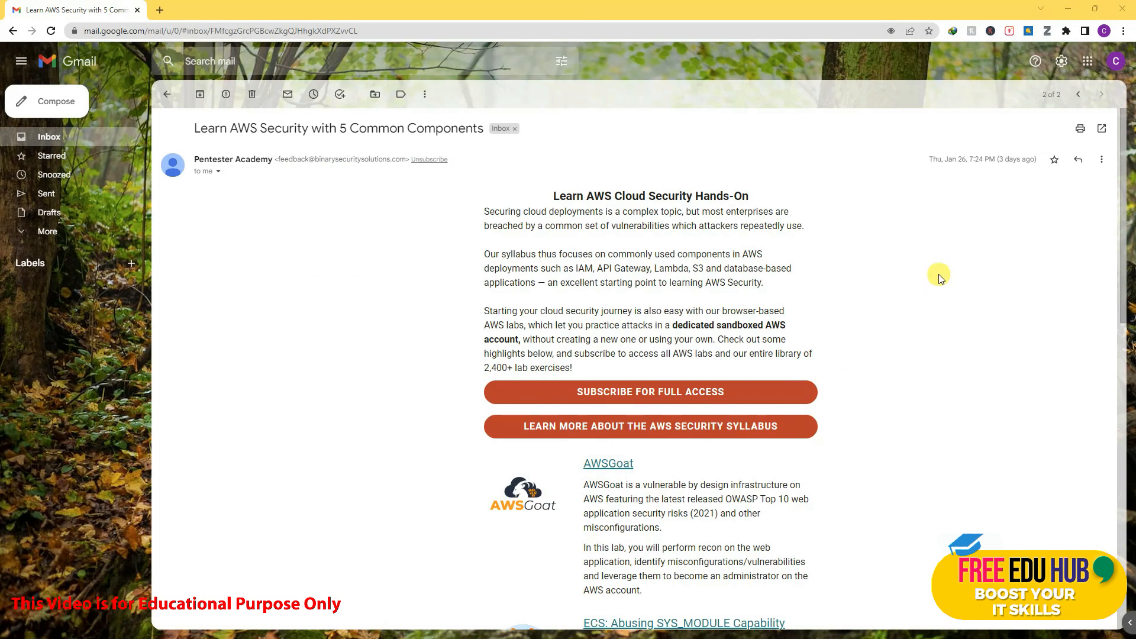
pyautogui.moveTo(1010, 248)
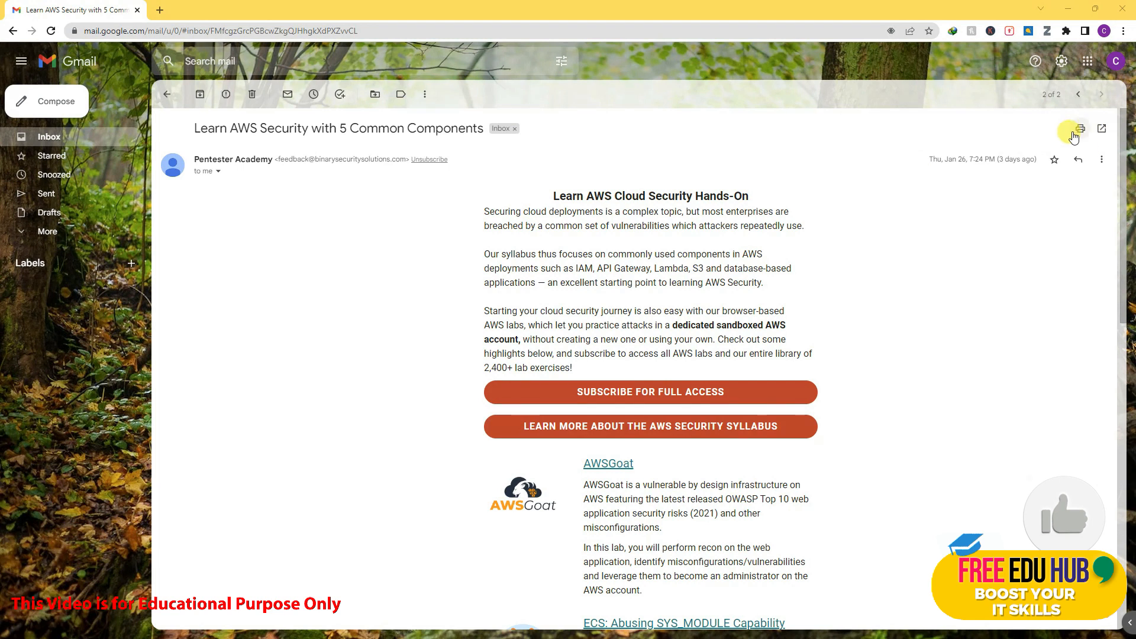
pyautogui.moveTo(1102, 159)
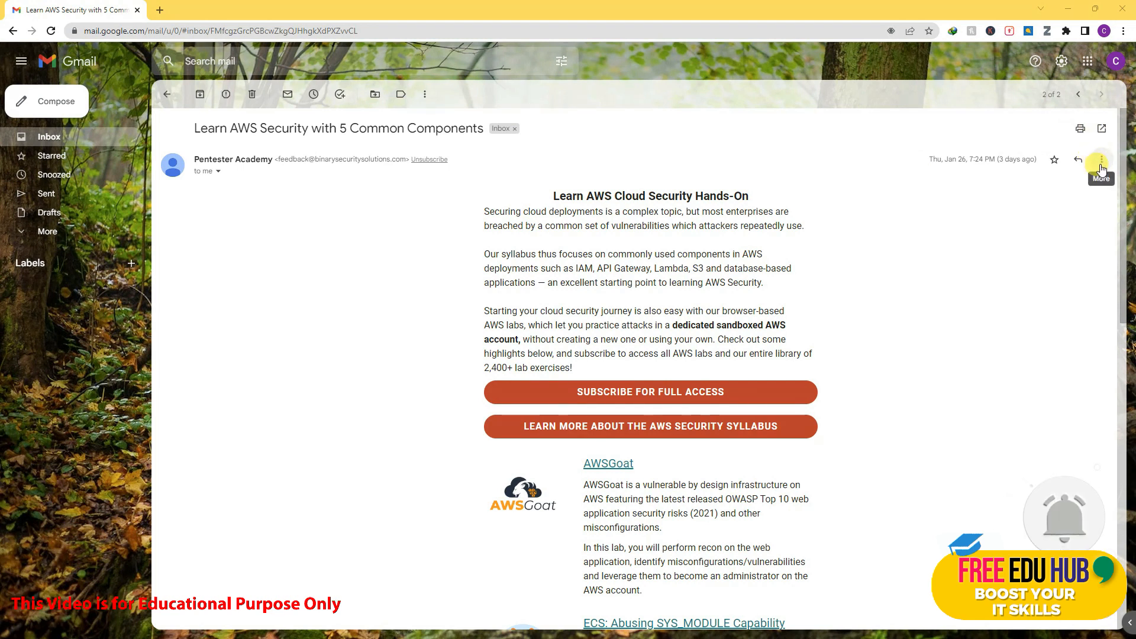
# Show the Learn AWS Security email's original message and review its full headers.
pyautogui.click(1101, 159)
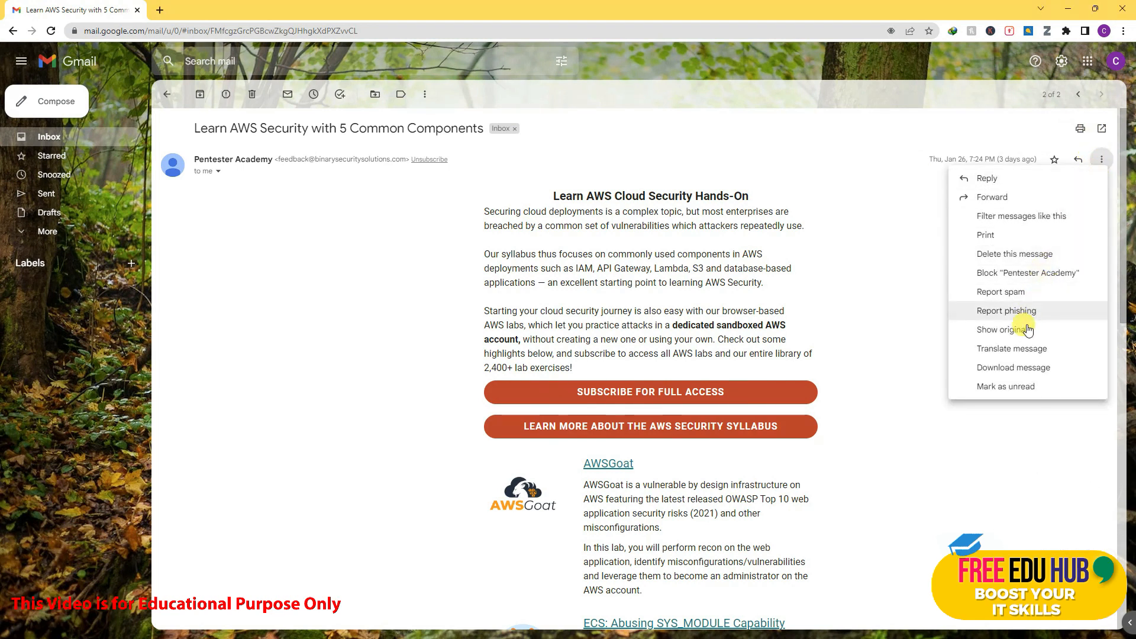
pyautogui.moveTo(1039, 329)
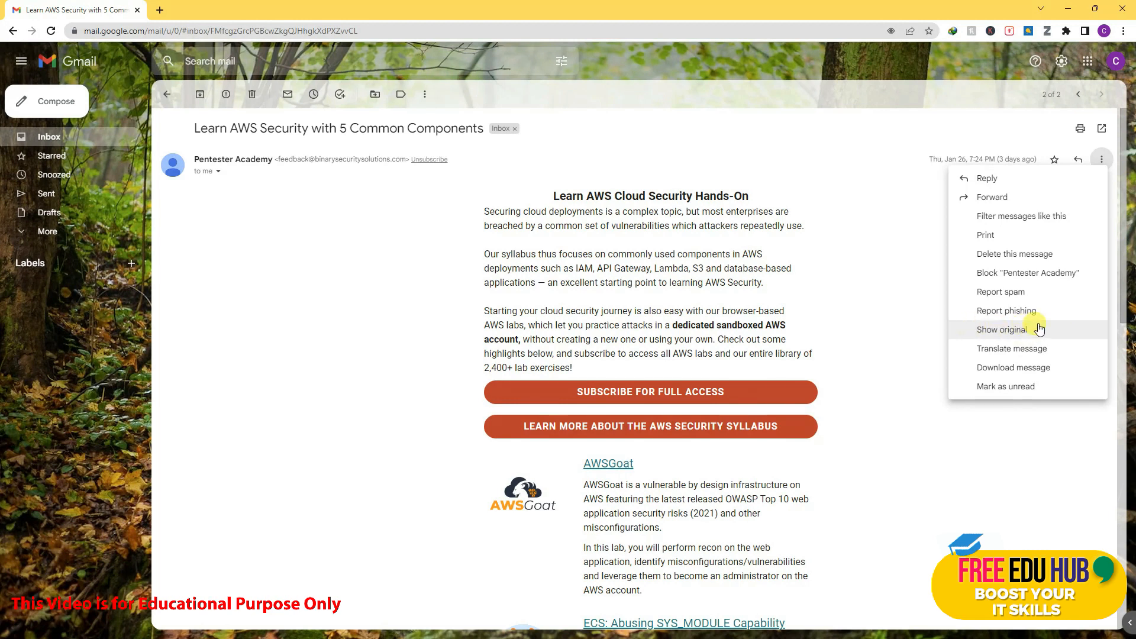
pyautogui.click(1003, 329)
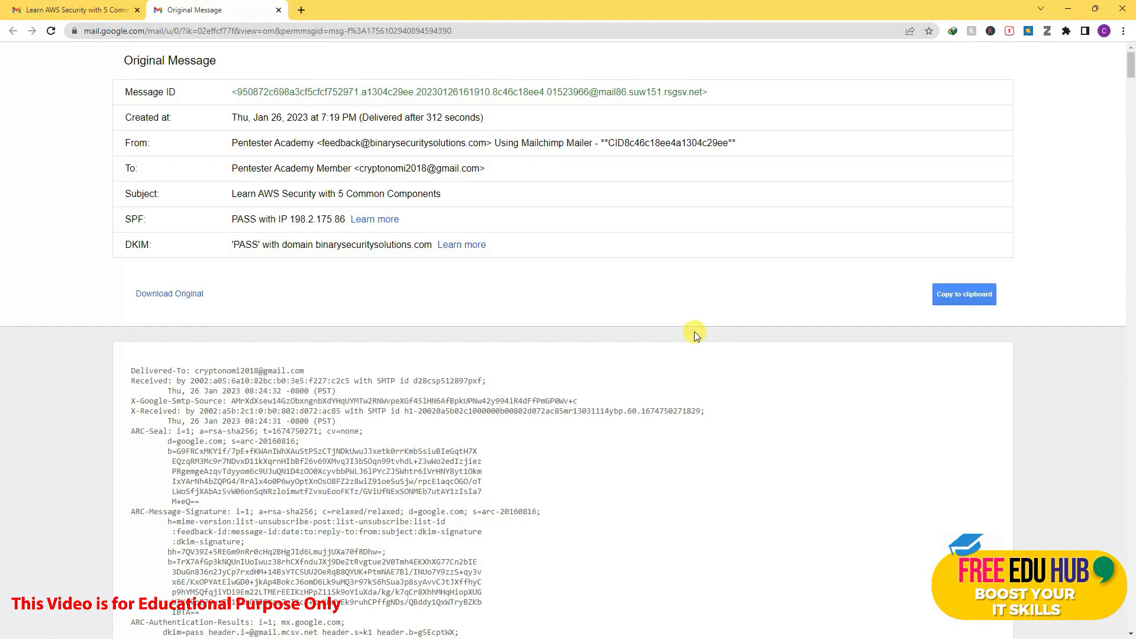
pyautogui.scroll(-3)
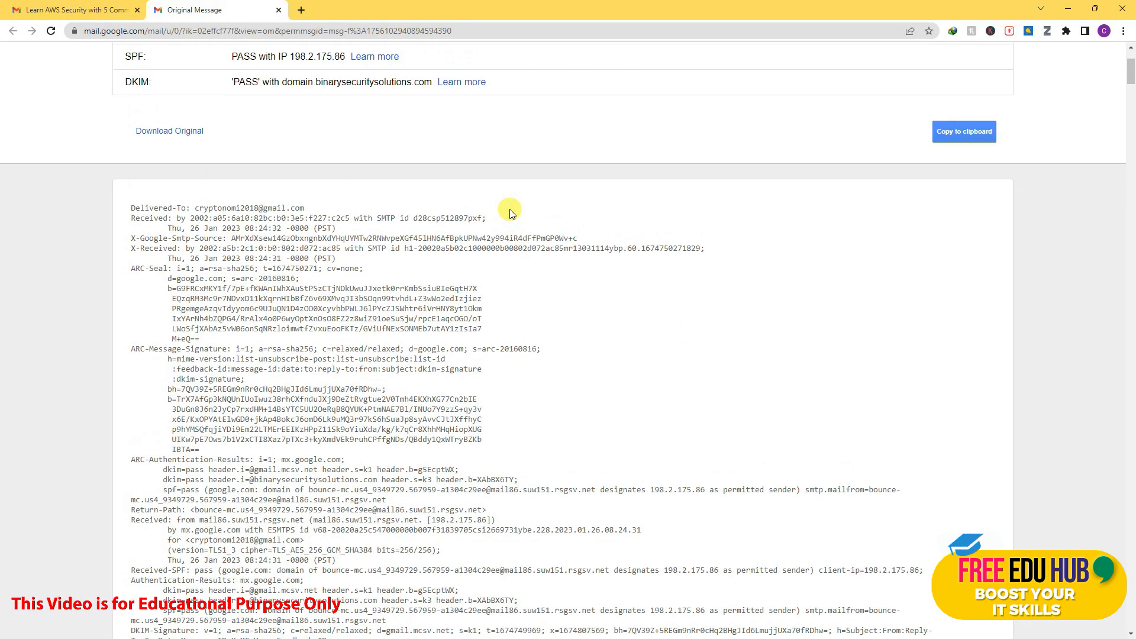
pyautogui.scroll(-3)
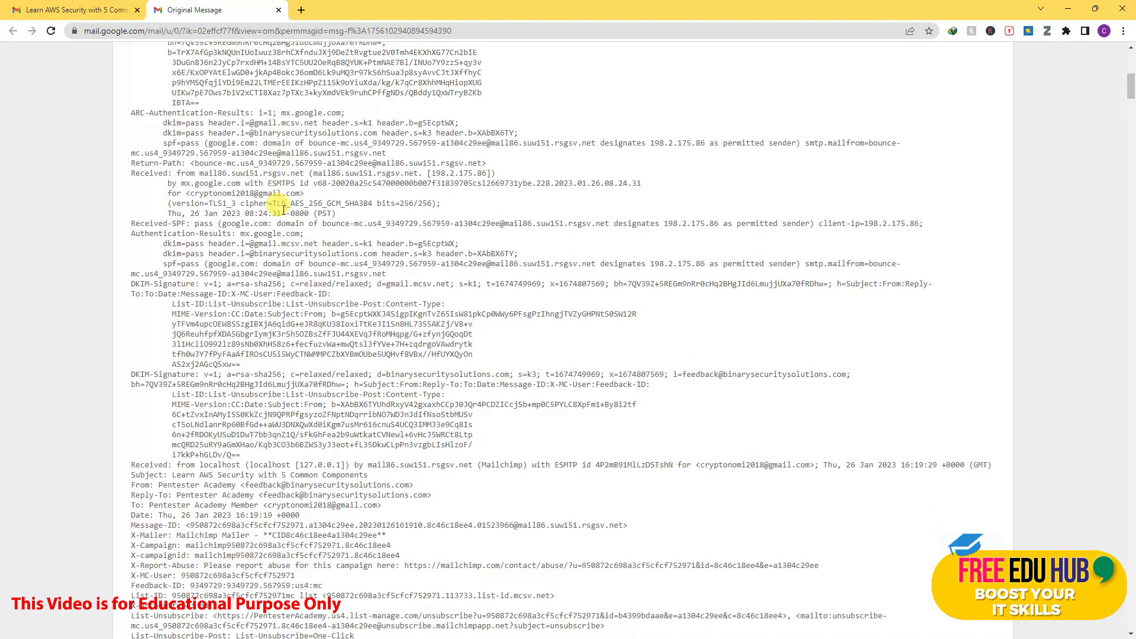
pyautogui.scroll(-3)
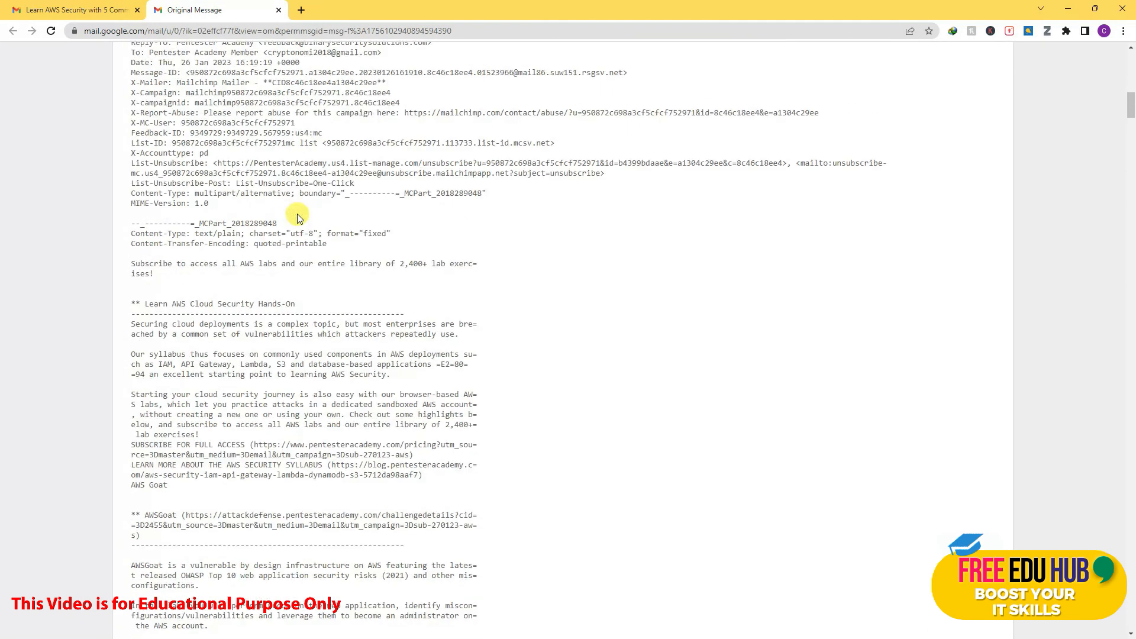
pyautogui.scroll(3)
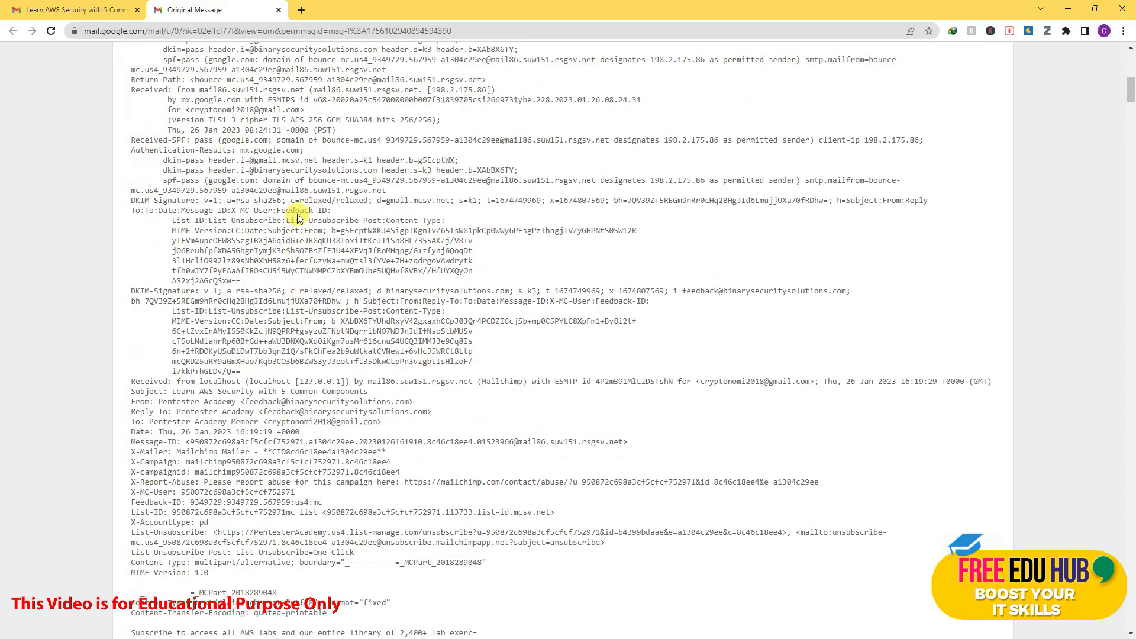
pyautogui.scroll(3)
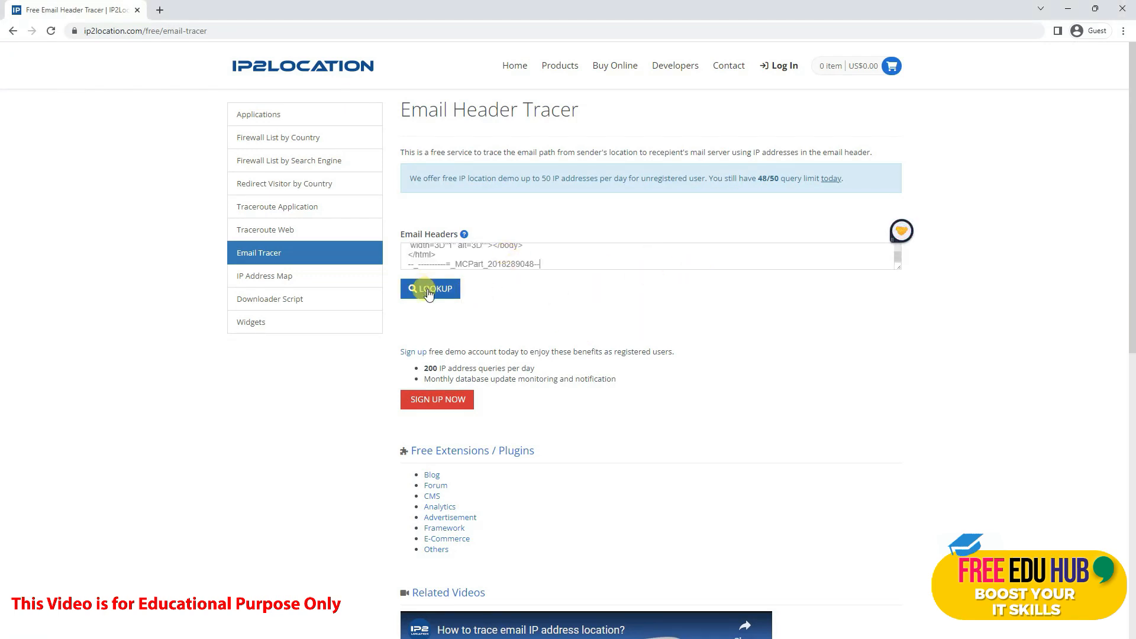
# Run the header lookup and highlight sender IP 198.2.175.86.
pyautogui.click(429, 288)
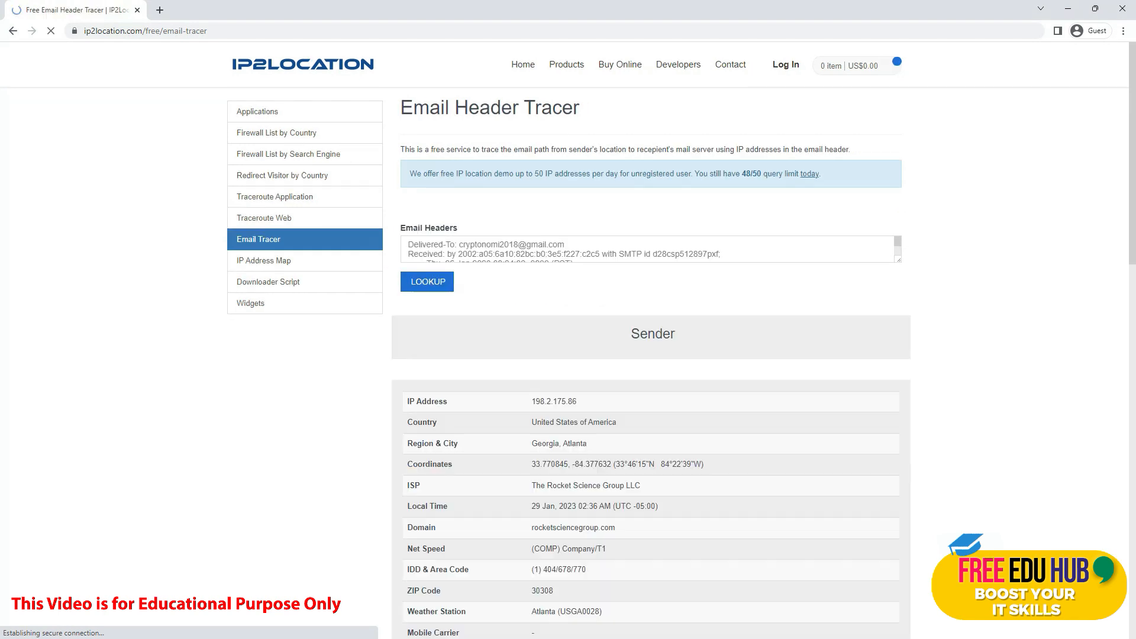
pyautogui.scroll(-3)
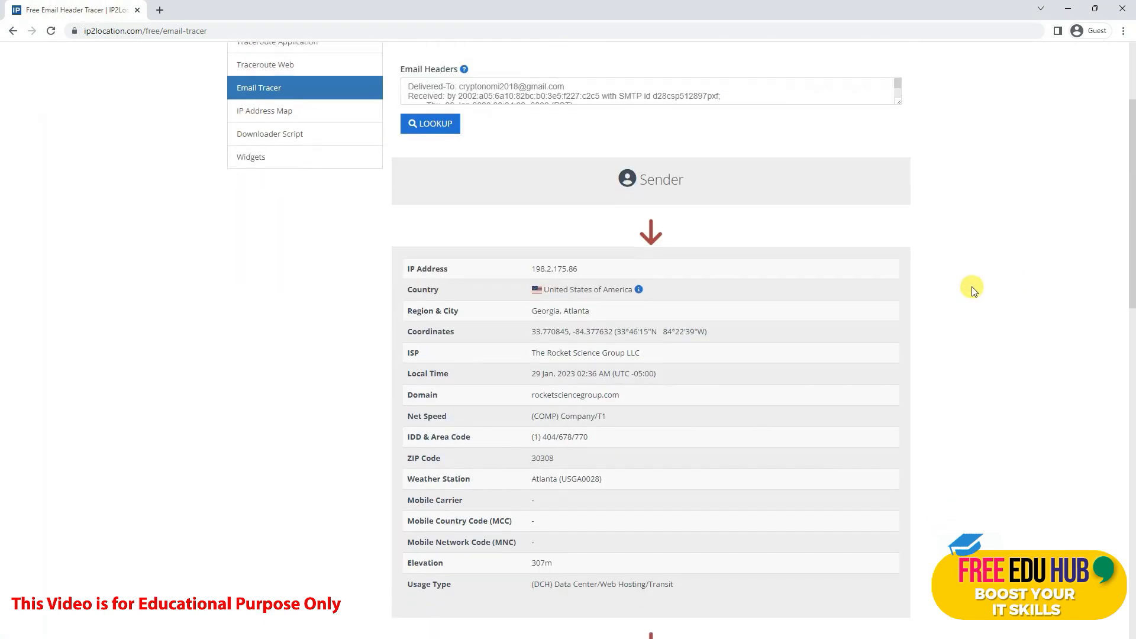
pyautogui.scroll(-3)
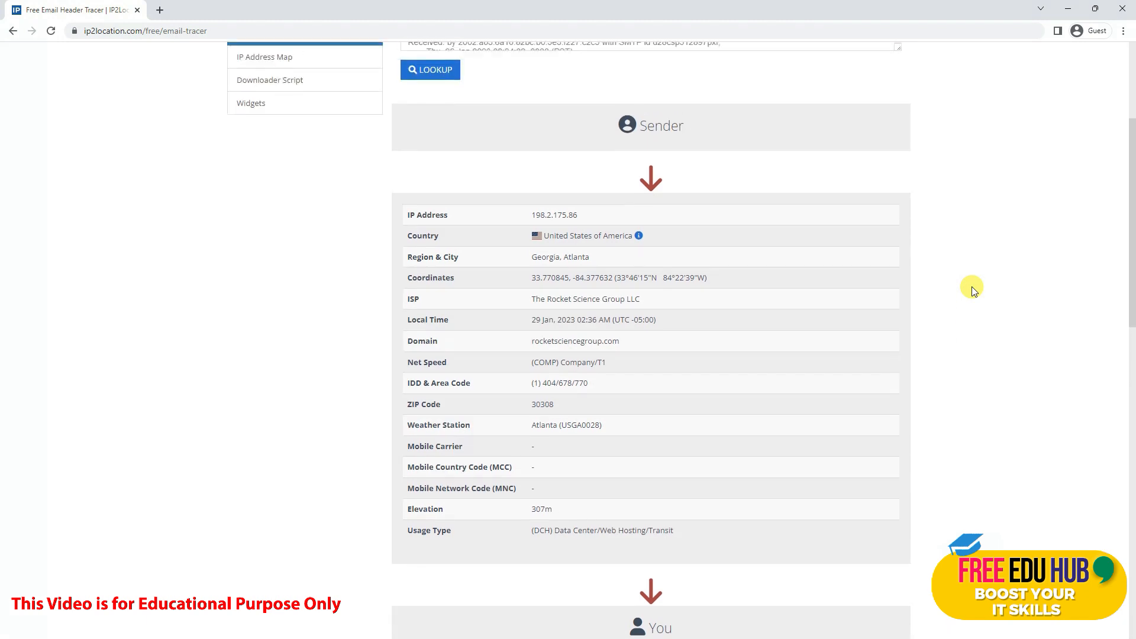
pyautogui.scroll(3)
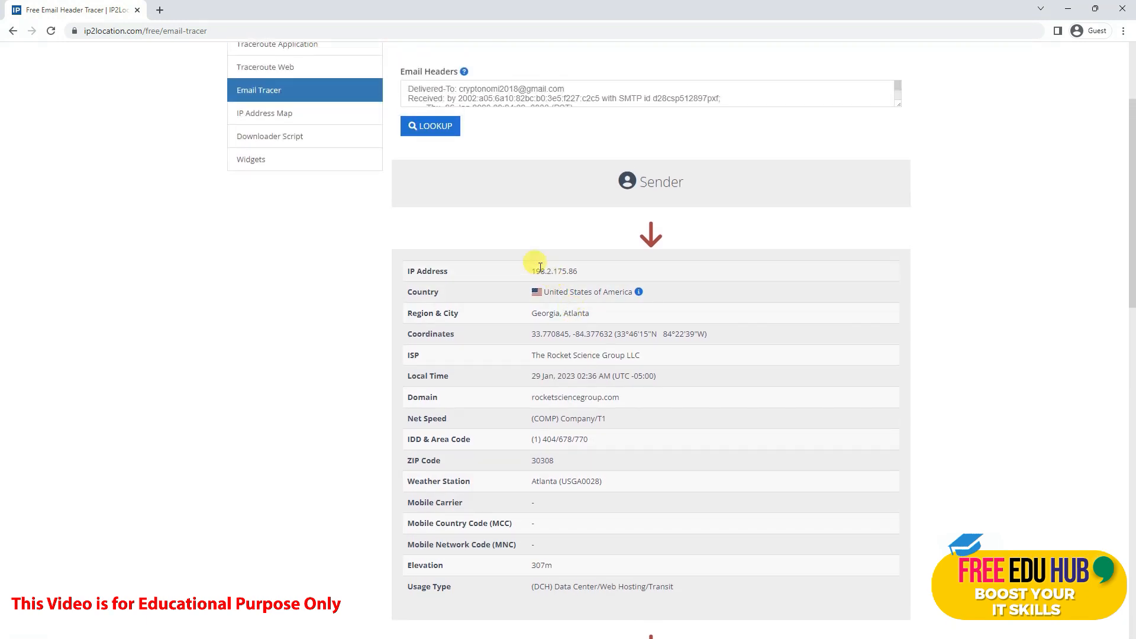
pyautogui.doubleClick(555, 270)
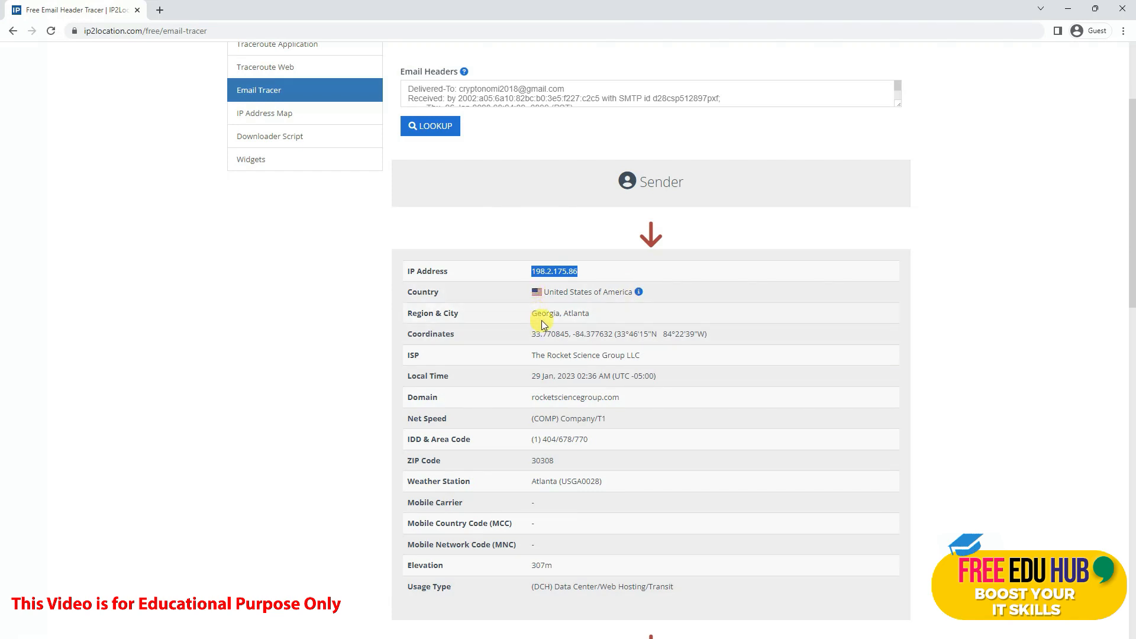
# Highlight the sender ISP, The Rocket Science Group LLC, in the Sender table.
pyautogui.scroll(-3)
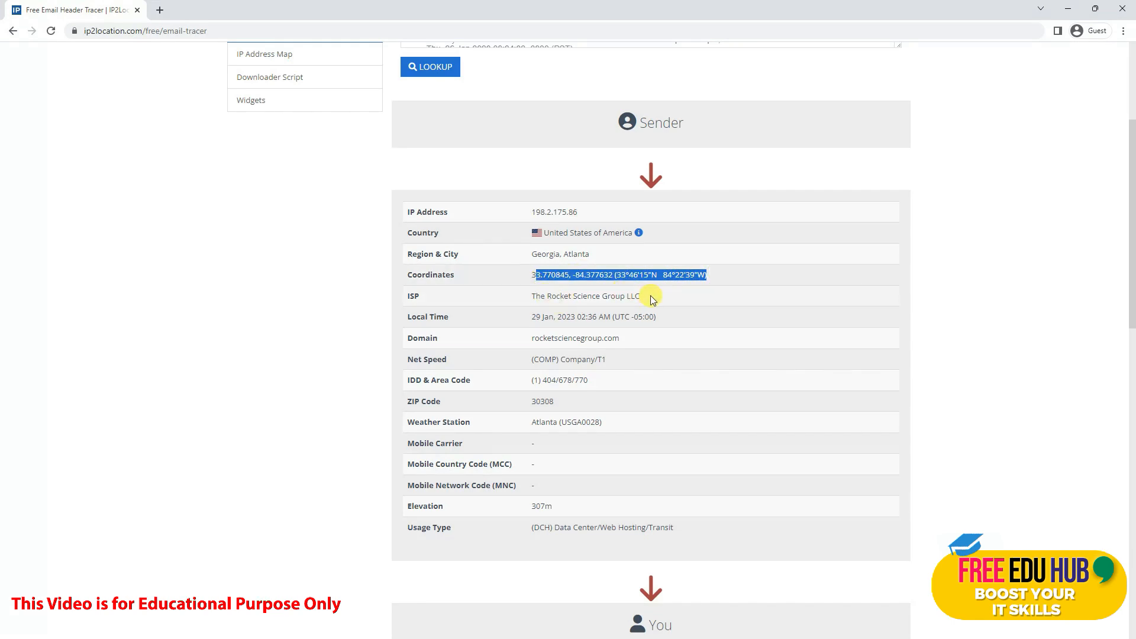
pyautogui.doubleClick(584, 296)
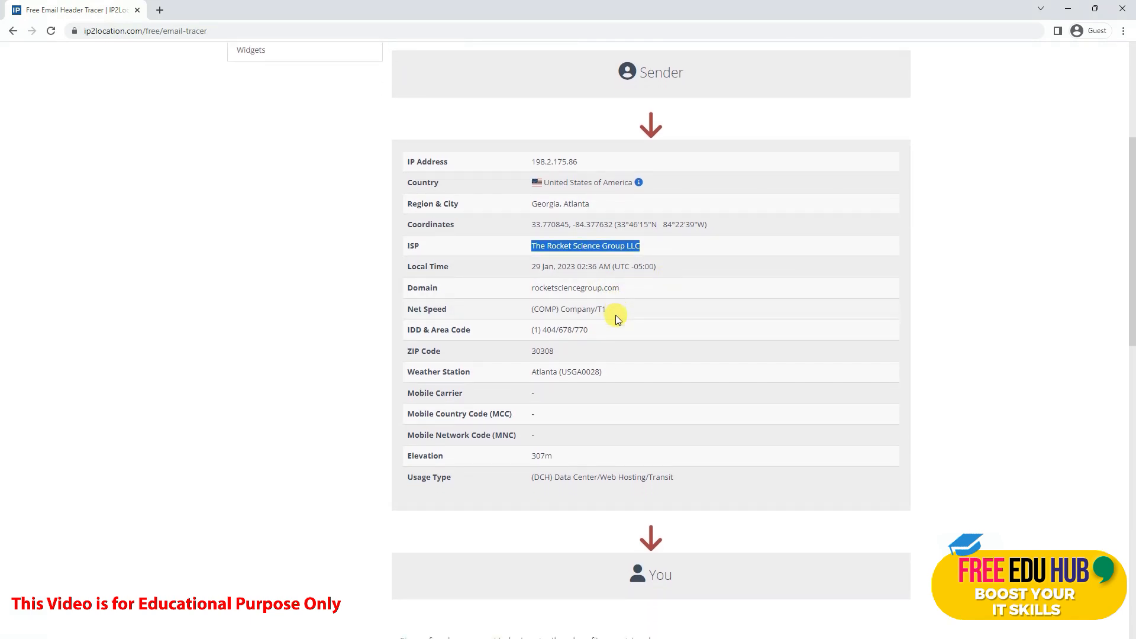
pyautogui.scroll(-3)
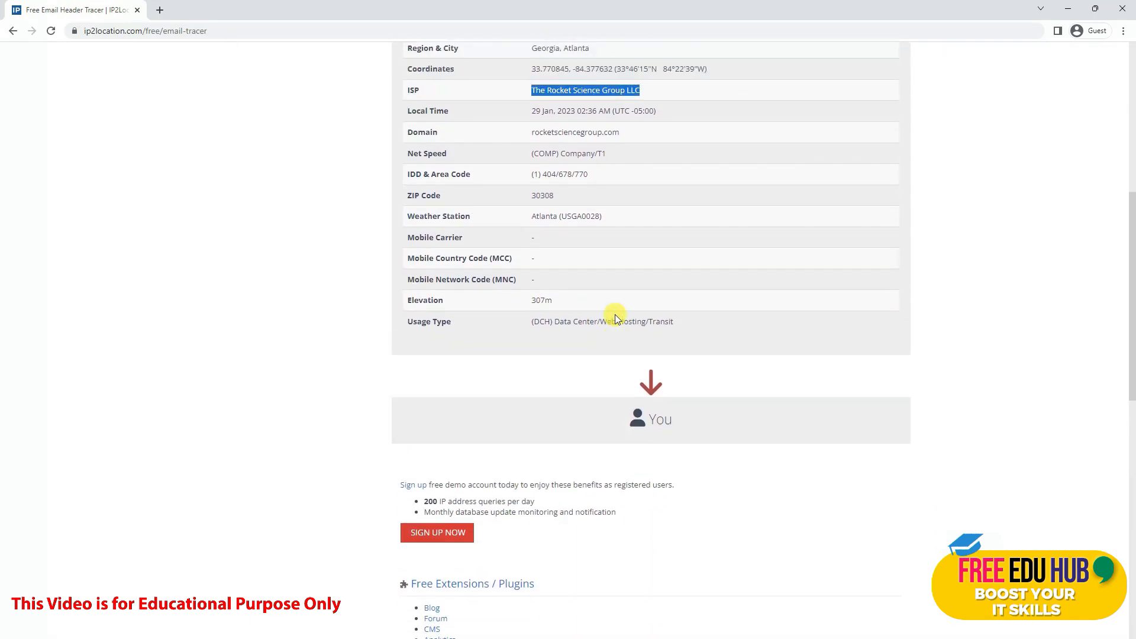
pyautogui.scroll(3)
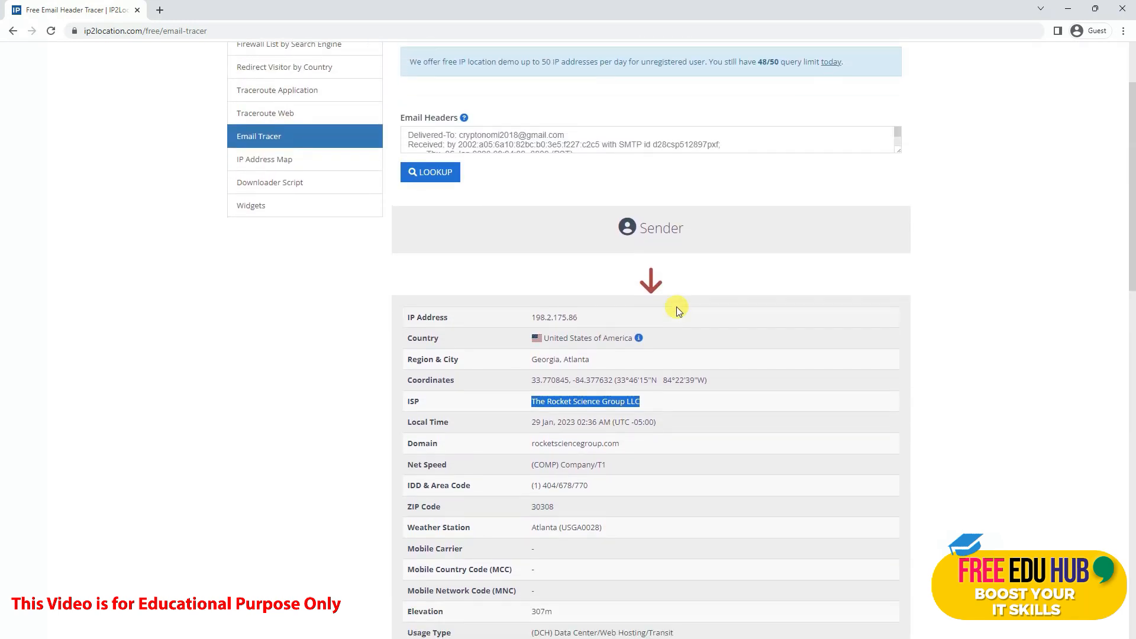
pyautogui.scroll(-3)
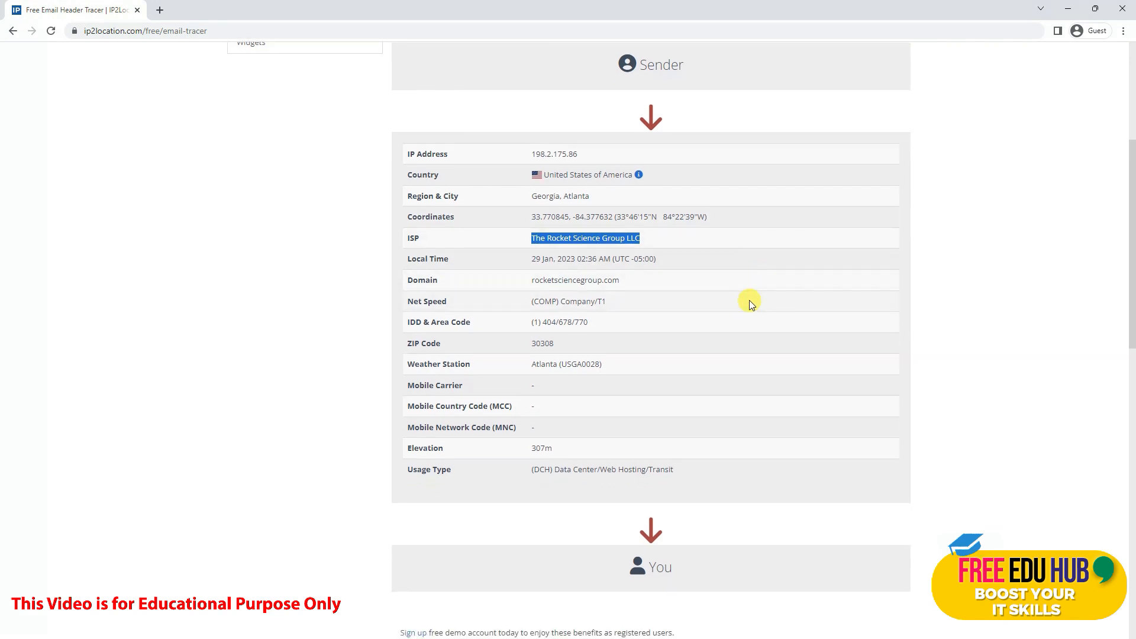
pyautogui.scroll(3)
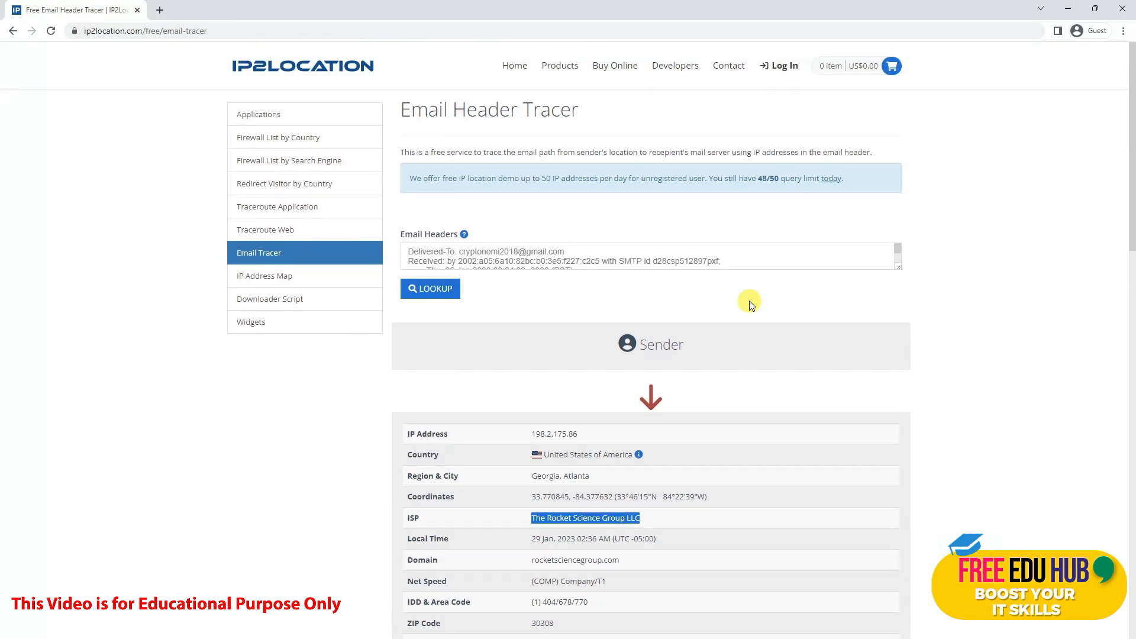
pyautogui.scroll(-3)
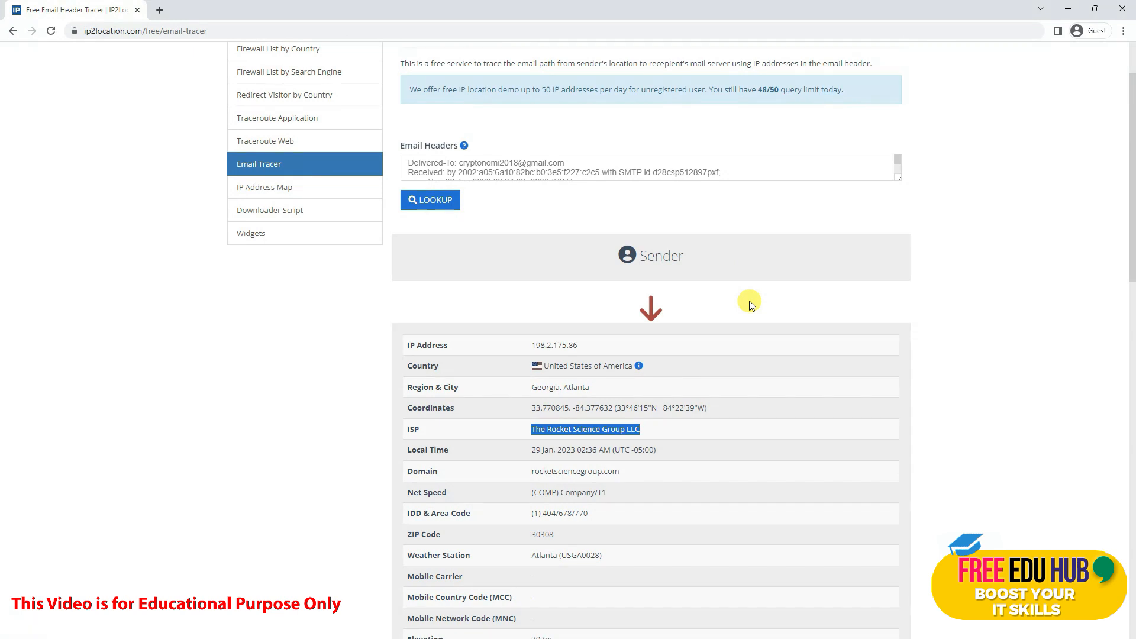
pyautogui.scroll(-3)
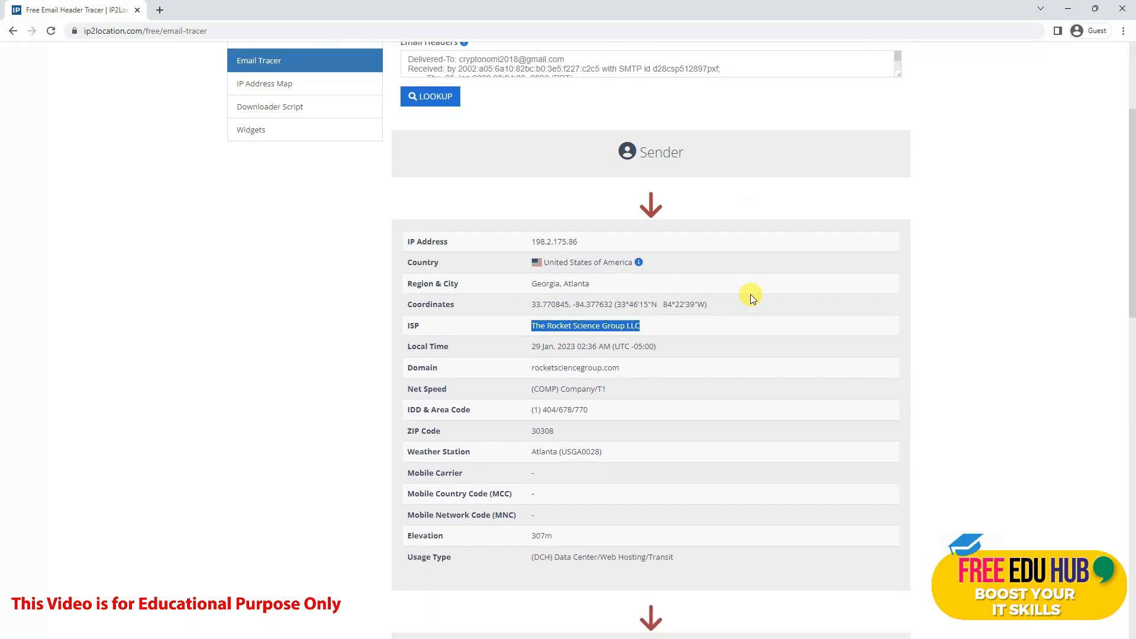